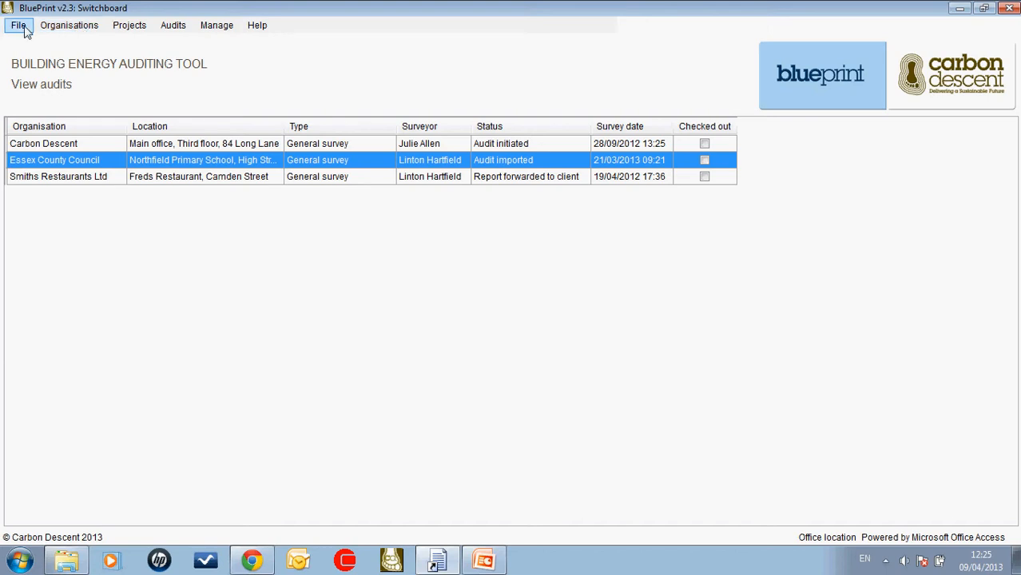
Step: Look at the system setup settings and close them unchanged
left_click(17, 25)
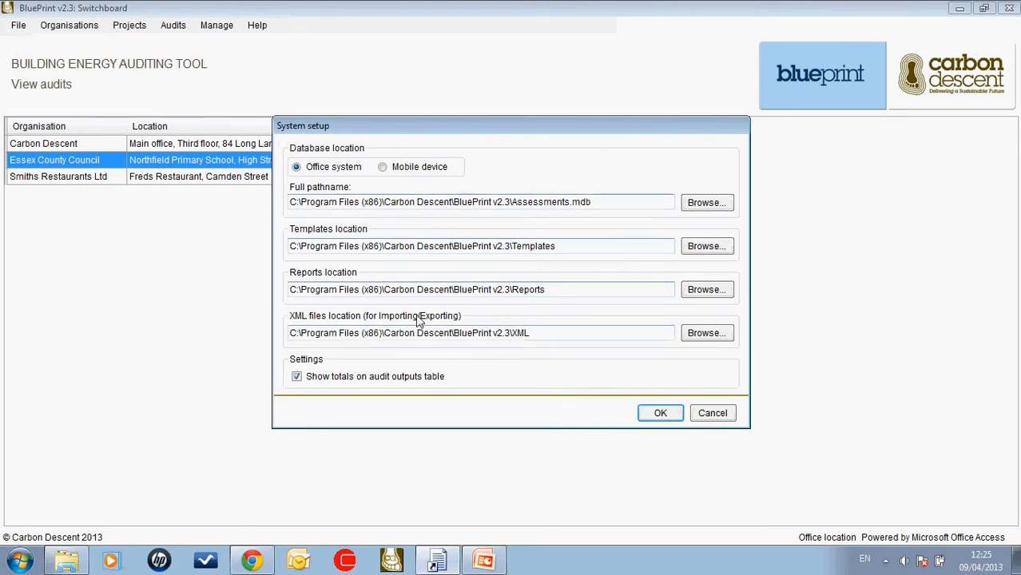
mouse_move(311, 218)
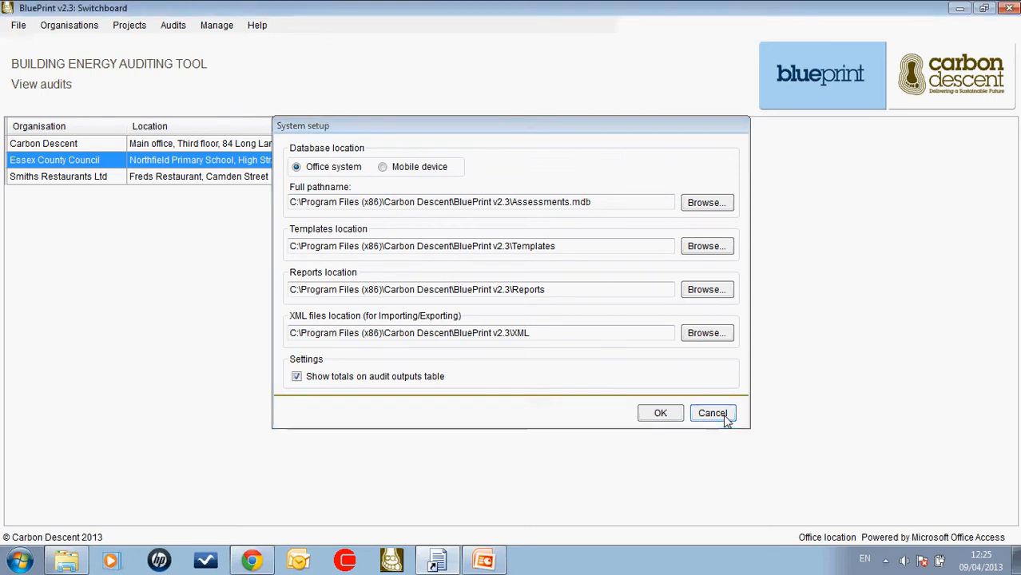
left_click(711, 414)
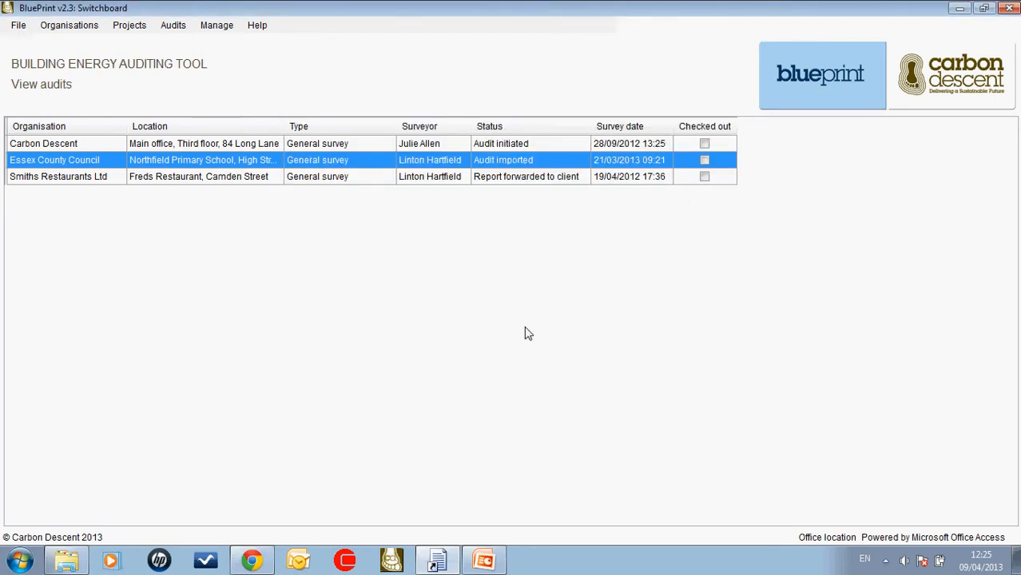
mouse_move(703, 194)
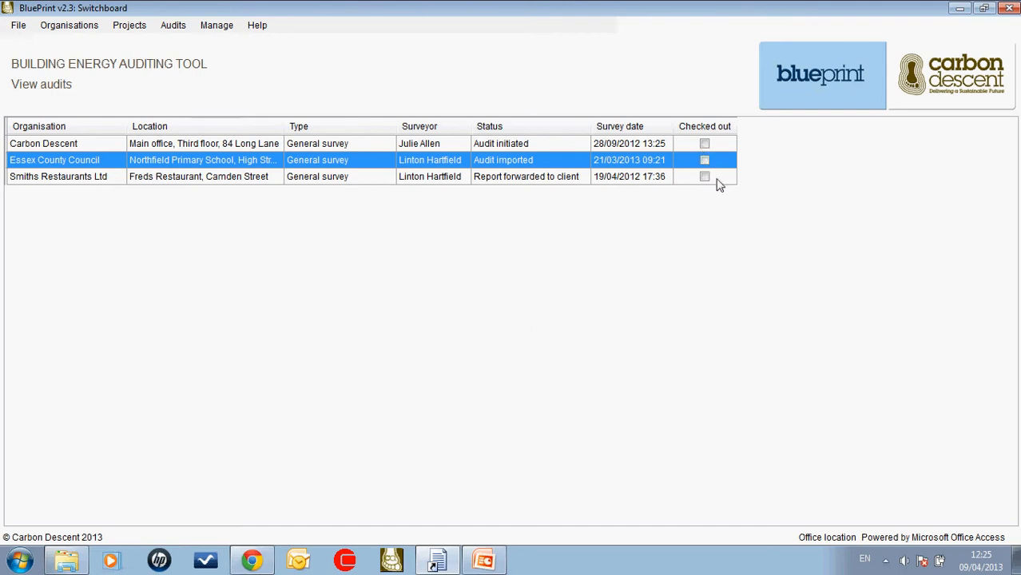
mouse_move(757, 164)
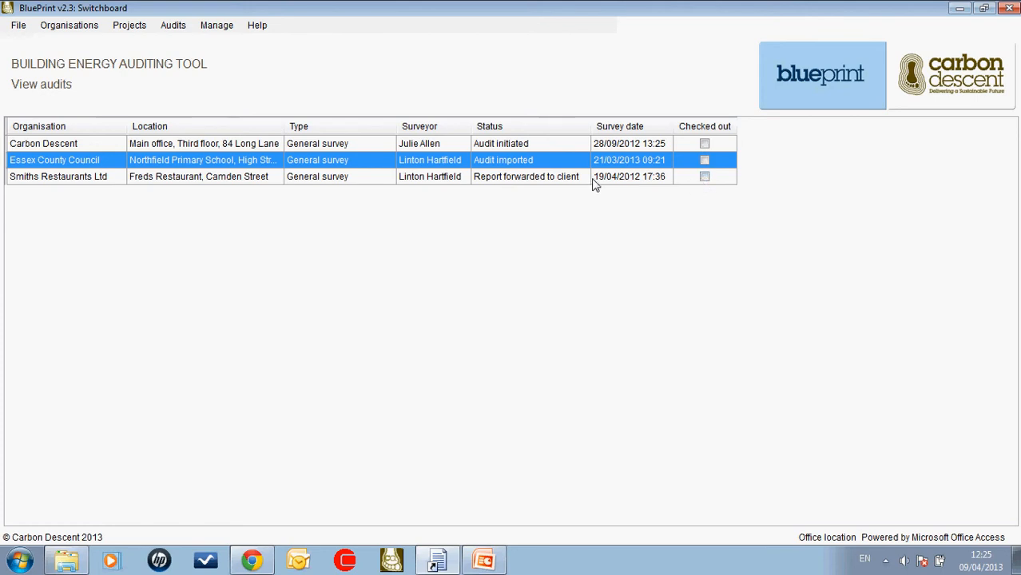
mouse_move(924, 178)
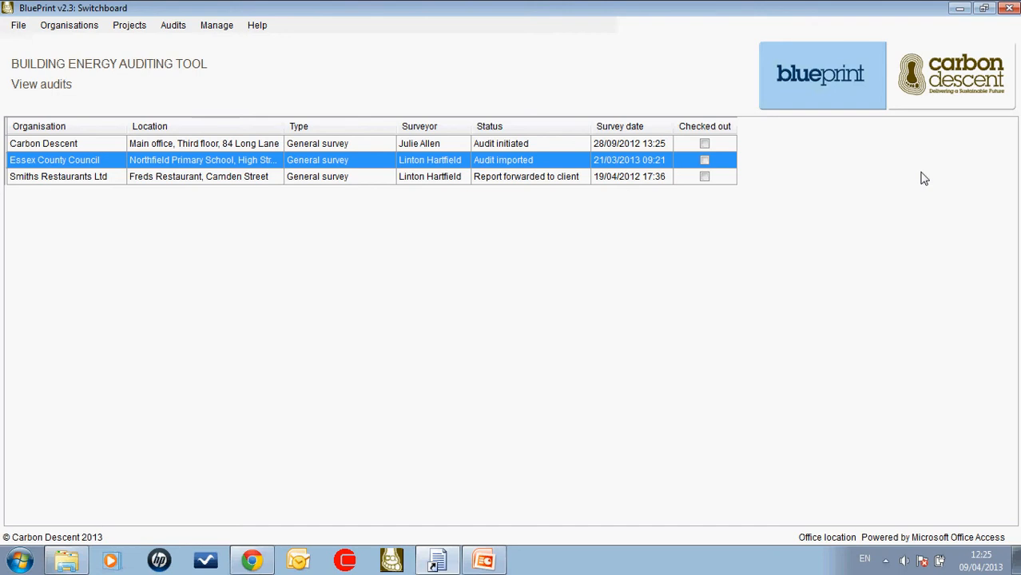
mouse_move(264, 176)
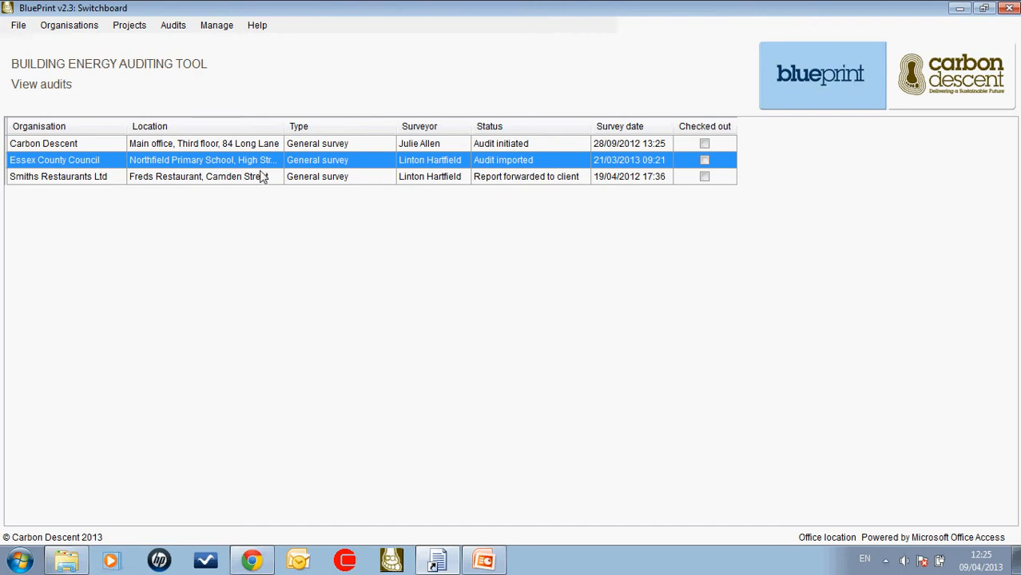
mouse_move(124, 209)
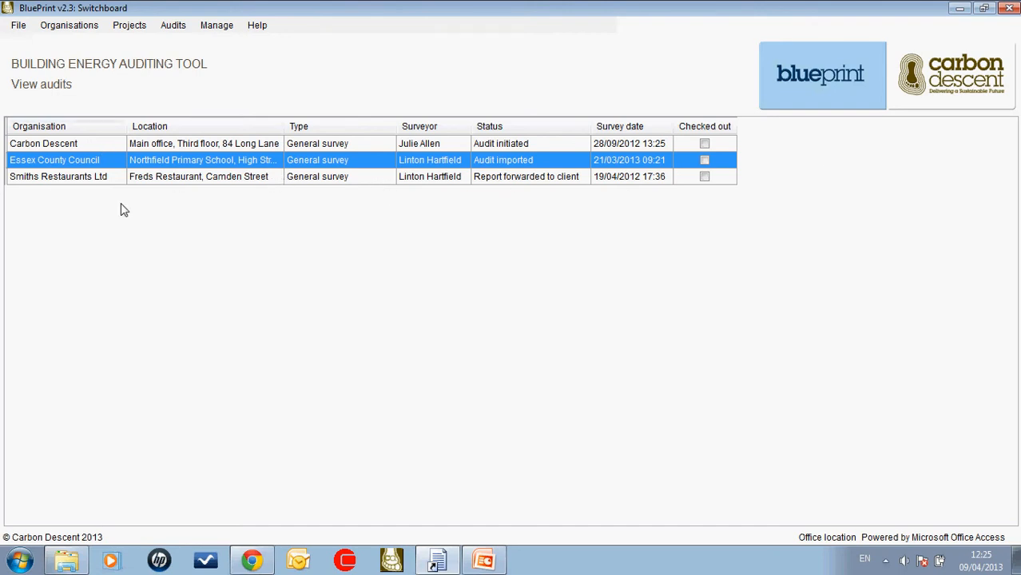
Step: List the registered organisations and locations, view Essex County Council's record, then close it
left_click(129, 25)
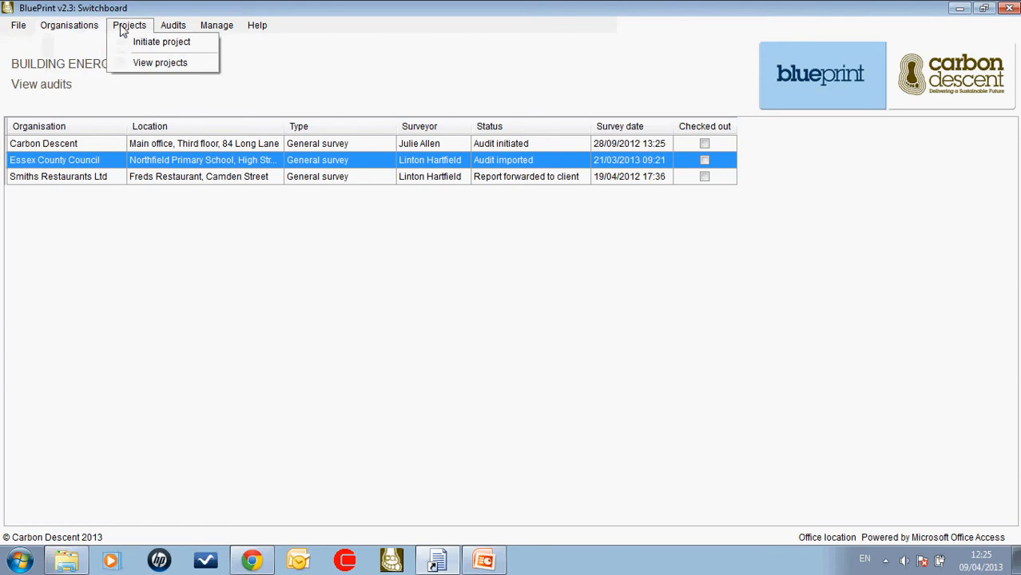
left_click(69, 25)
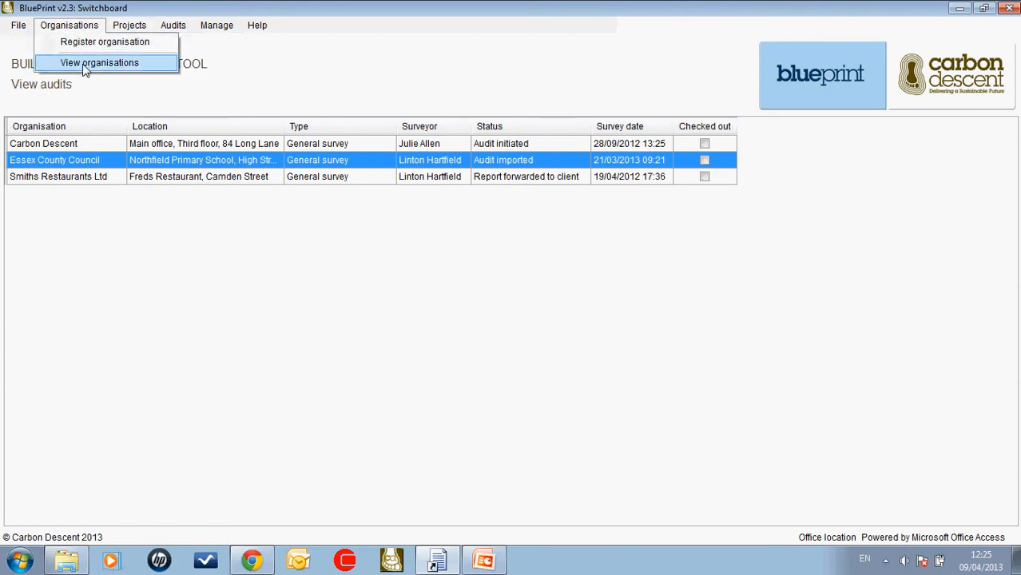
left_click(100, 63)
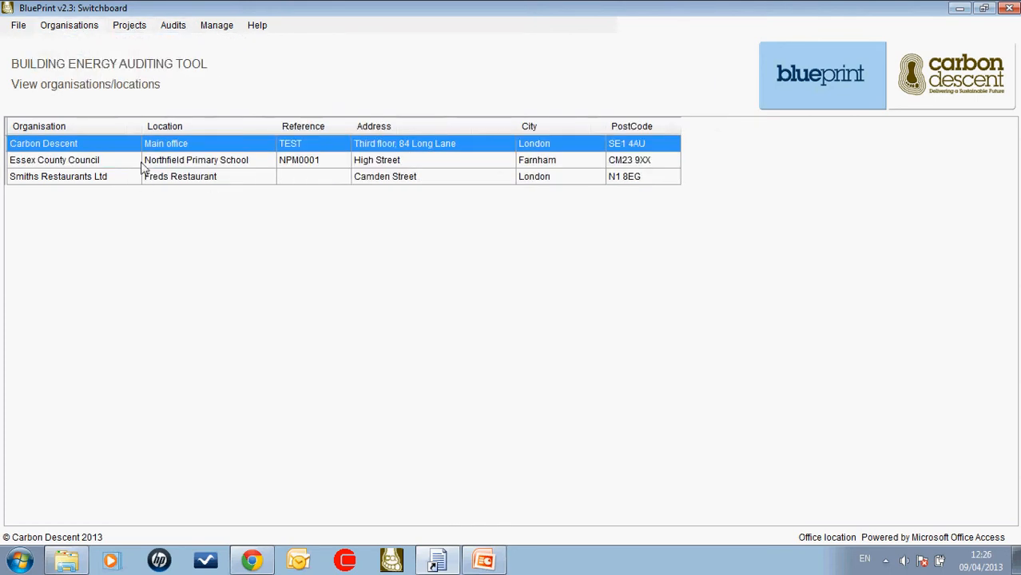
double_click(196, 160)
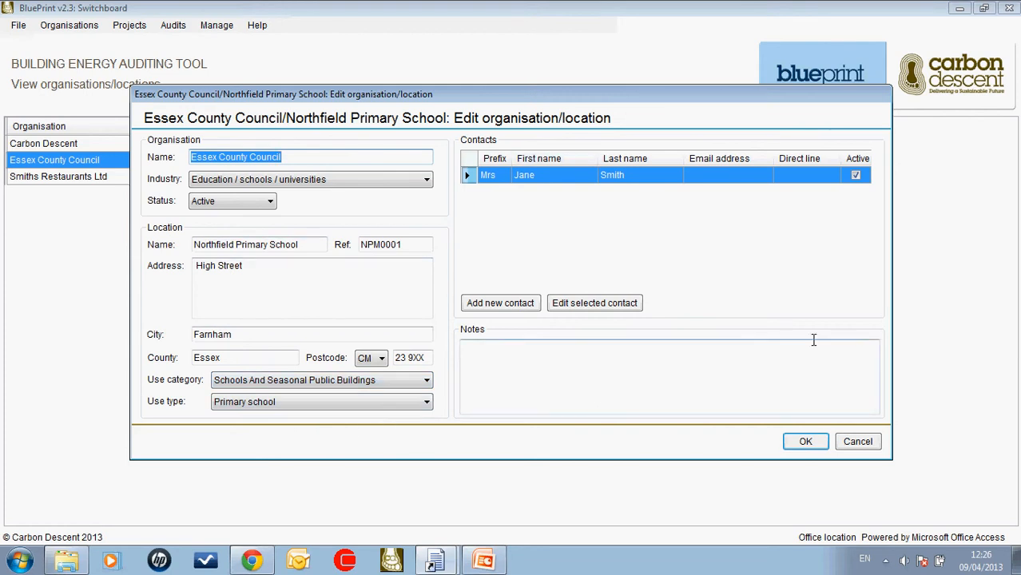
left_click(857, 441)
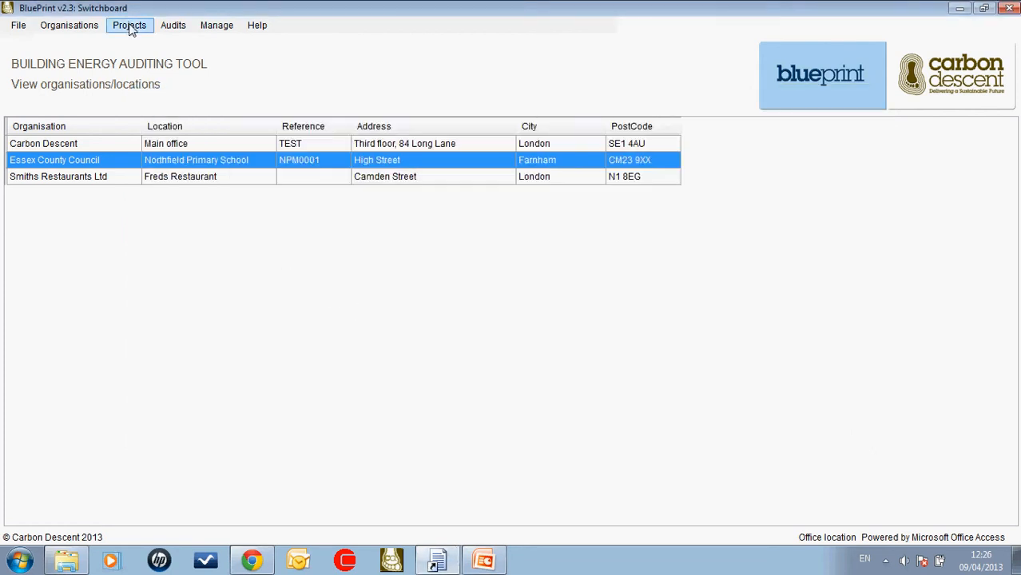
Step: Show the projects list and select the Northgate Primary School project
left_click(130, 25)
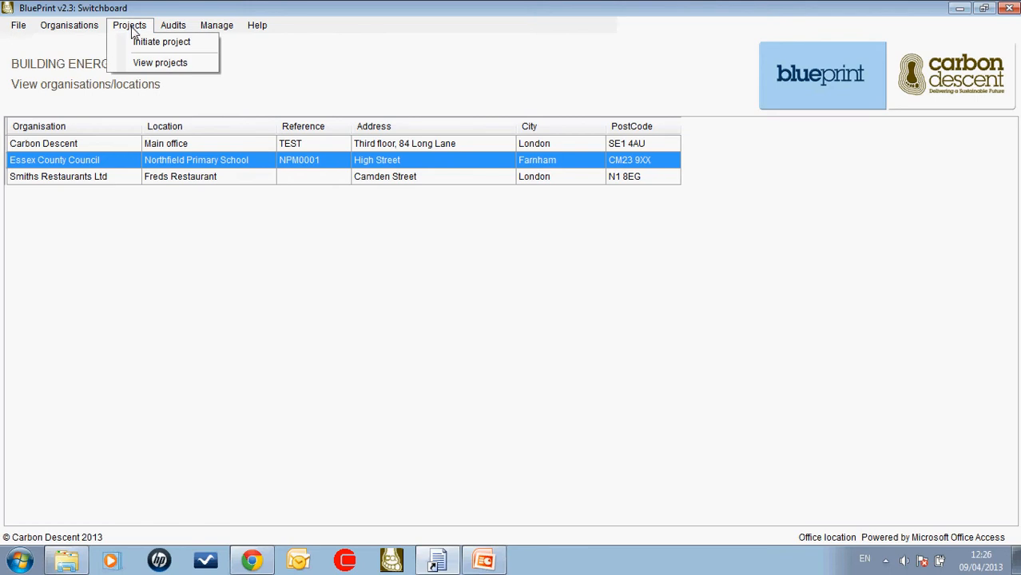
mouse_move(159, 62)
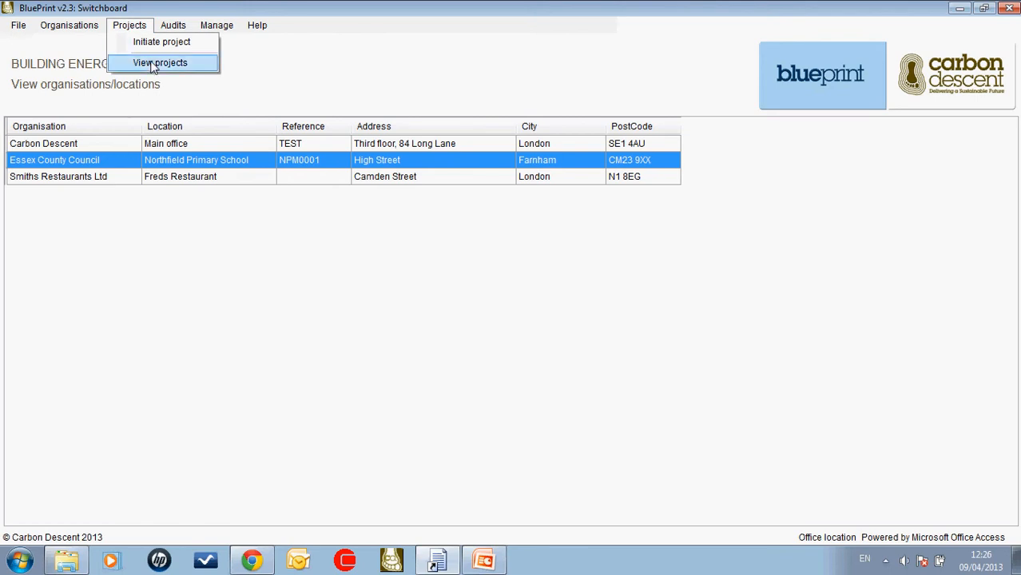
left_click(160, 63)
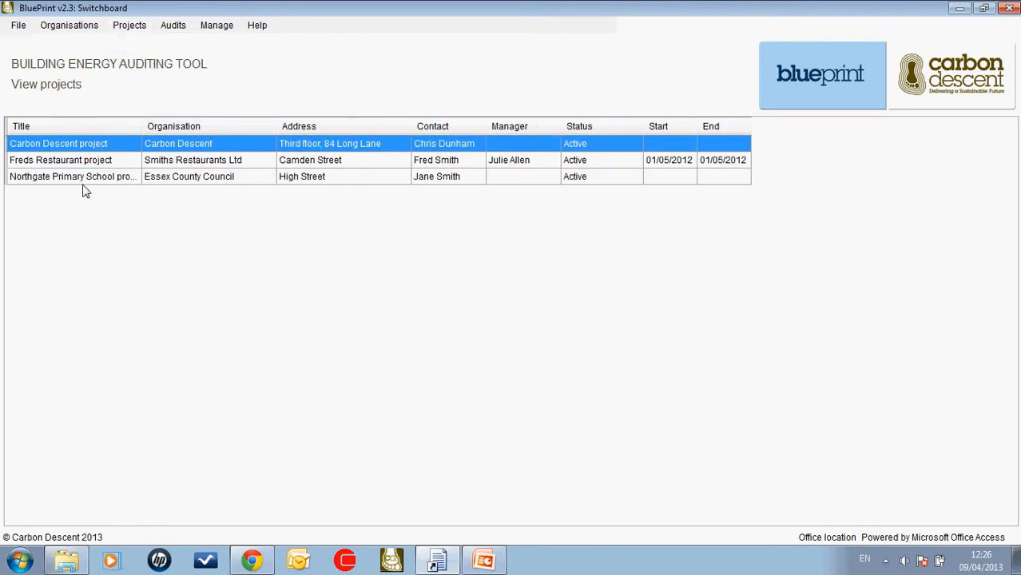
left_click(72, 176)
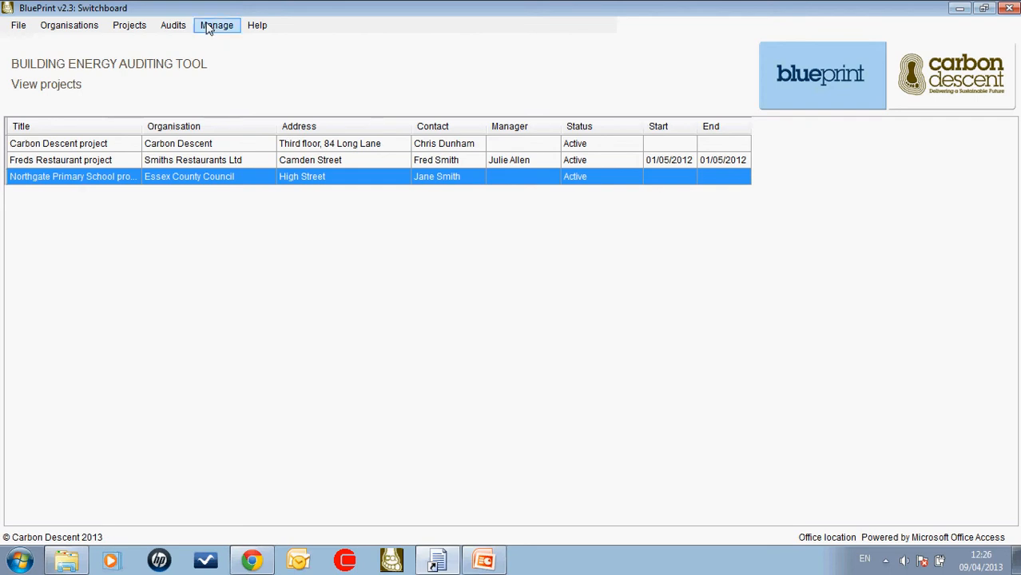
Step: List the audits and open the Northfield Primary School audit's survey data
left_click(173, 25)
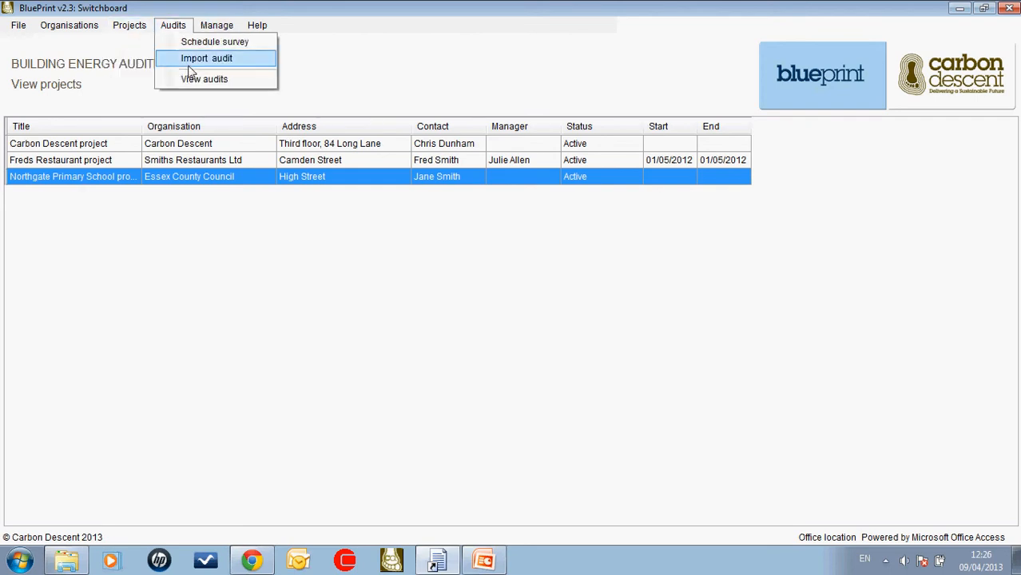
left_click(204, 79)
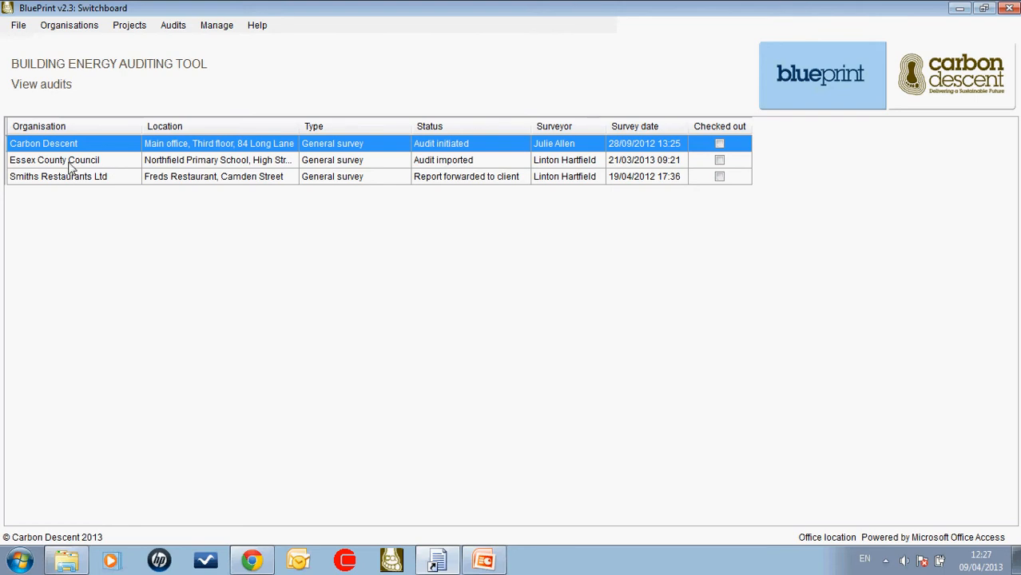
left_click(54, 160)
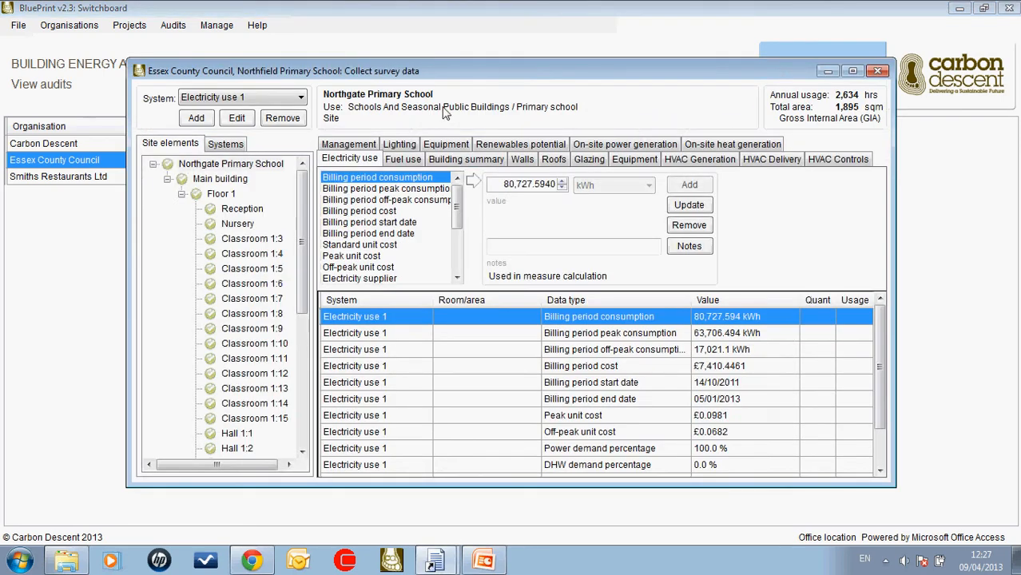
mouse_move(465, 130)
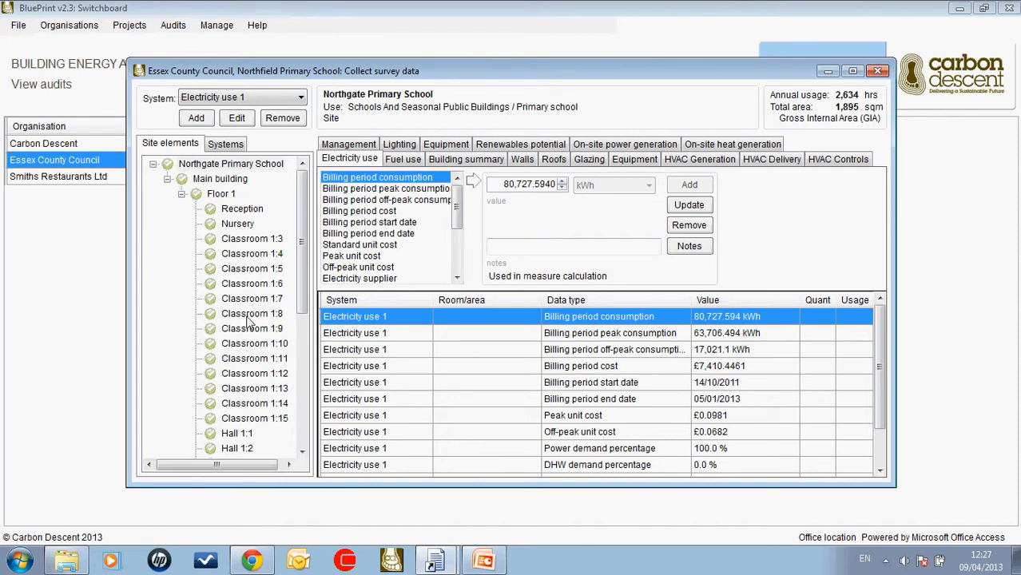
mouse_move(267, 238)
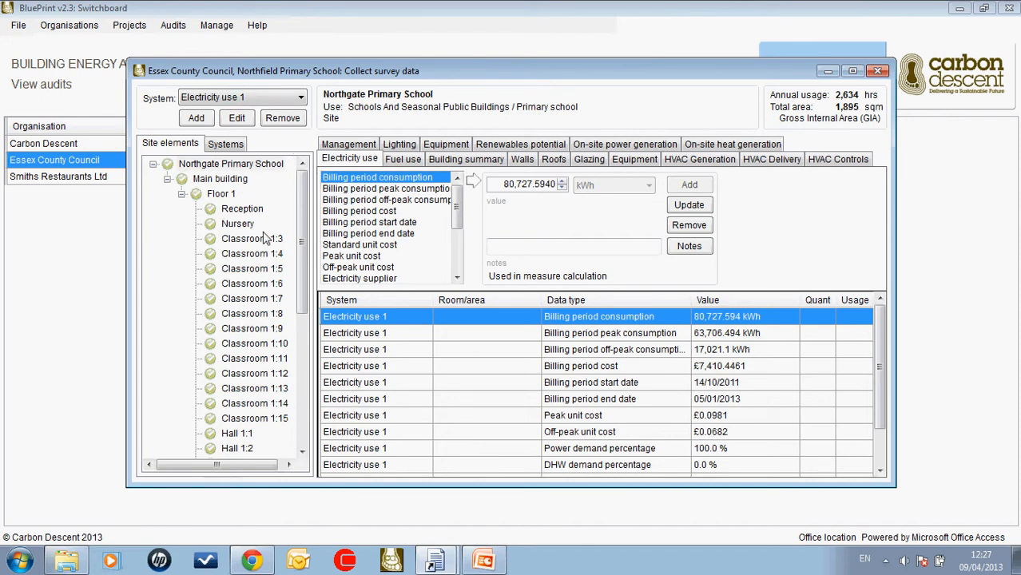
Step: Open the school's site setup and review its annual usage profiles
right_click(231, 163)
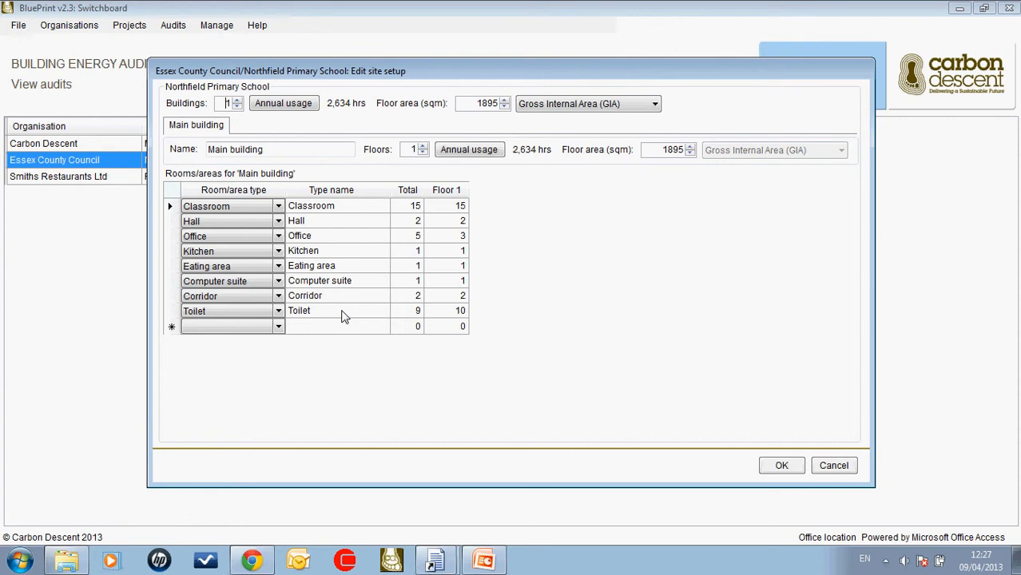
mouse_move(348, 229)
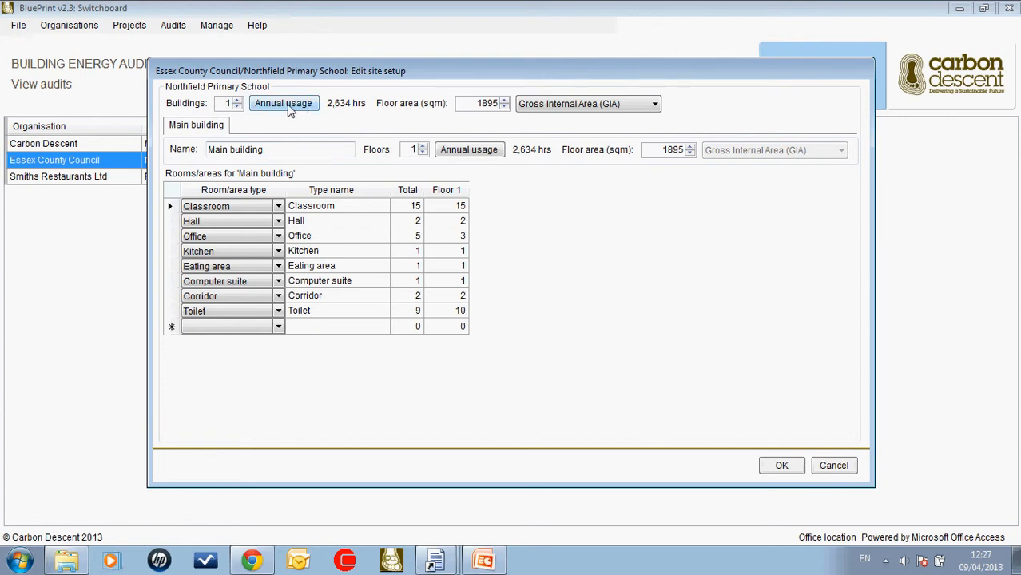
left_click(282, 103)
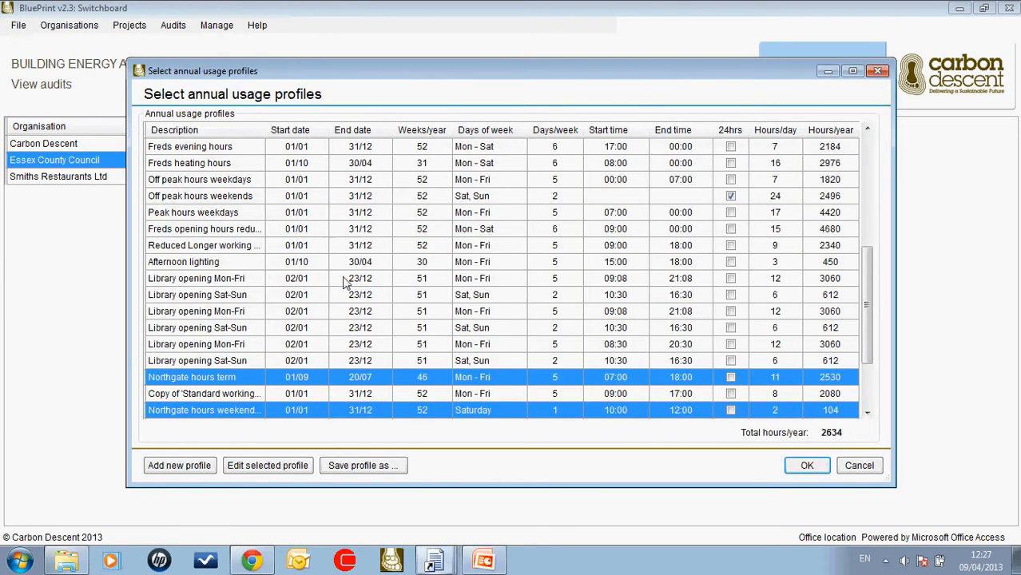
mouse_move(470, 342)
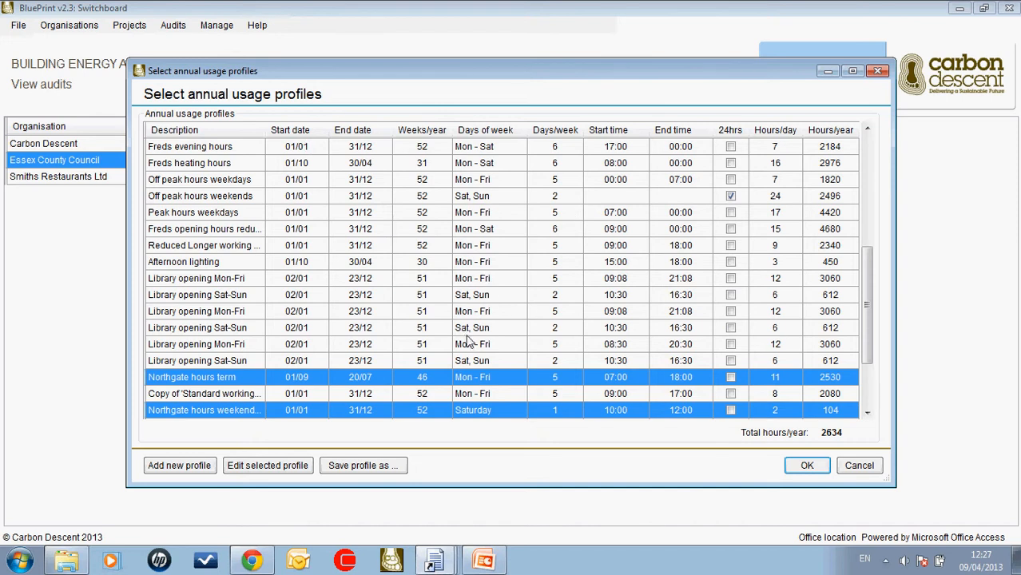
mouse_move(562, 221)
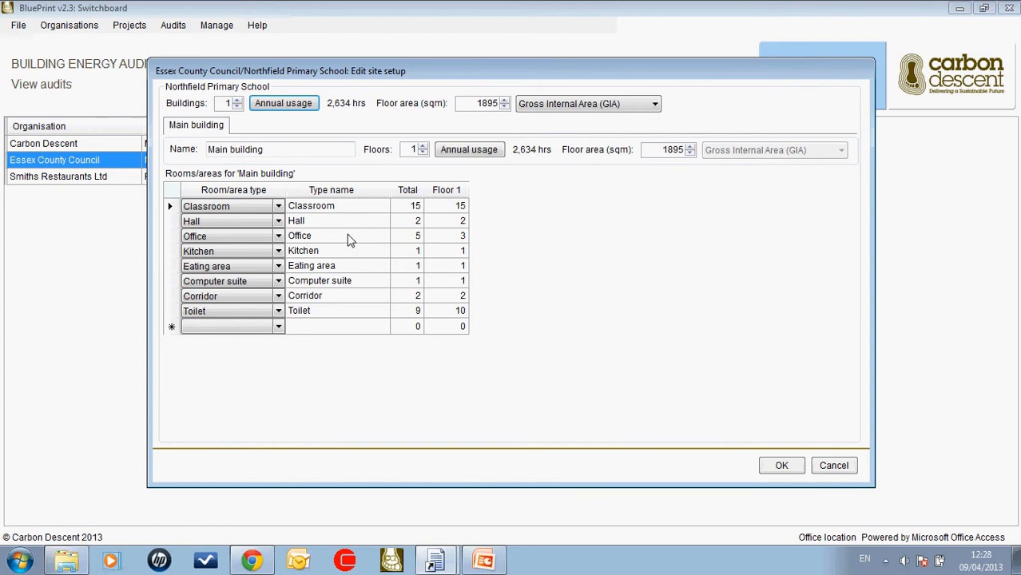
Step: Inspect the Office rooms' annual usage, then cancel the site setup discarding changes
left_click(299, 235)
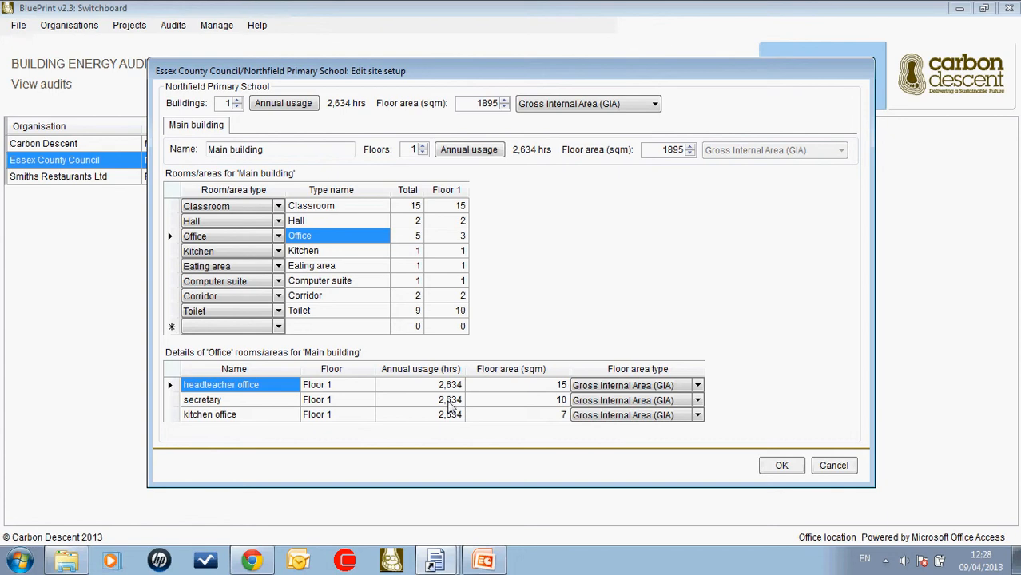
mouse_move(466, 390)
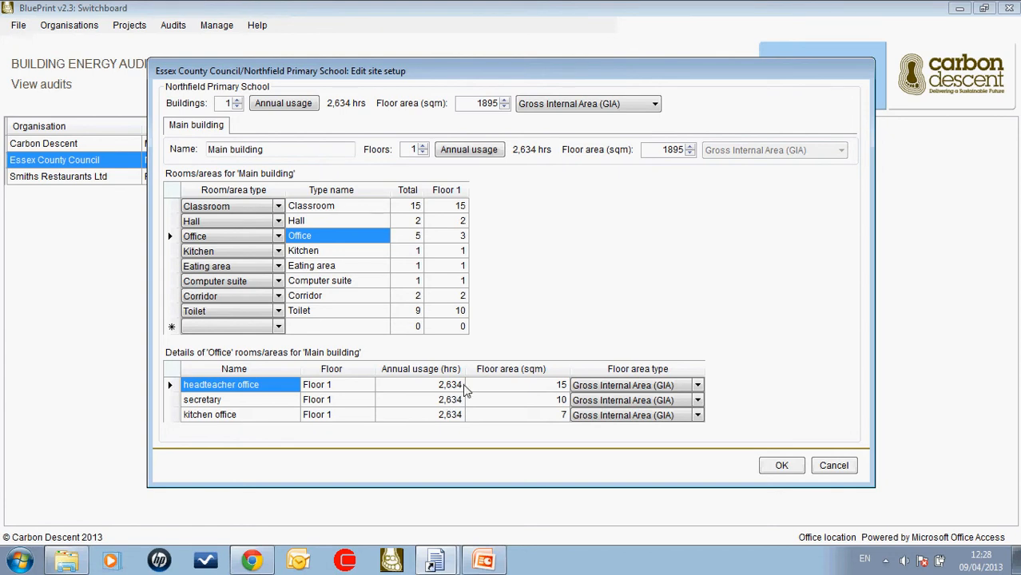
left_click(420, 385)
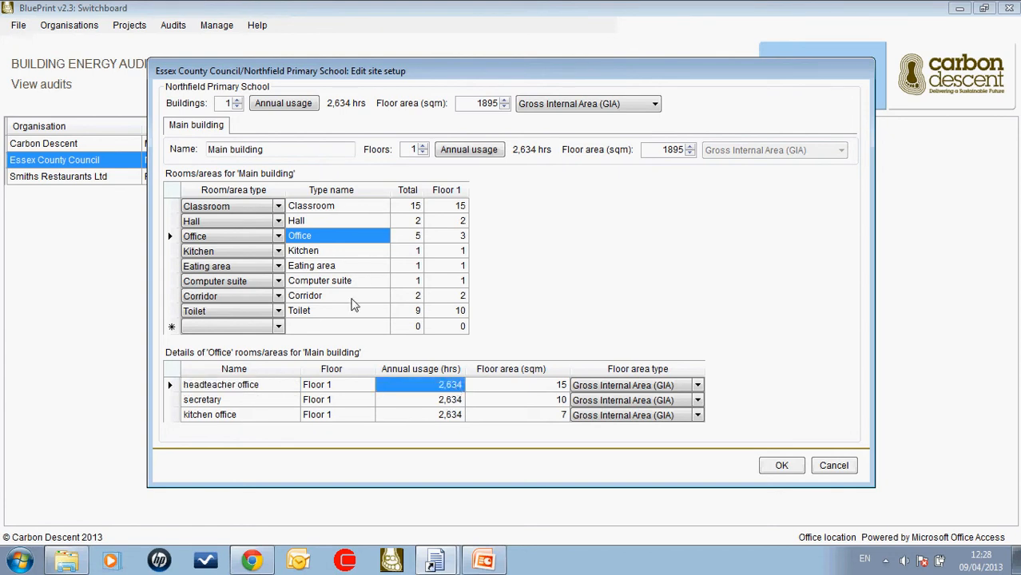
mouse_move(270, 410)
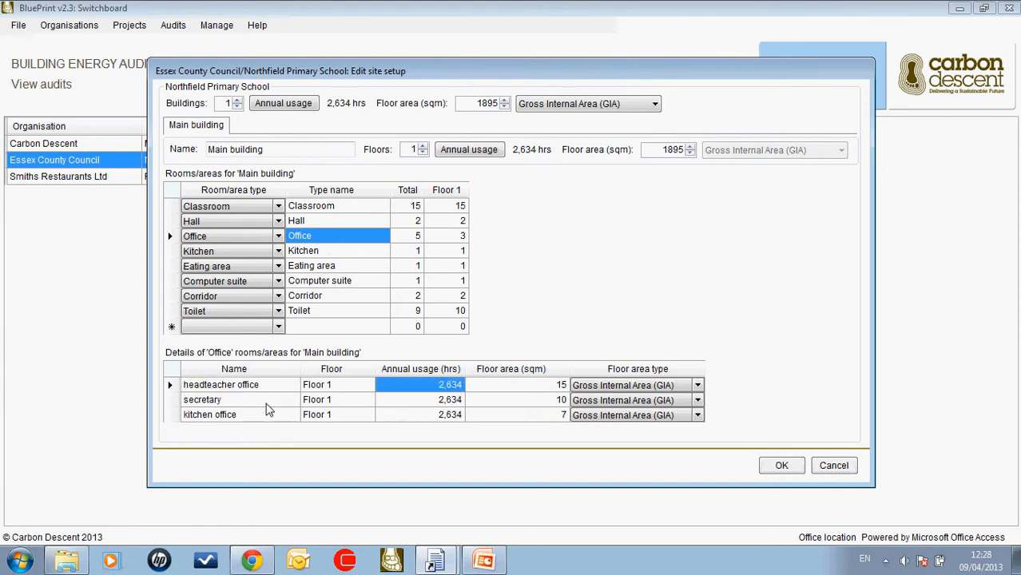
mouse_move(493, 397)
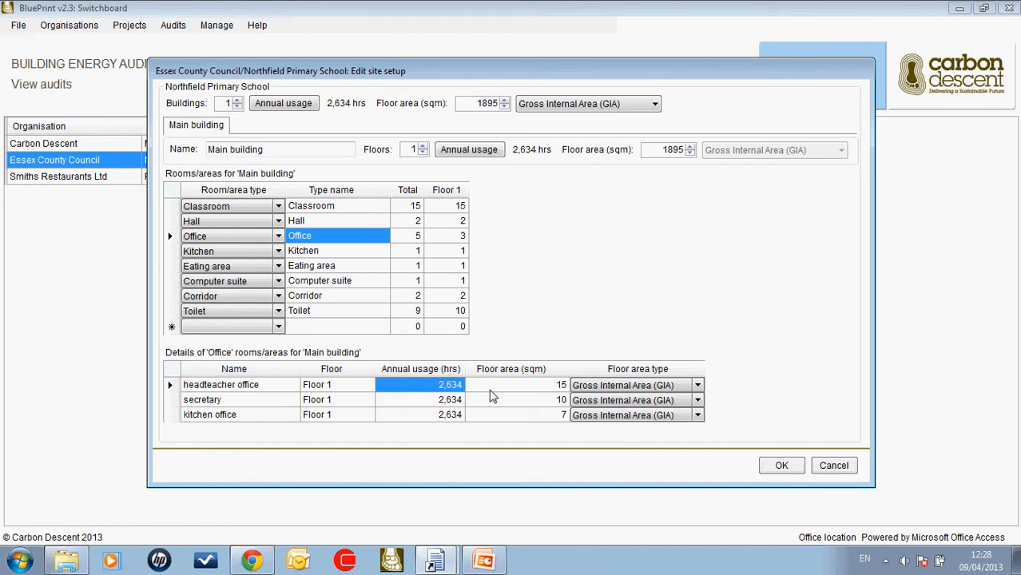
mouse_move(449, 426)
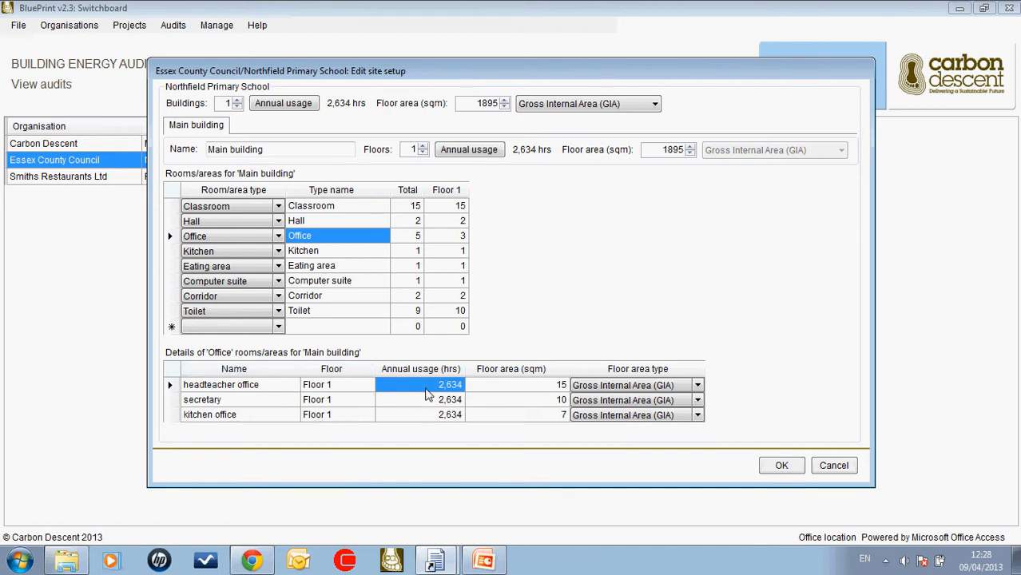
mouse_move(626, 413)
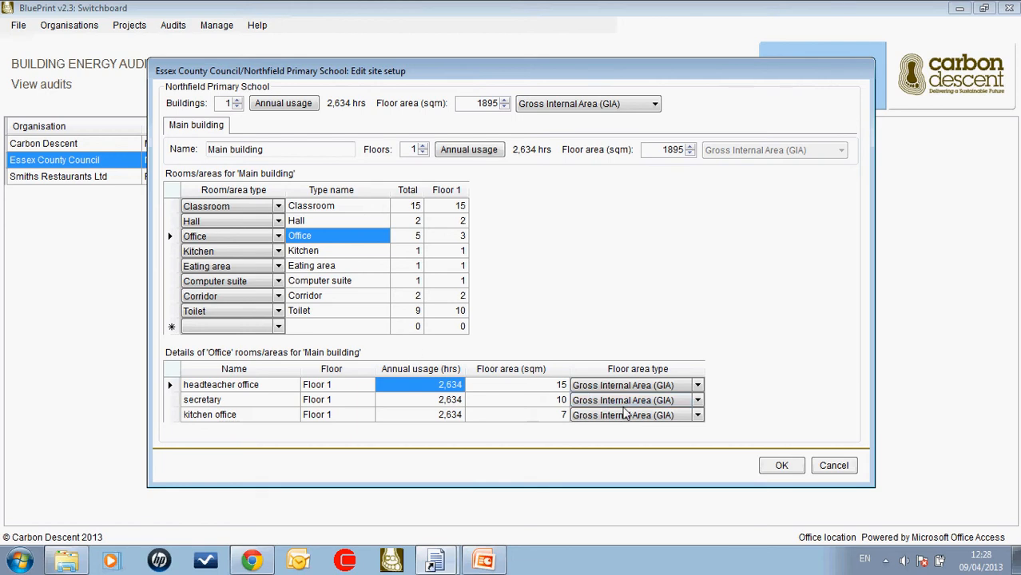
mouse_move(779, 452)
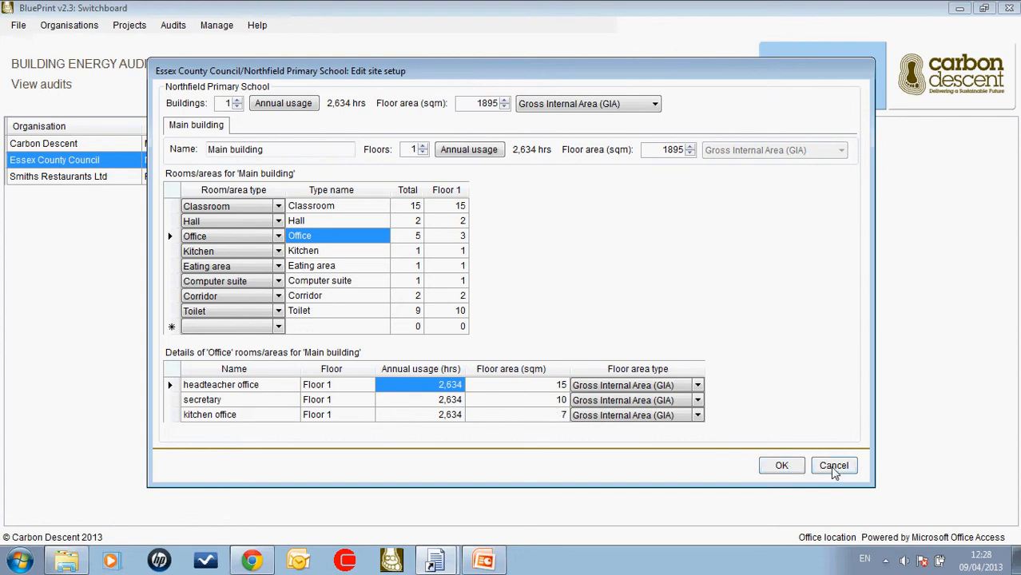
left_click(834, 465)
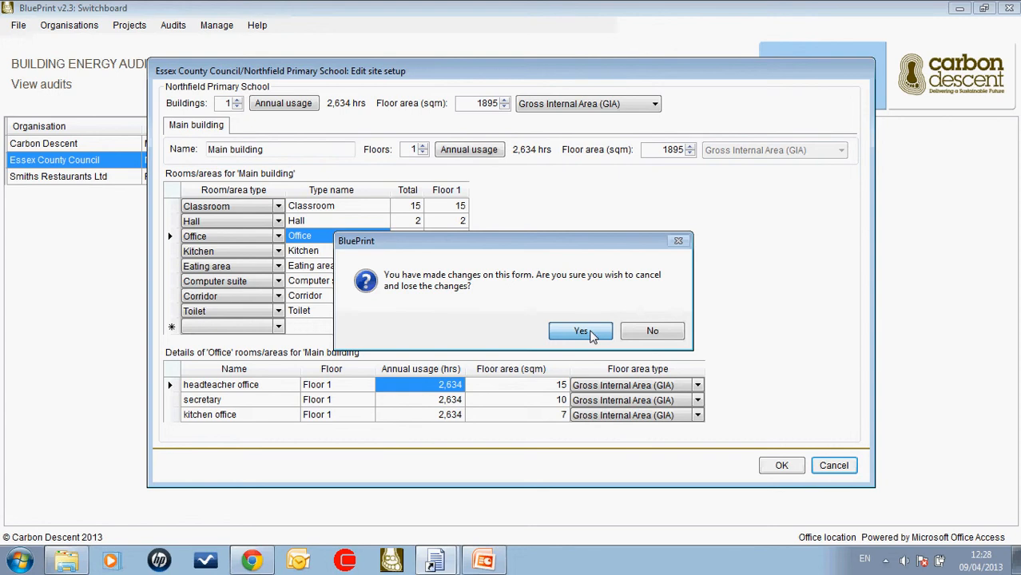
left_click(581, 330)
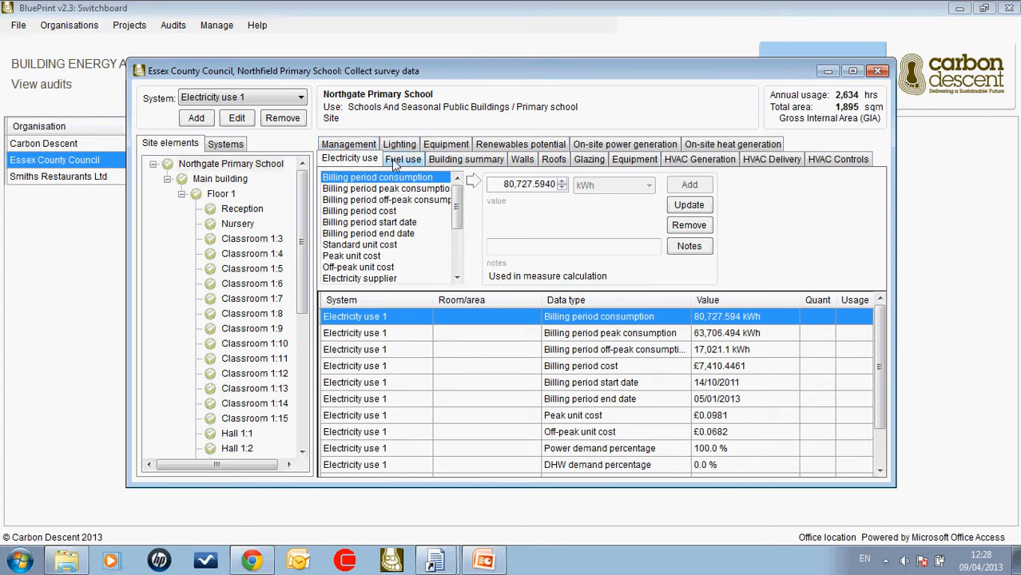
Step: Review the fuel use, building summary, walls and glazing survey data
left_click(404, 158)
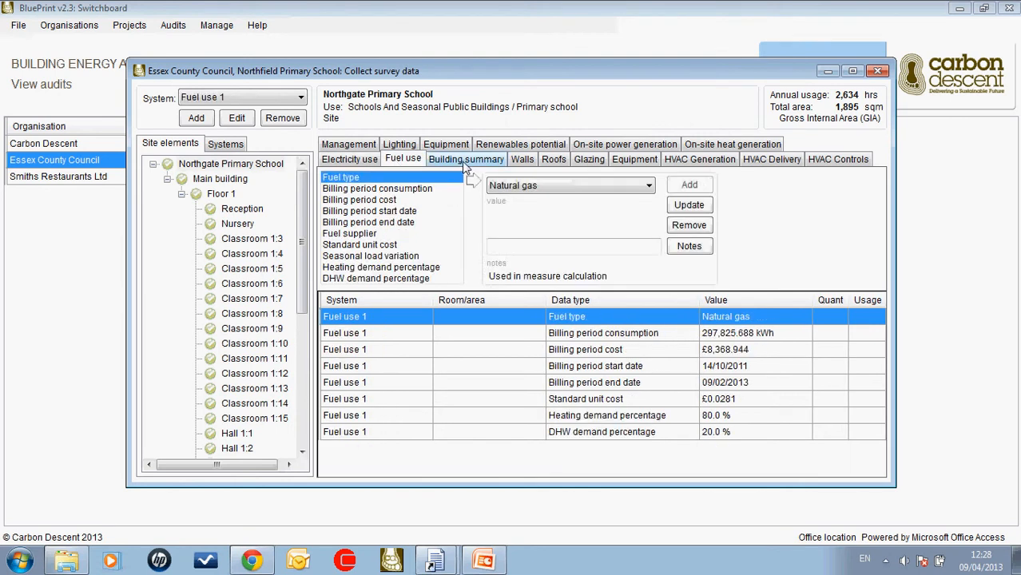
left_click(466, 159)
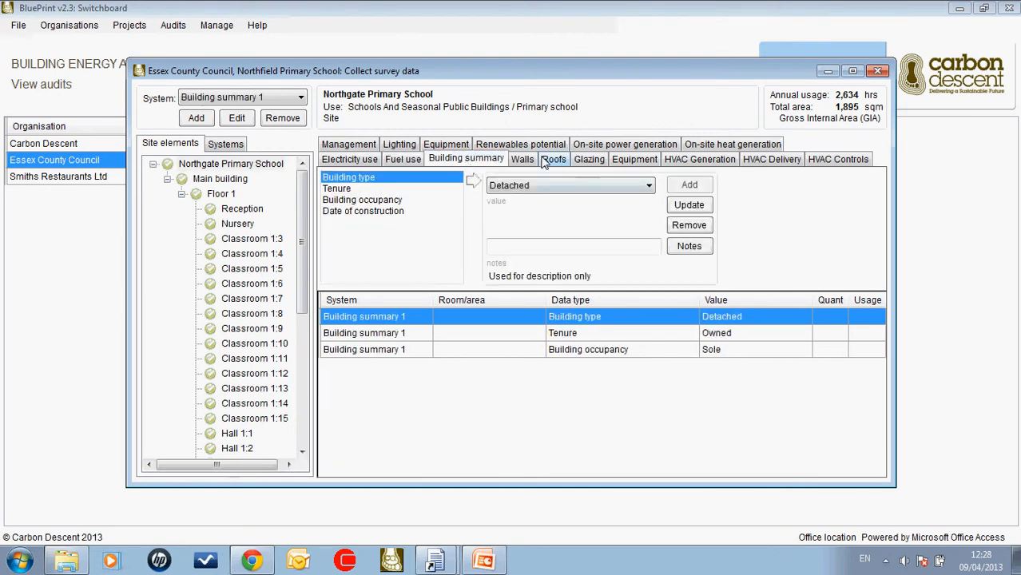
left_click(523, 159)
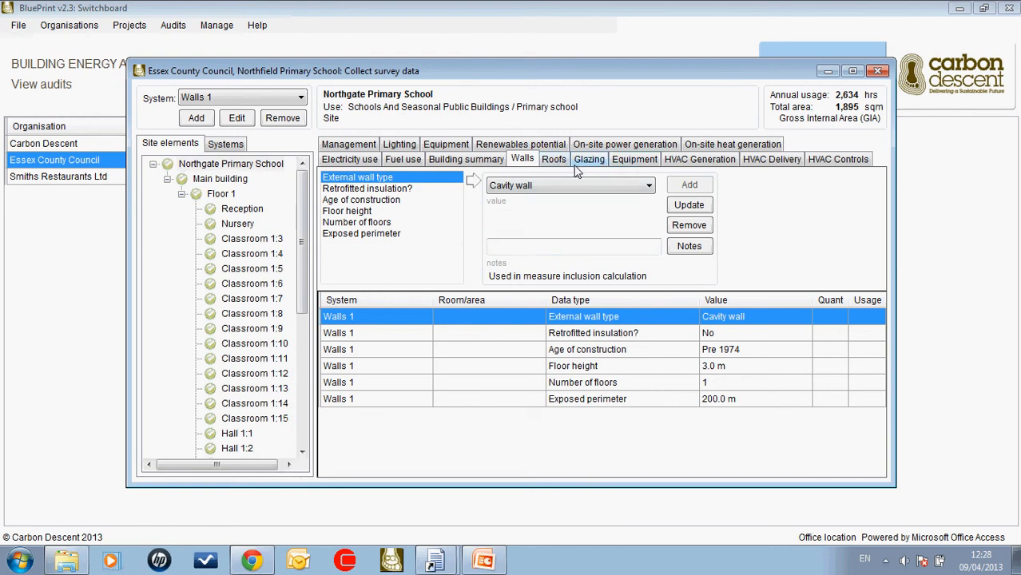
left_click(589, 159)
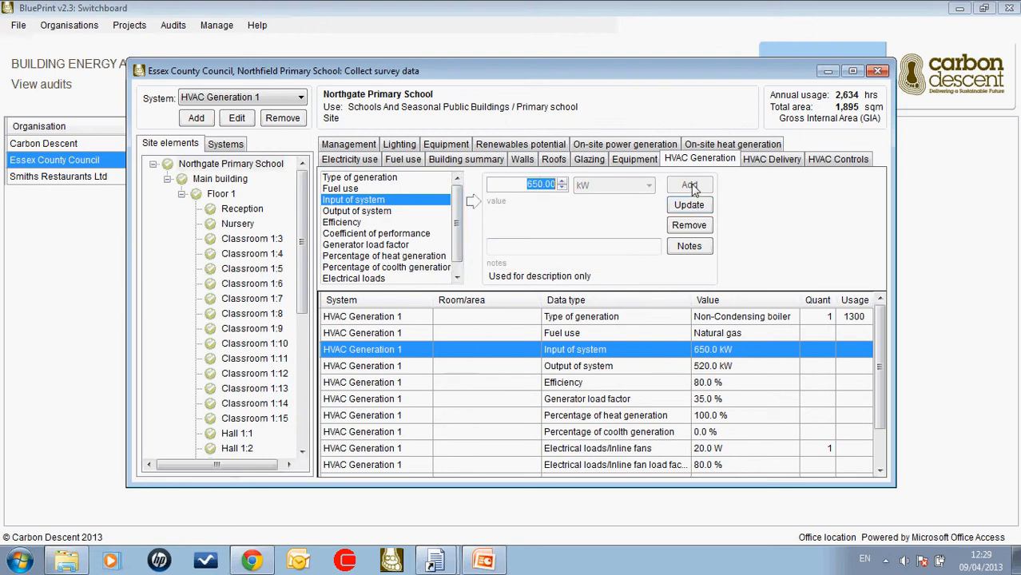
mouse_move(774, 388)
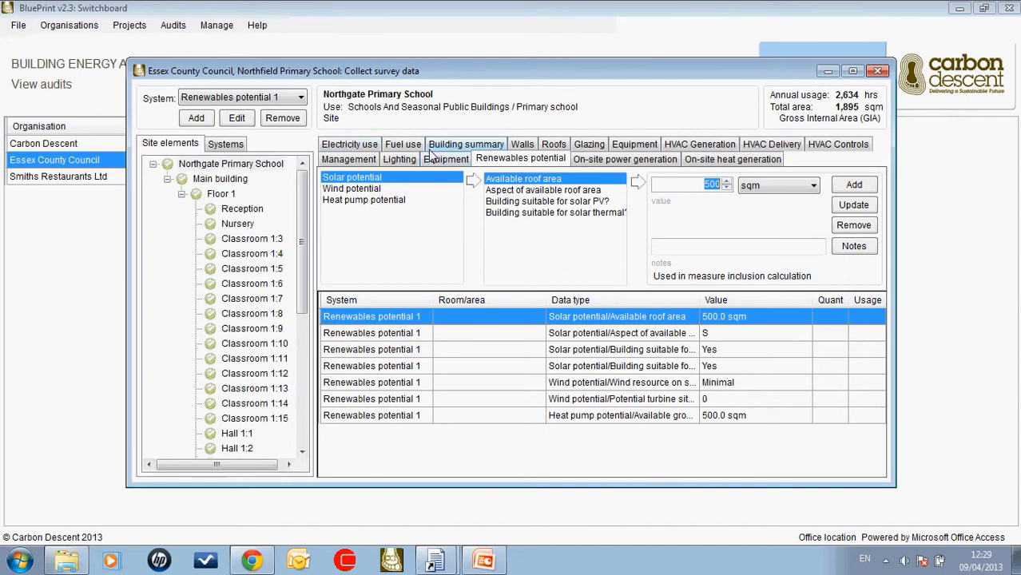
mouse_move(399, 235)
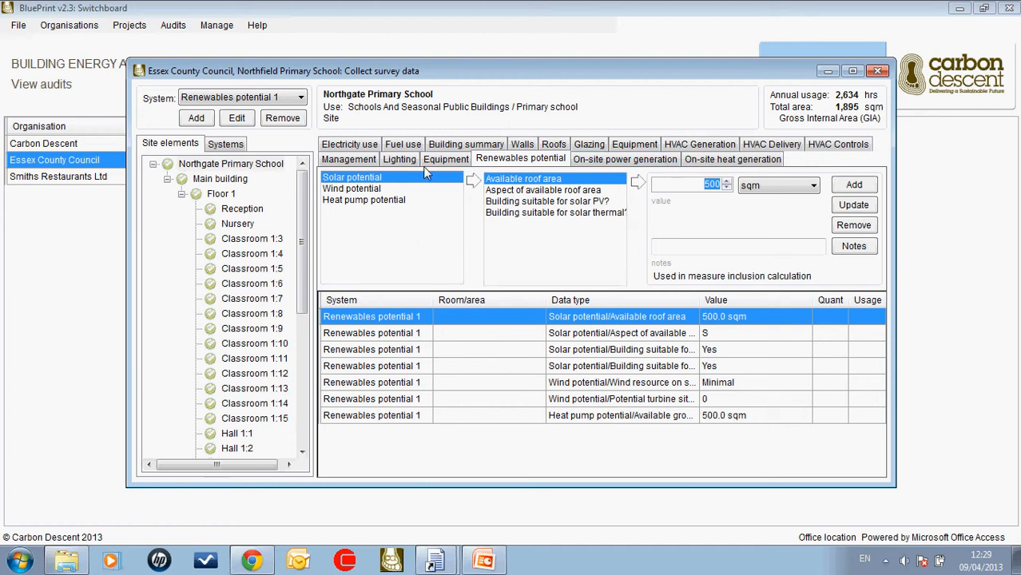
mouse_move(456, 177)
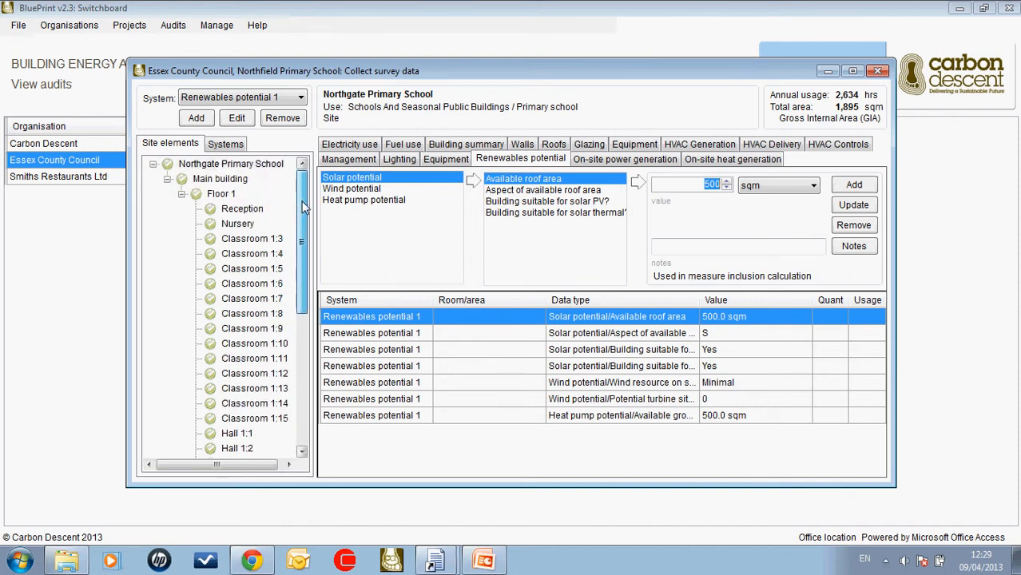
Step: Show the lighting survey data for the Reception room
left_click(242, 209)
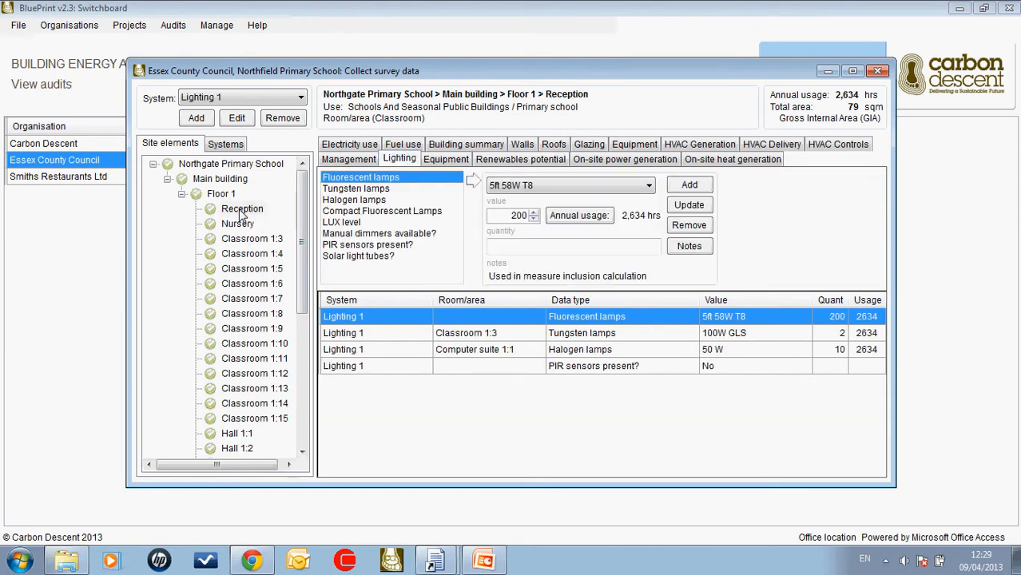
left_click(242, 208)
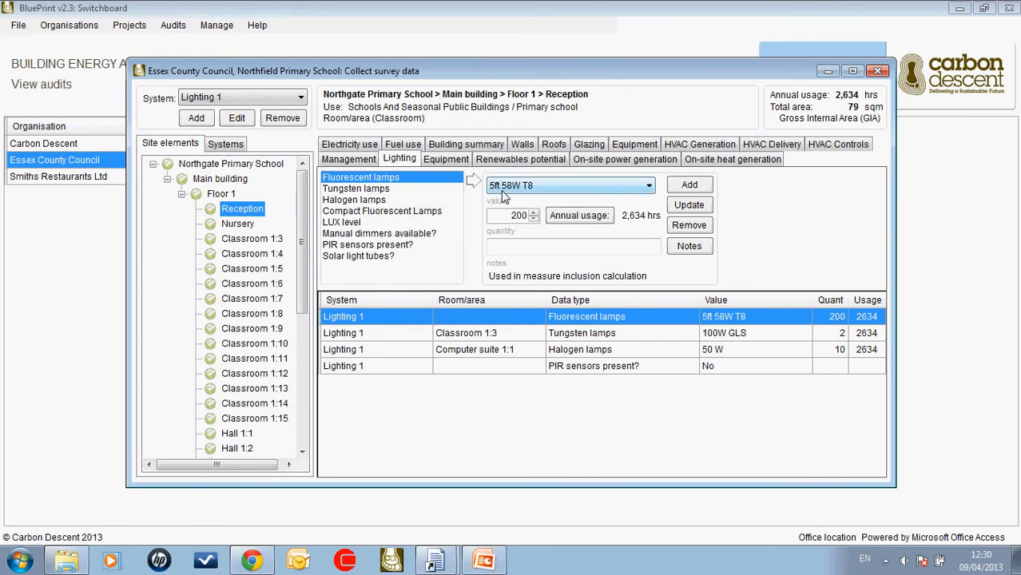
mouse_move(586, 189)
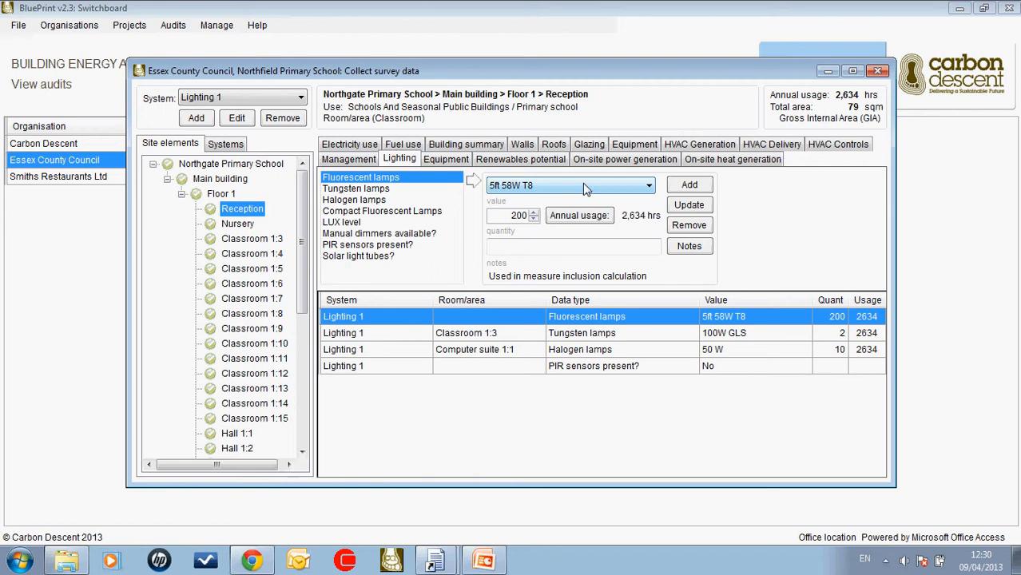
mouse_move(365, 207)
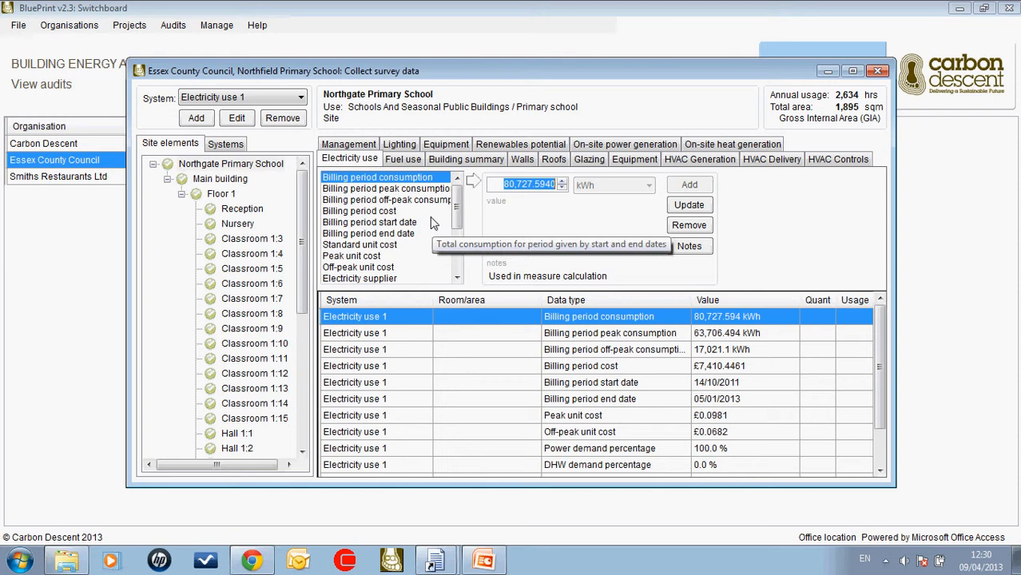
mouse_move(431, 222)
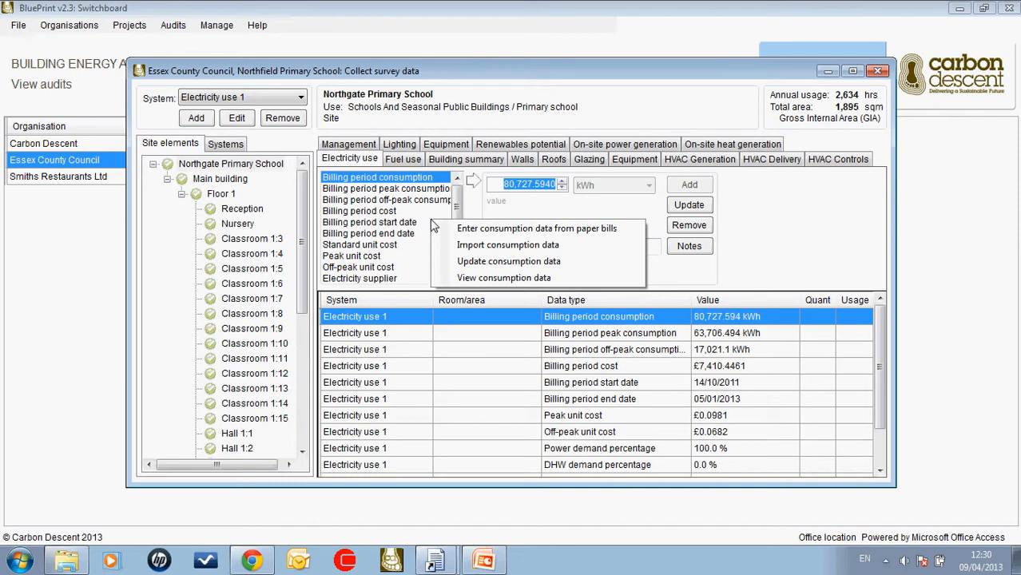
mouse_move(536, 229)
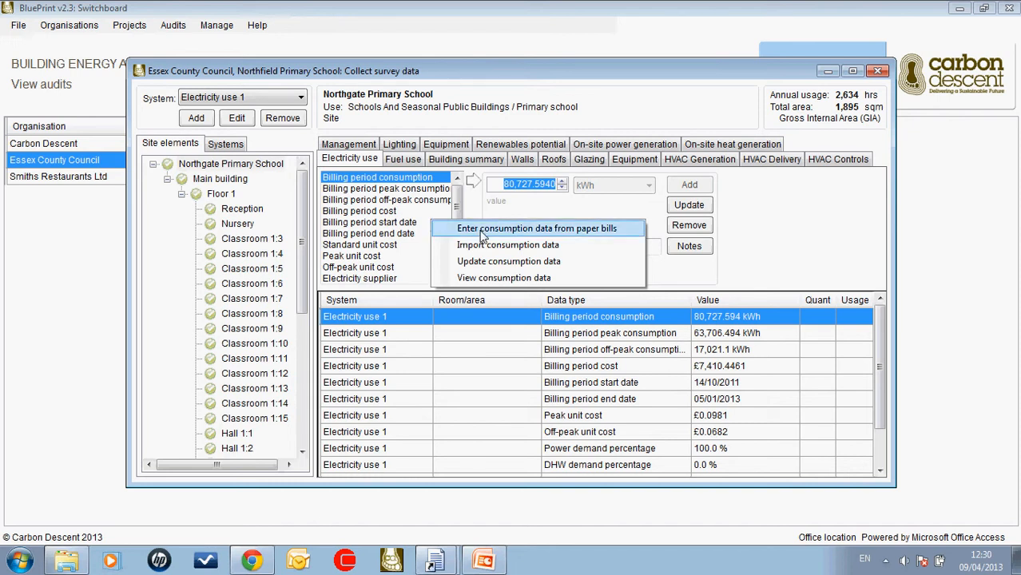
mouse_move(468, 245)
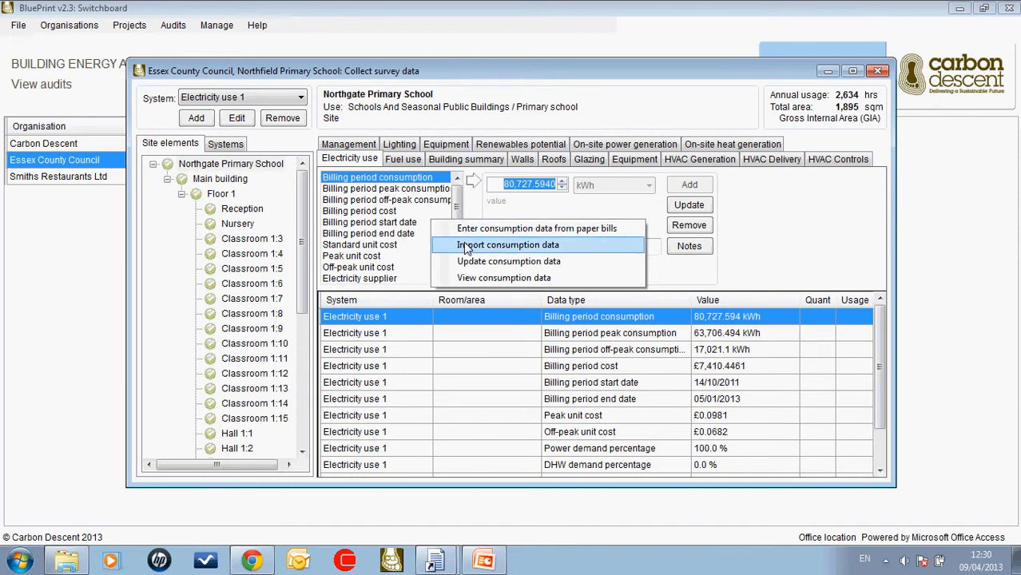
Step: Start importing consumption data for Electricity use 1, keeping the existing records
left_click(509, 245)
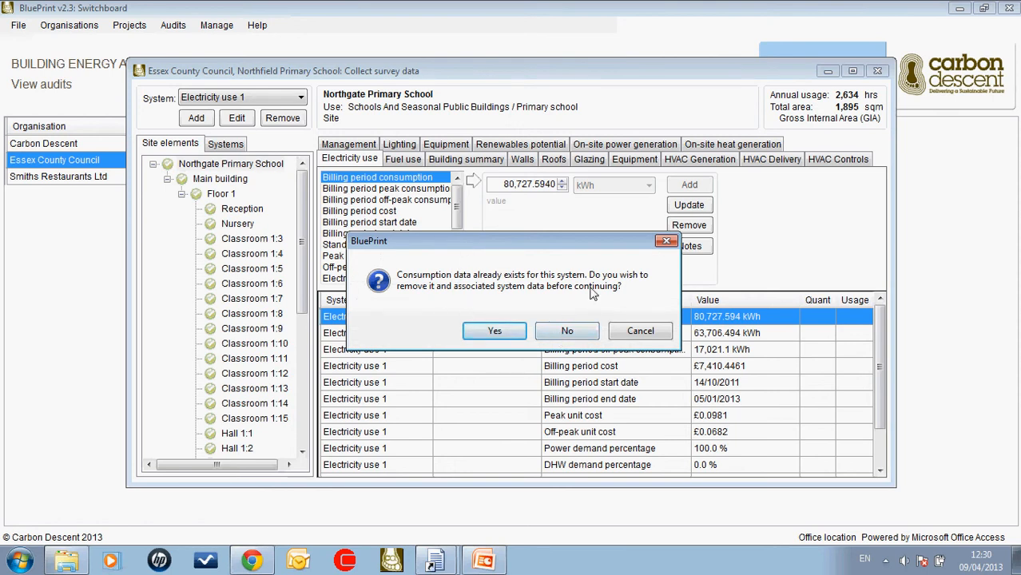
mouse_move(528, 299)
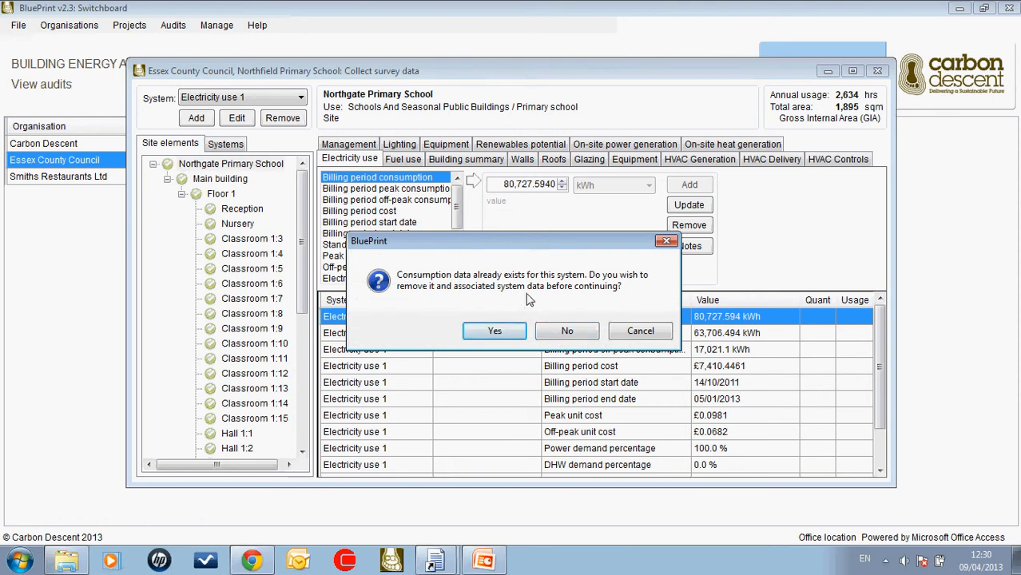
mouse_move(527, 292)
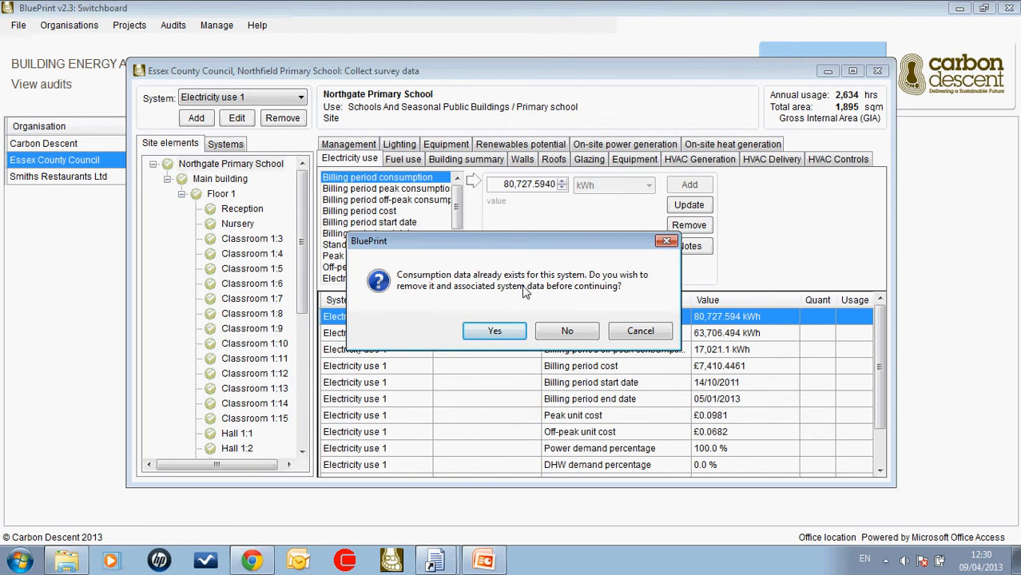
left_click(568, 331)
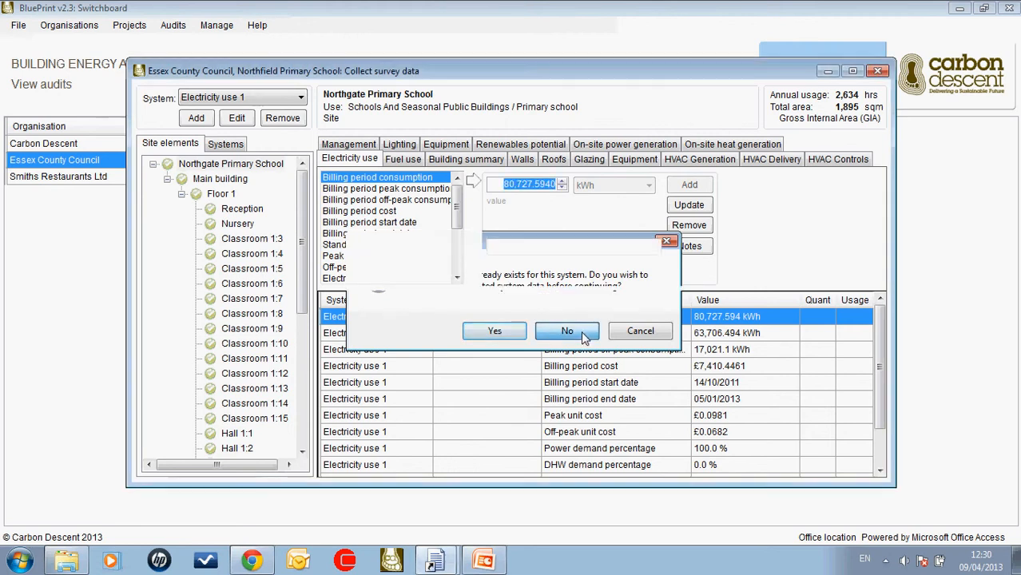
Step: Bring up the Import consumption data form for Electricity use 1
left_click(567, 330)
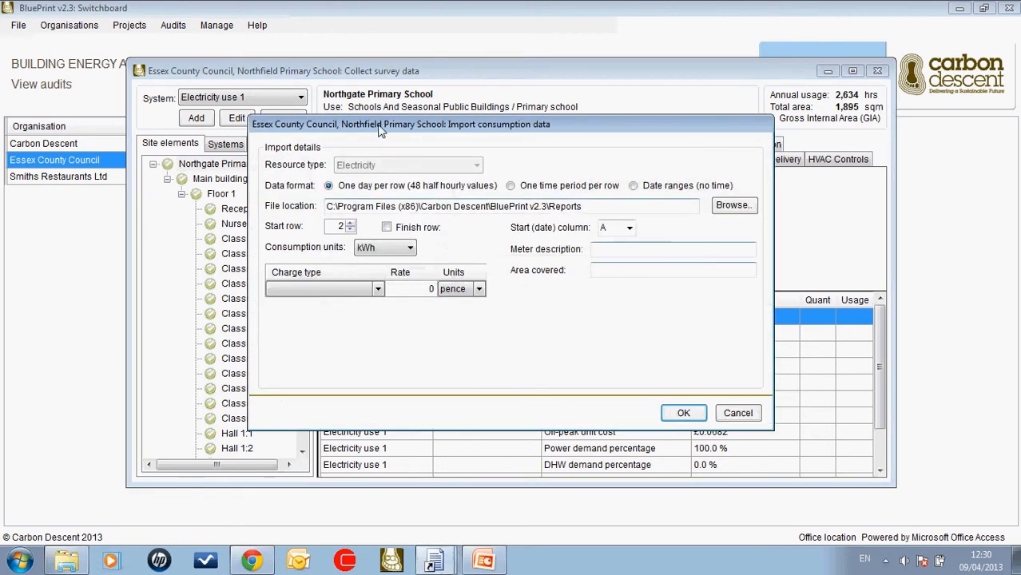
mouse_move(346, 270)
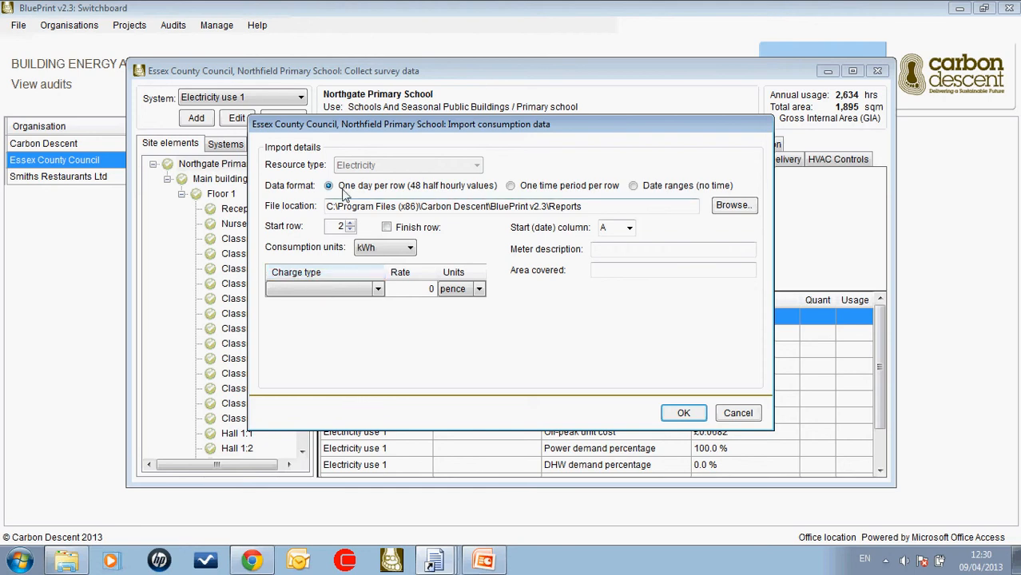
mouse_move(511, 185)
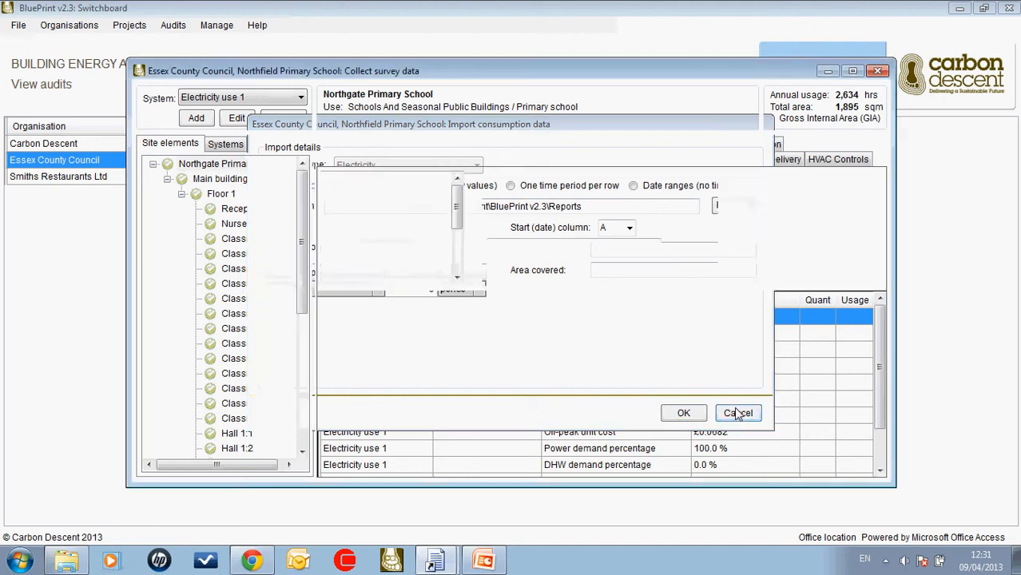
Step: Cancel the import, view the electricity consumption graph, then close it
left_click(738, 413)
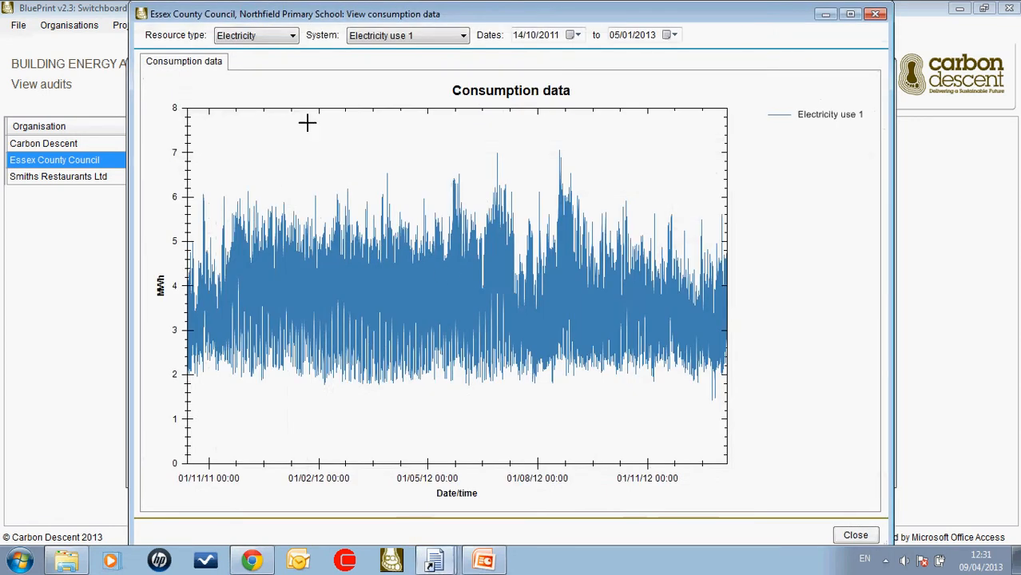
mouse_move(767, 390)
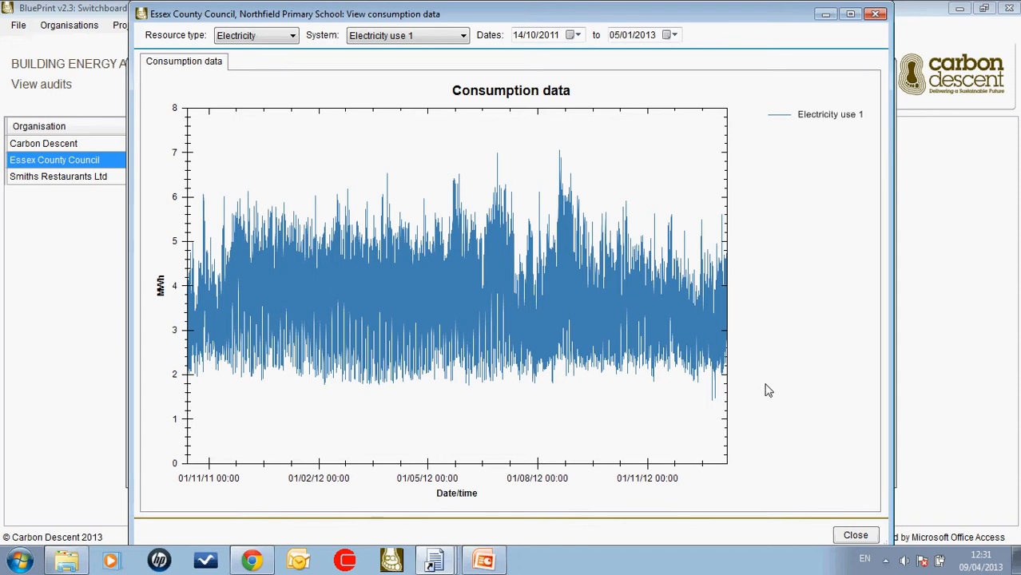
left_click(855, 535)
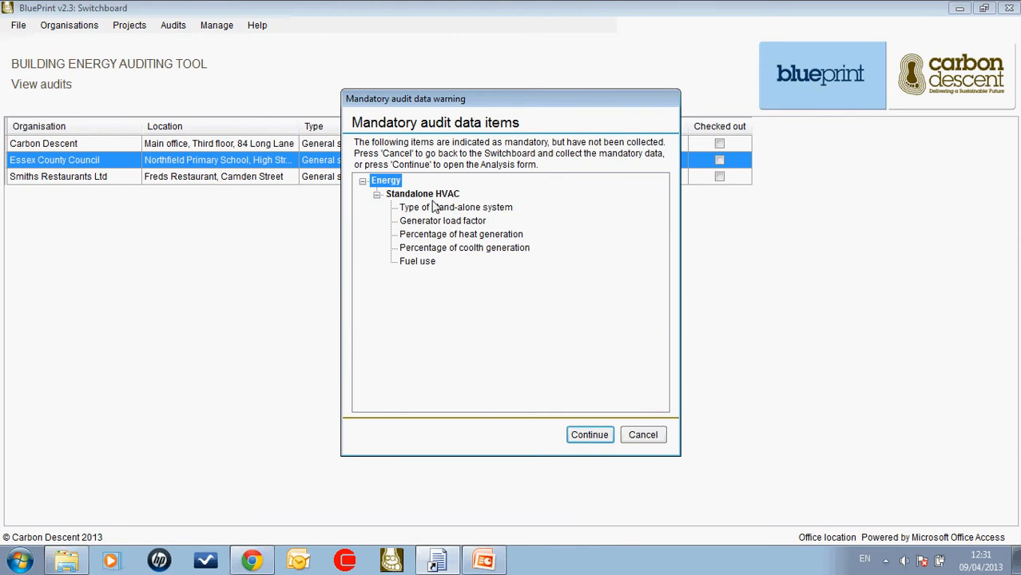
mouse_move(438, 281)
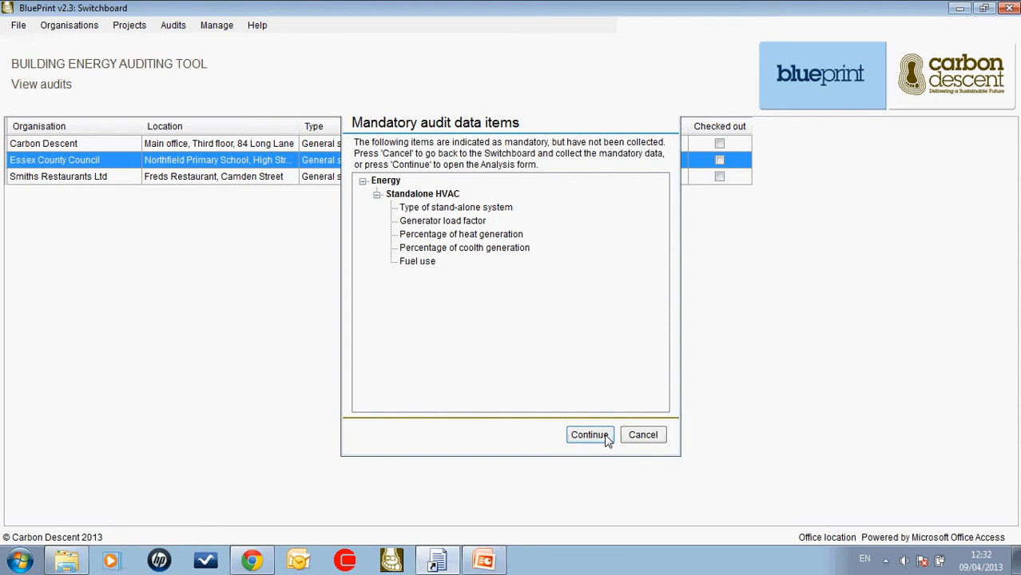
Step: Continue past the missing mandatory HVAC data warning into the Run analysis form
left_click(590, 435)
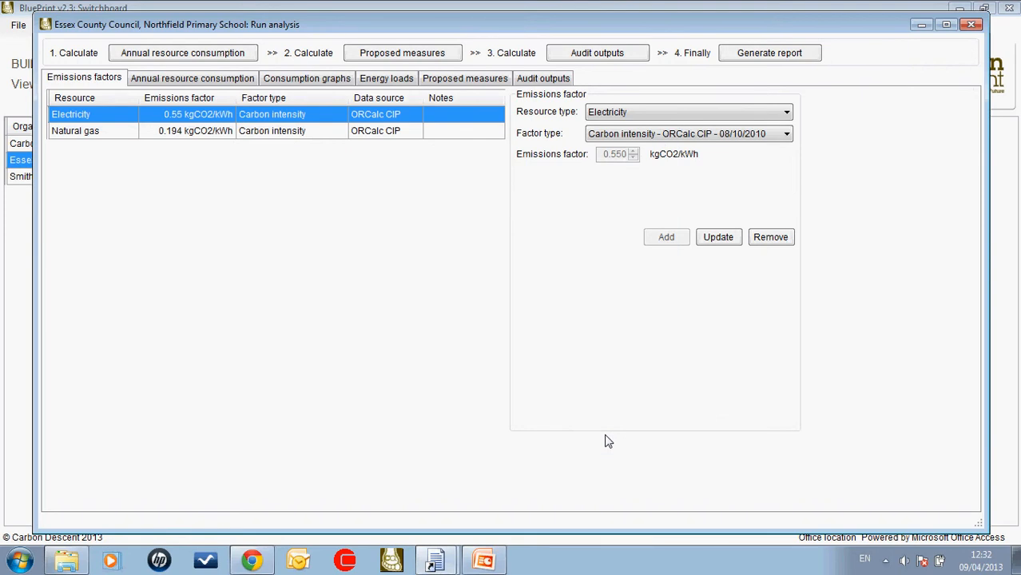
mouse_move(134, 32)
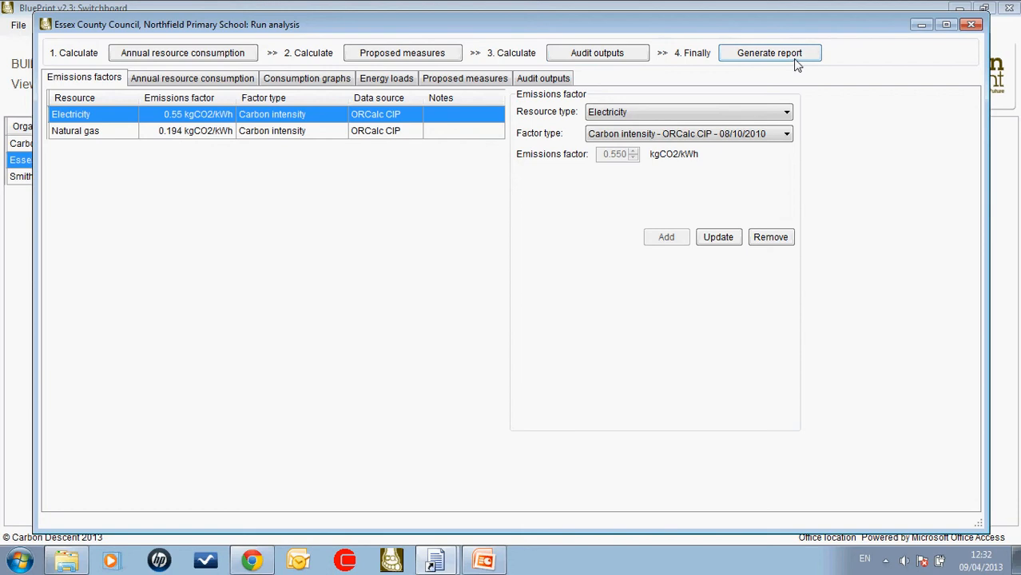
mouse_move(361, 198)
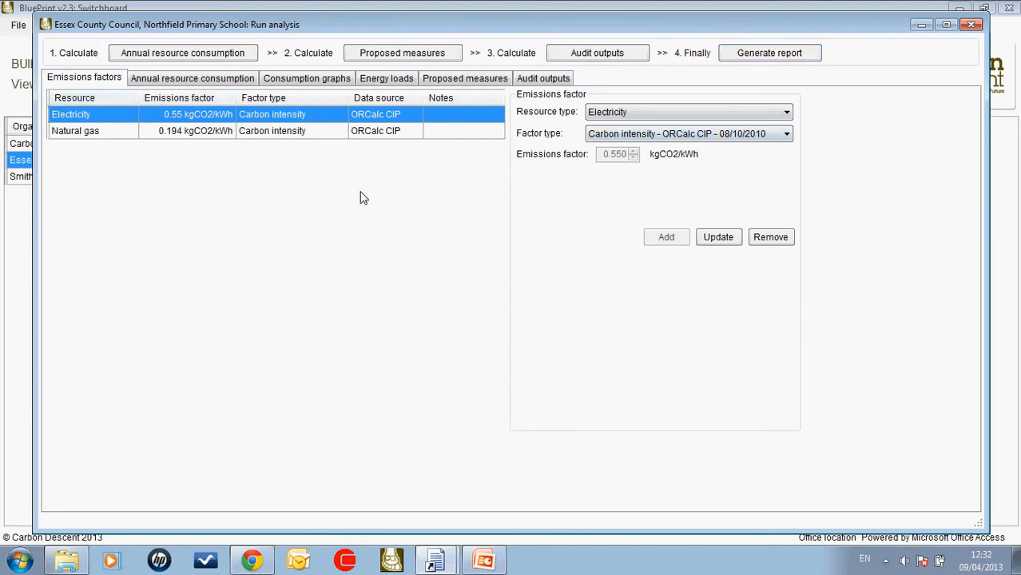
mouse_move(155, 150)
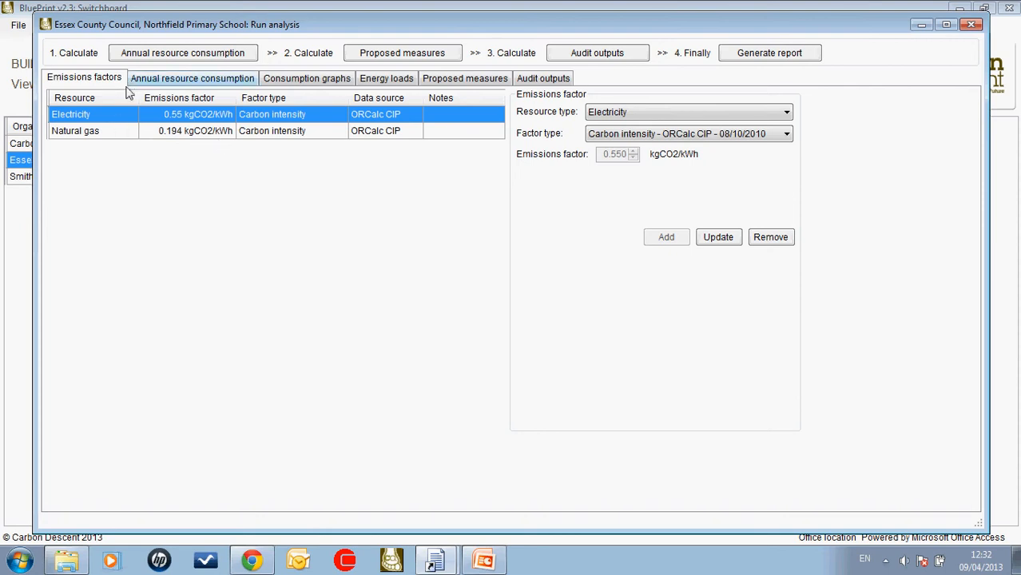
mouse_move(342, 158)
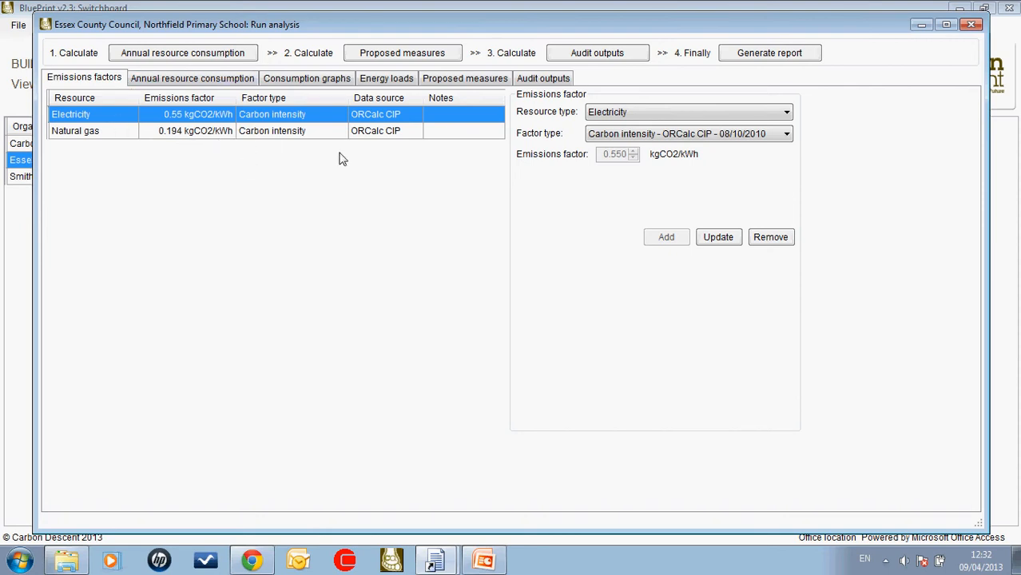
mouse_move(710, 147)
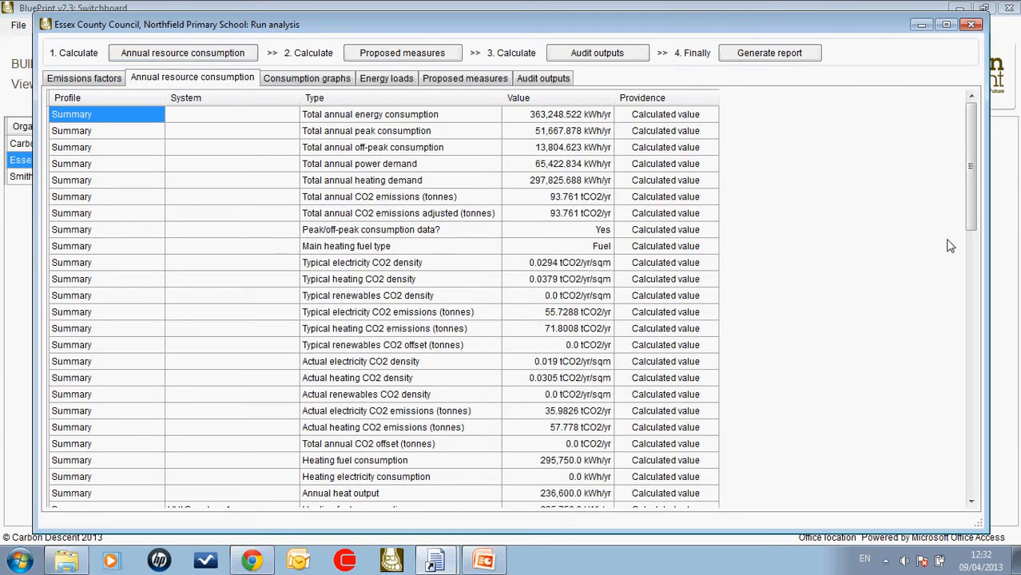
Step: Scroll through the annual consumption table to the electricity and fuel breakdowns, including 35.983 tCO2/yr
scroll("down", 3)
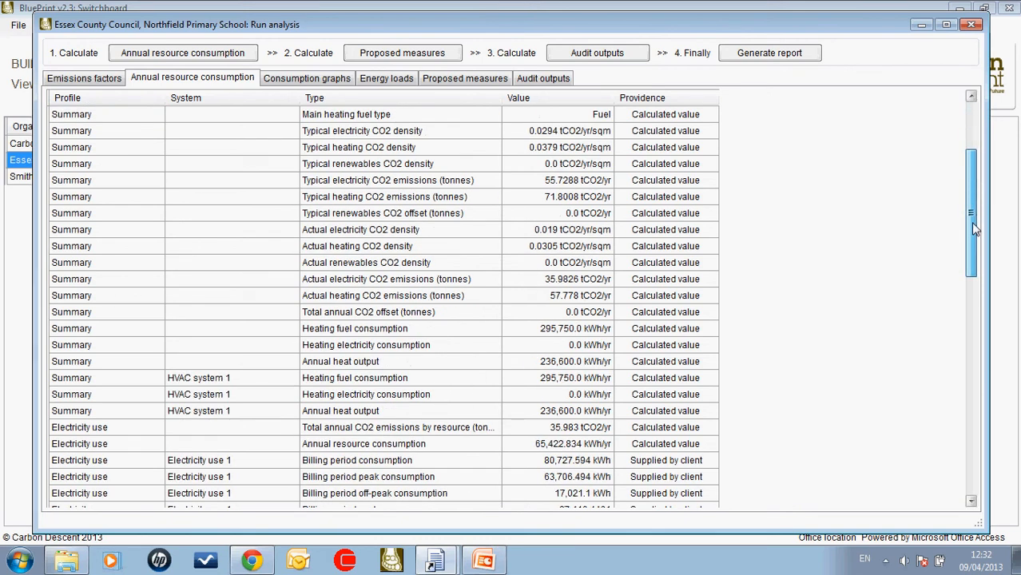
scroll("down", 3)
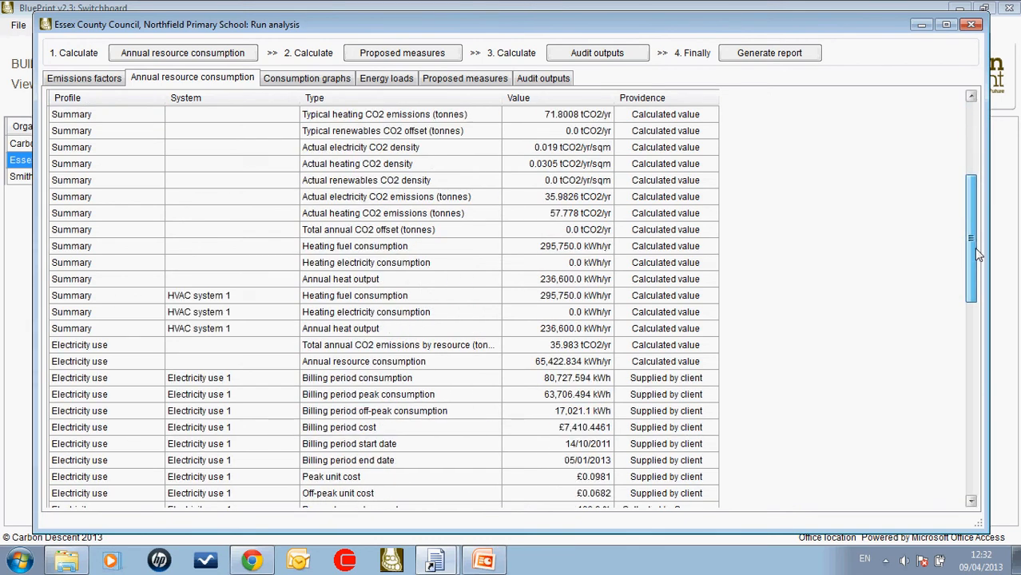
scroll("down", 3)
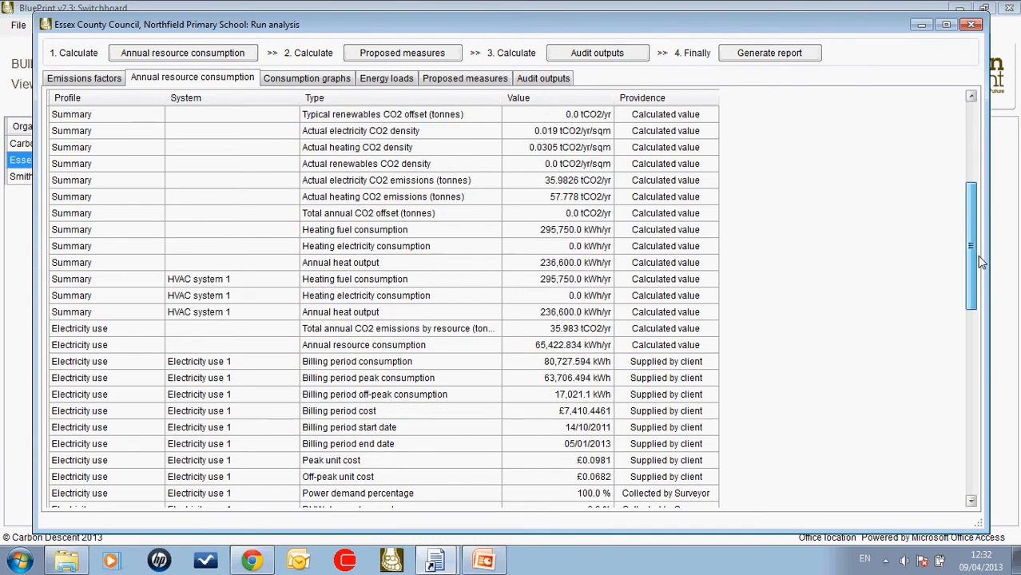
scroll("down", 3)
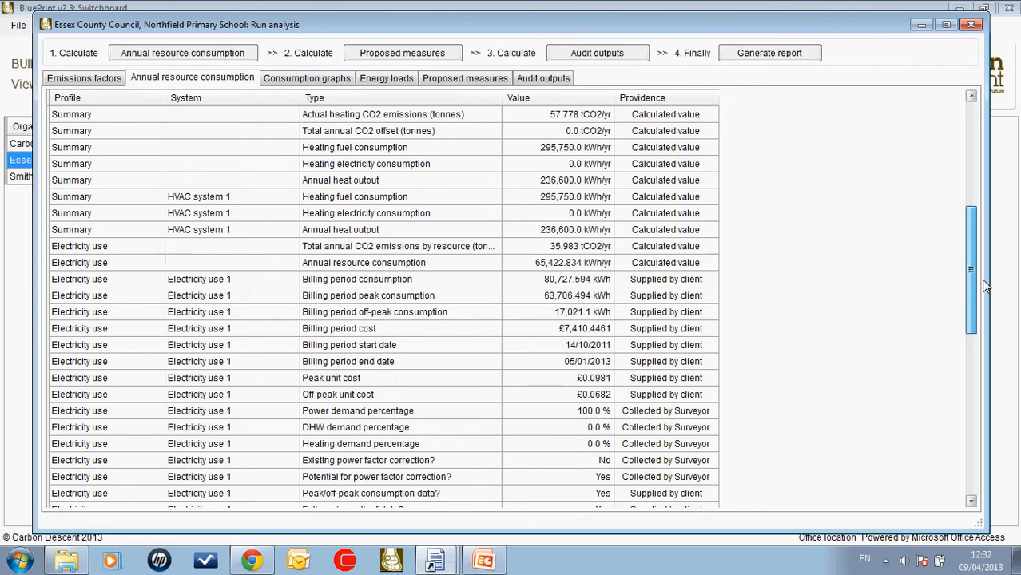
scroll("down", 3)
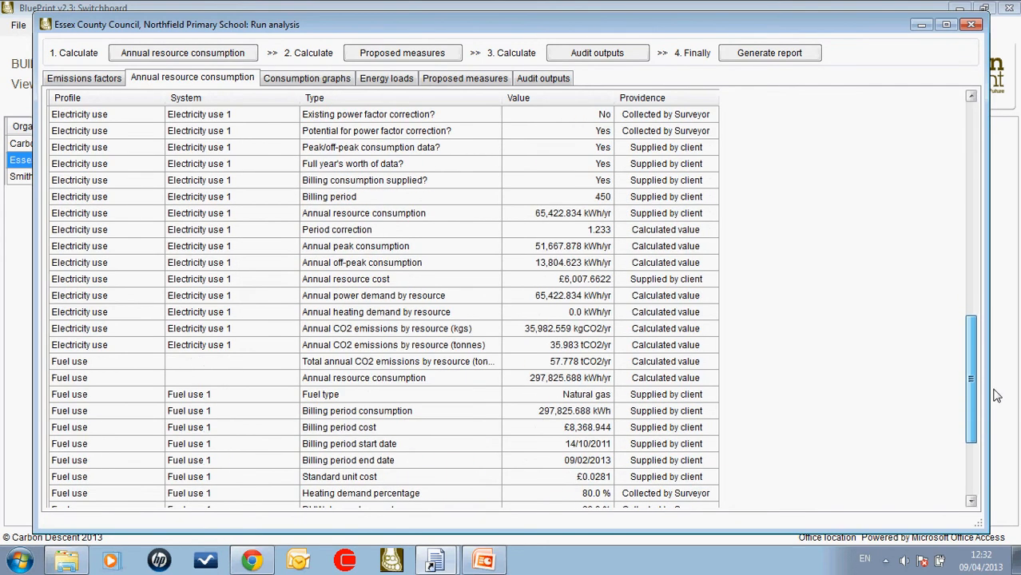
scroll("down", 3)
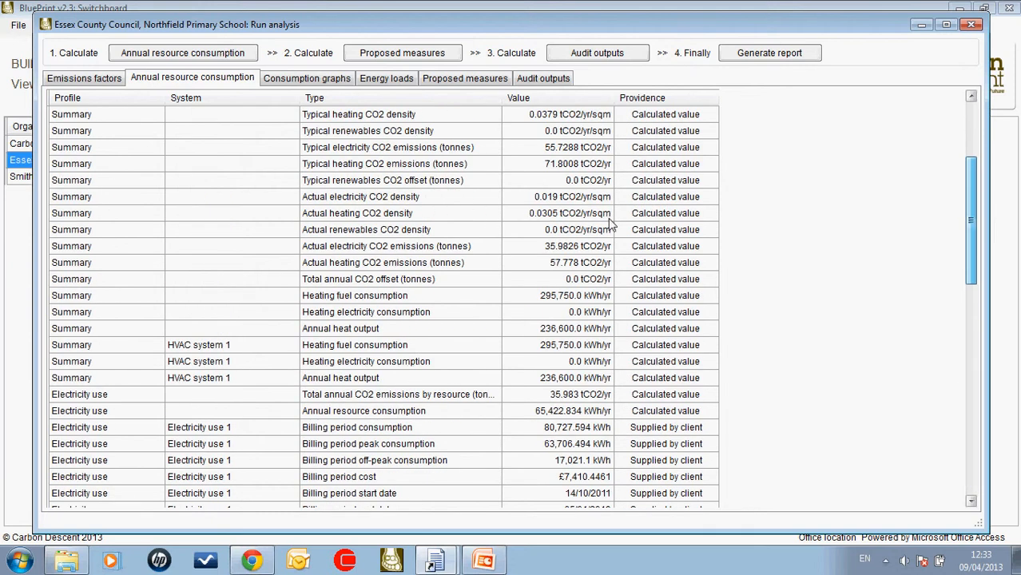
Step: Show the consumption graphs, view the 2: Electricity chart, then return to 1: Electricity
left_click(307, 77)
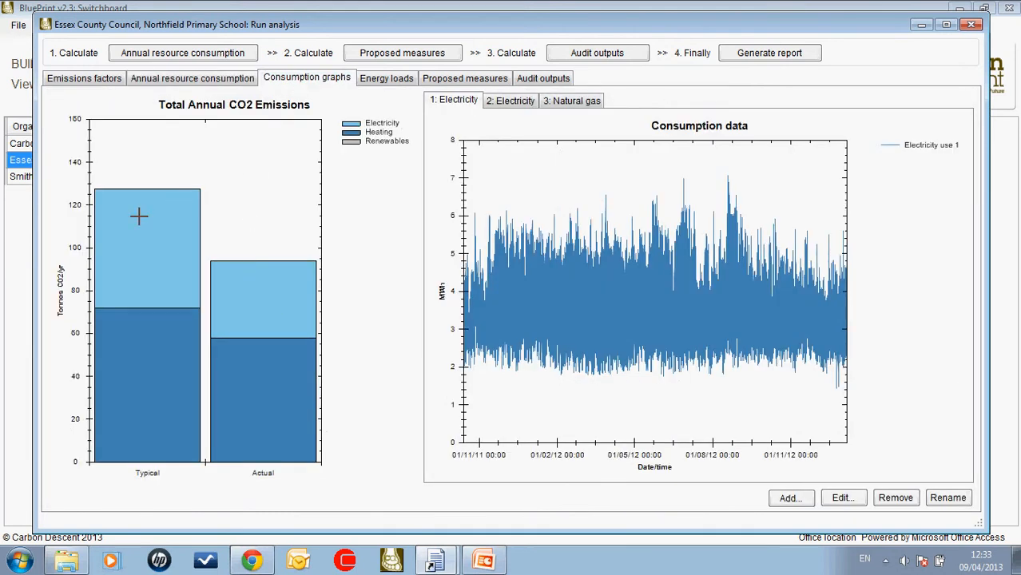
mouse_move(299, 330)
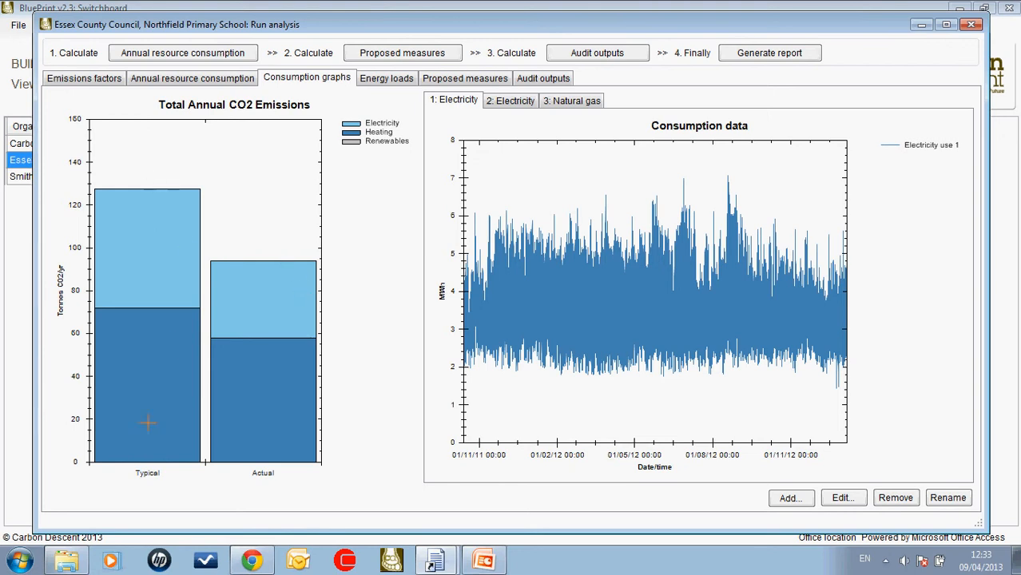
mouse_move(212, 251)
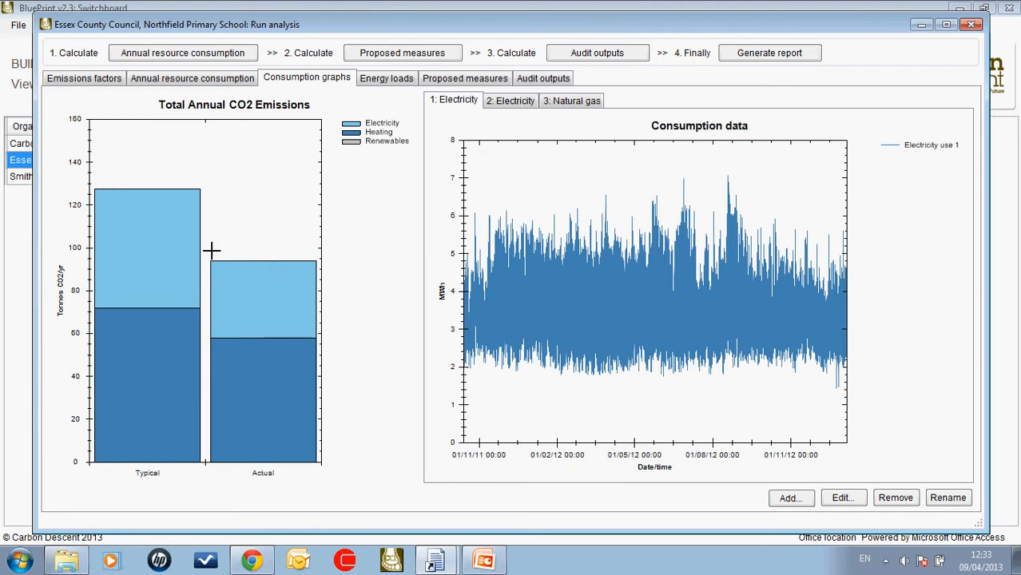
mouse_move(138, 429)
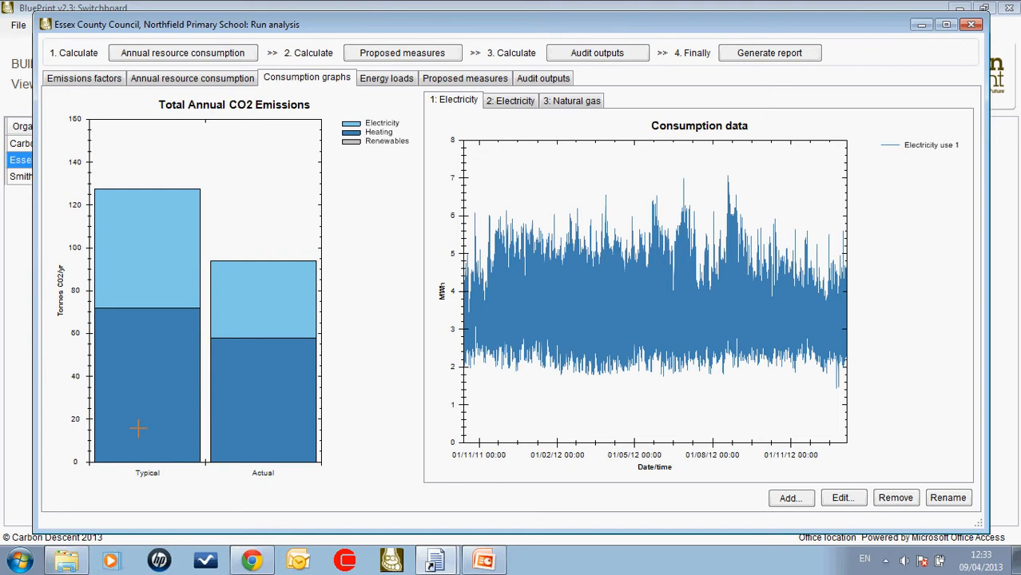
mouse_move(512, 165)
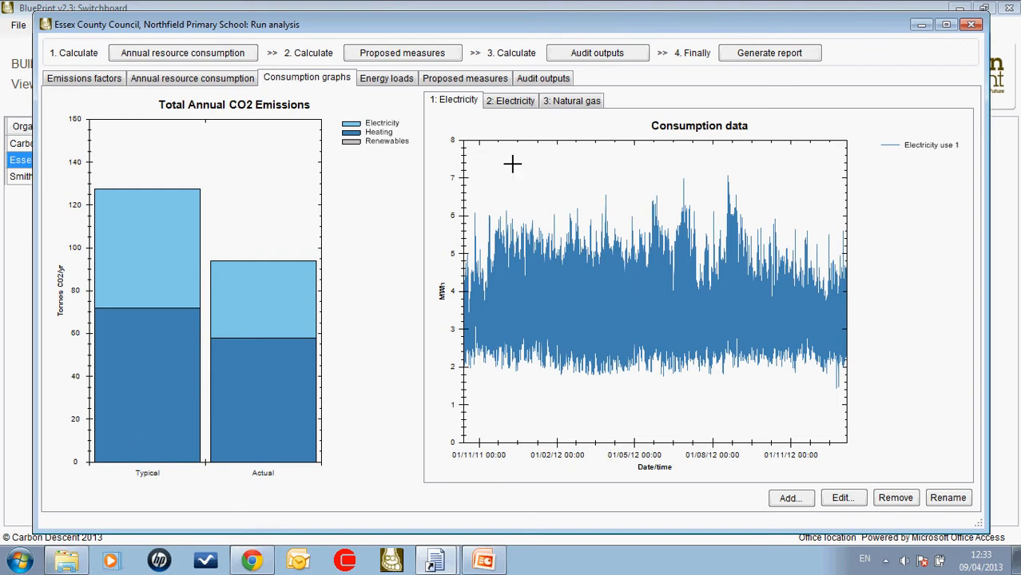
mouse_move(565, 116)
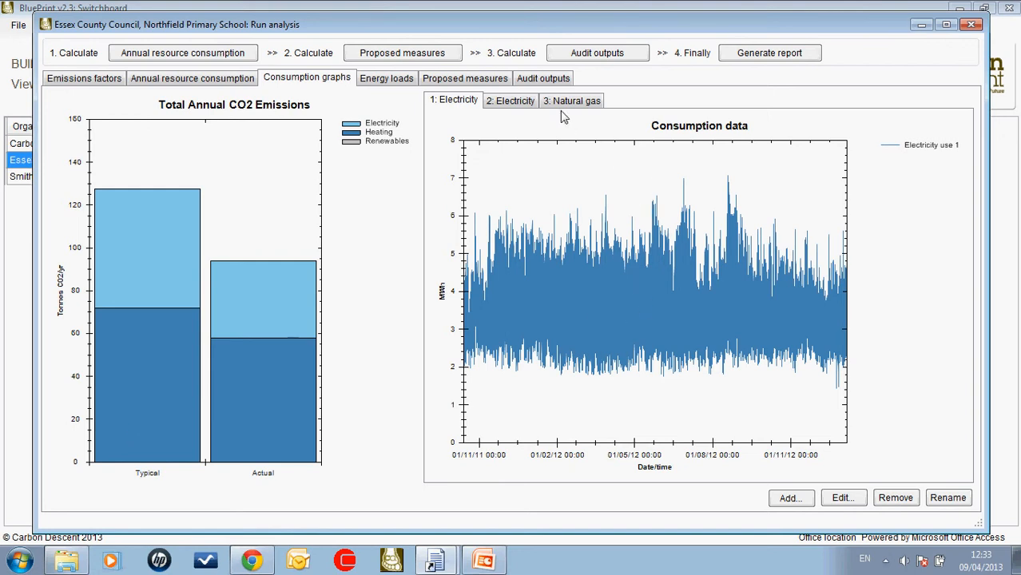
left_click(511, 100)
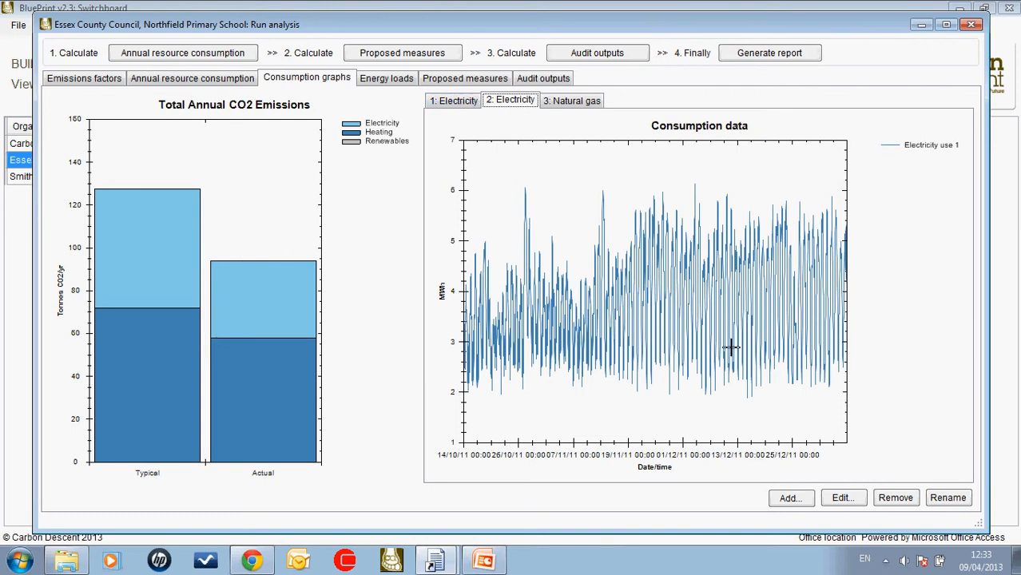
left_click(453, 100)
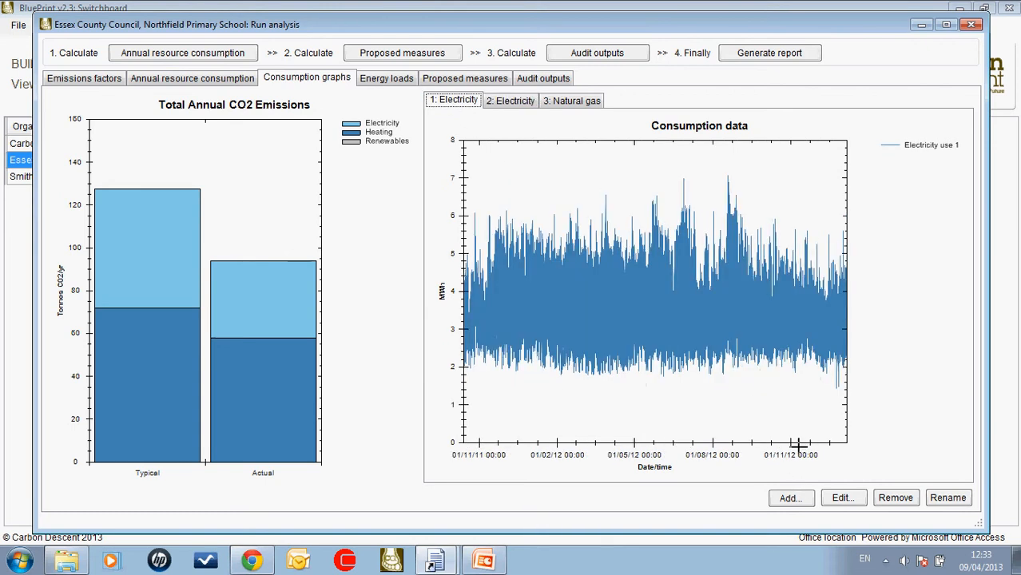
mouse_move(808, 462)
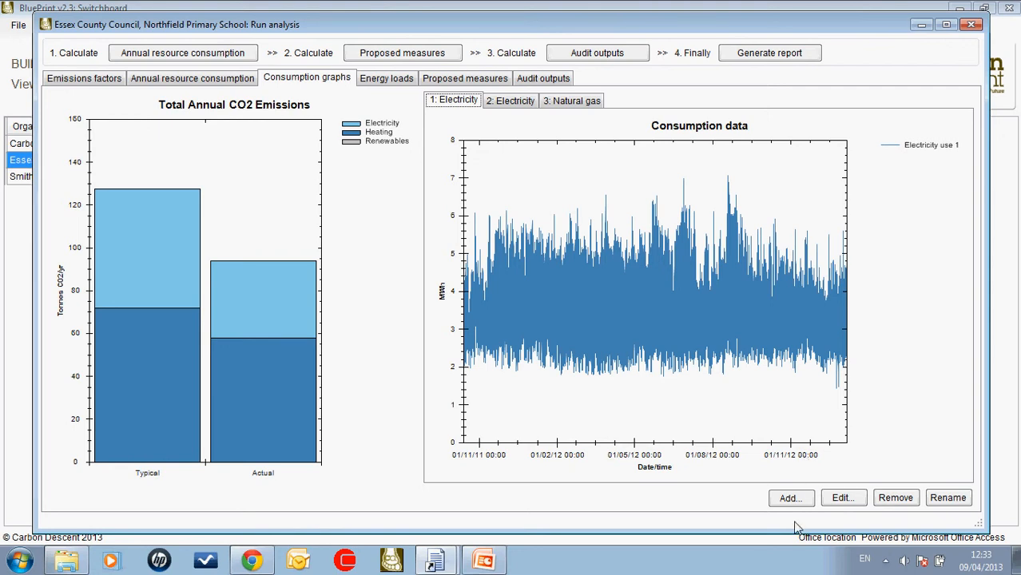
Step: Add a new Electricity use 1 consumption graph with its start date year set to 2012
left_click(790, 498)
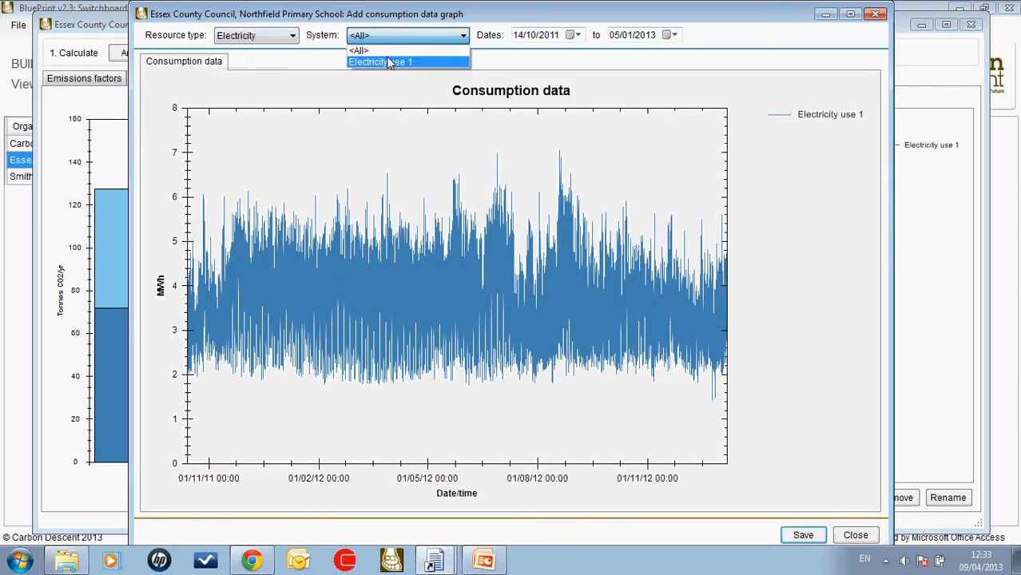
left_click(381, 61)
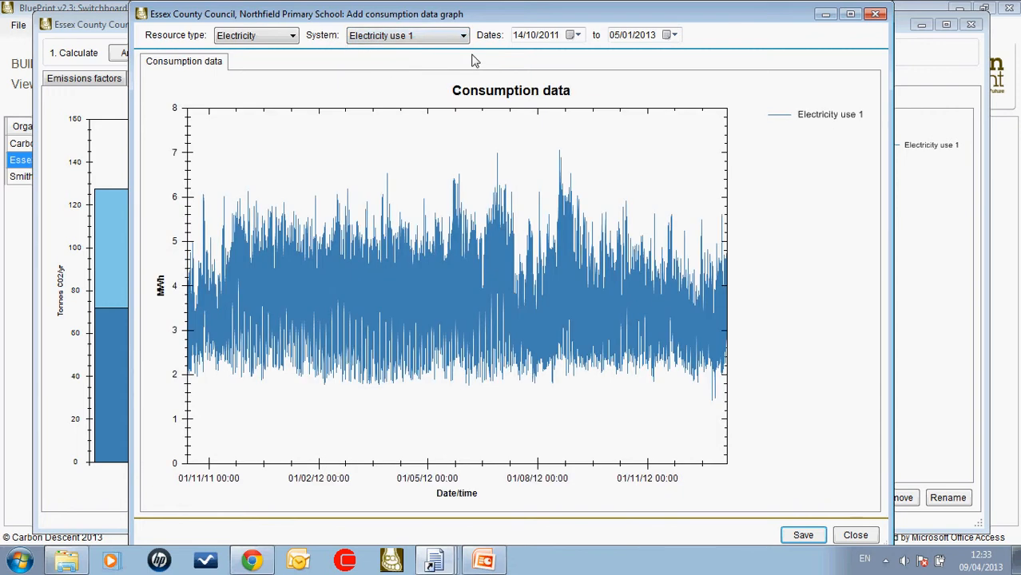
left_click(532, 34)
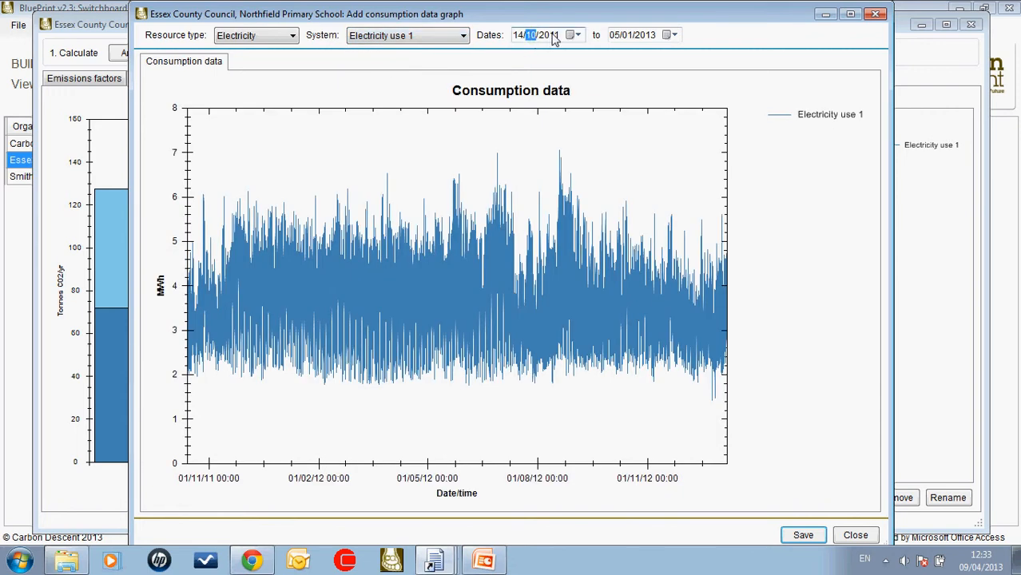
left_click(549, 34)
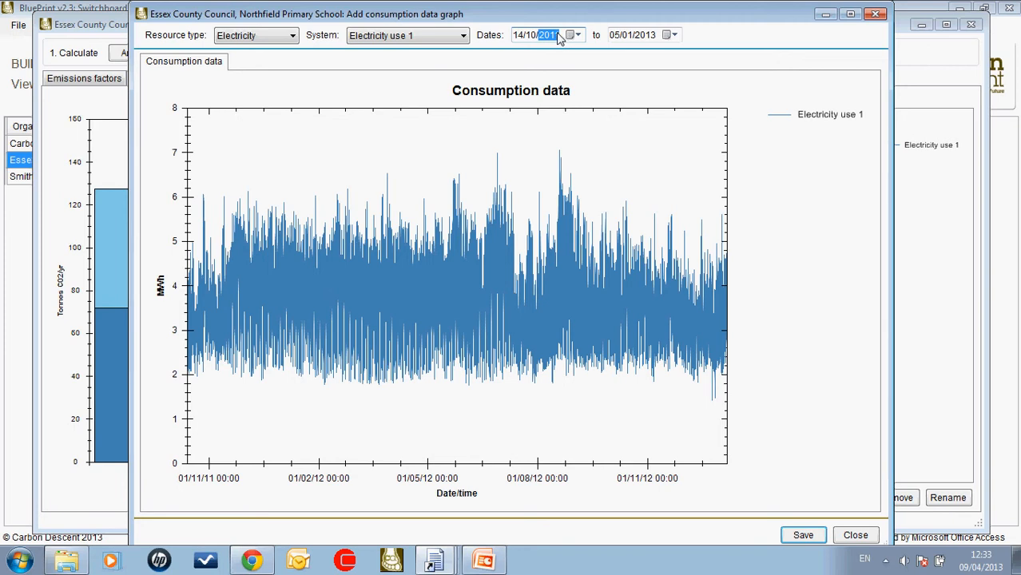
type("2012")
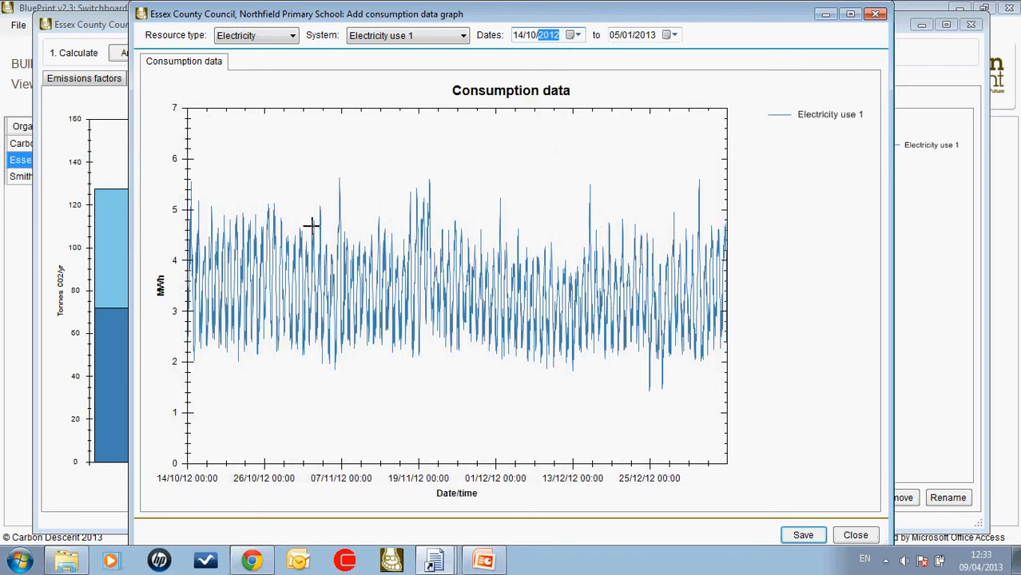
mouse_move(509, 326)
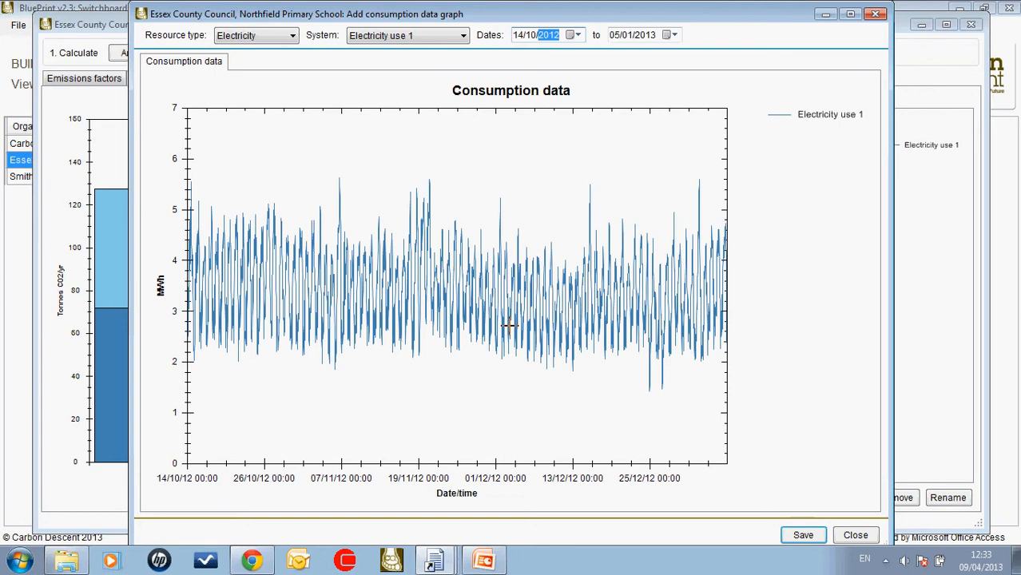
mouse_move(452, 382)
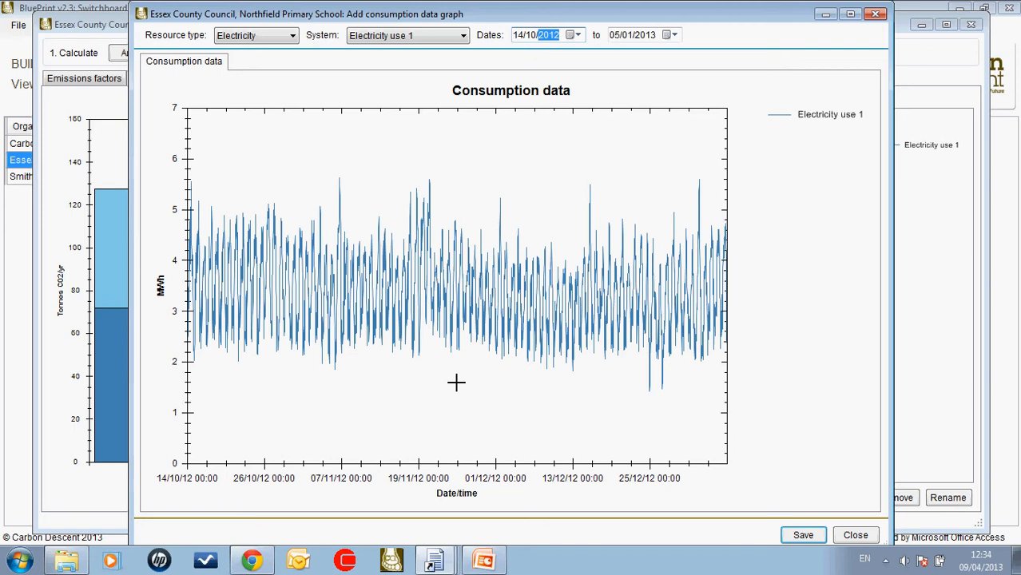
Step: Save the graph so it appears as the 4: Electricity consumption tab
left_click(804, 534)
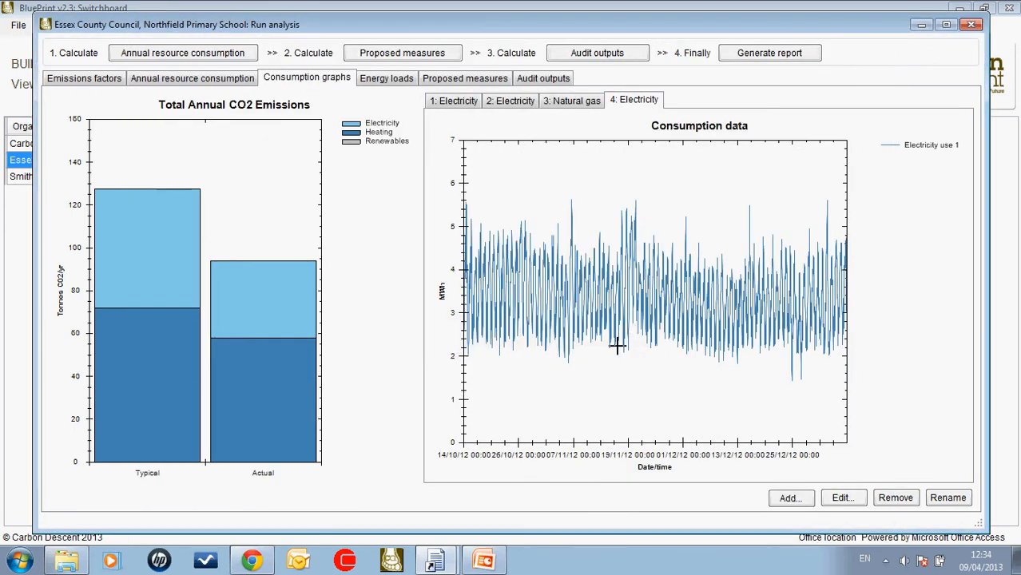
mouse_move(476, 118)
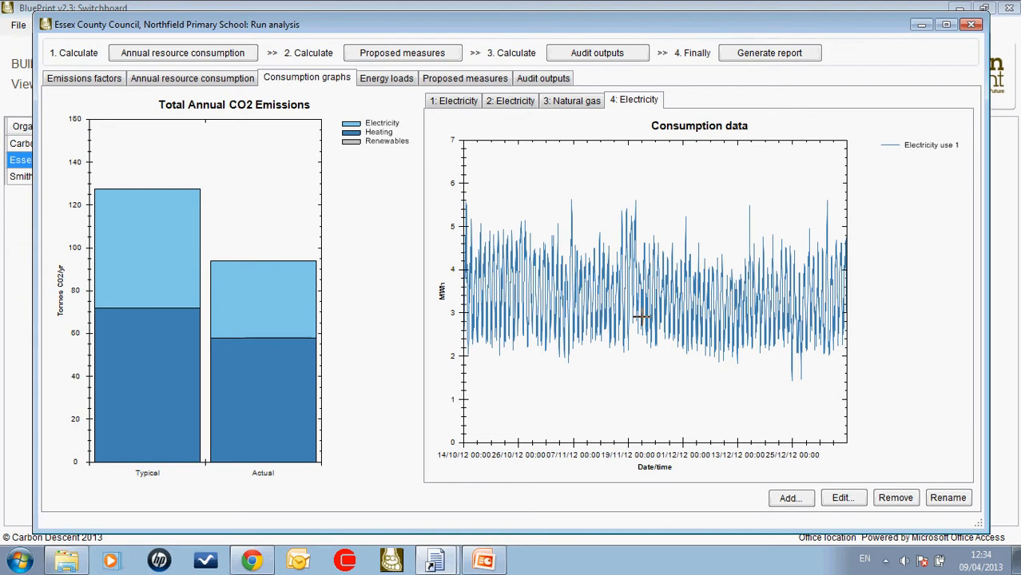
mouse_move(479, 218)
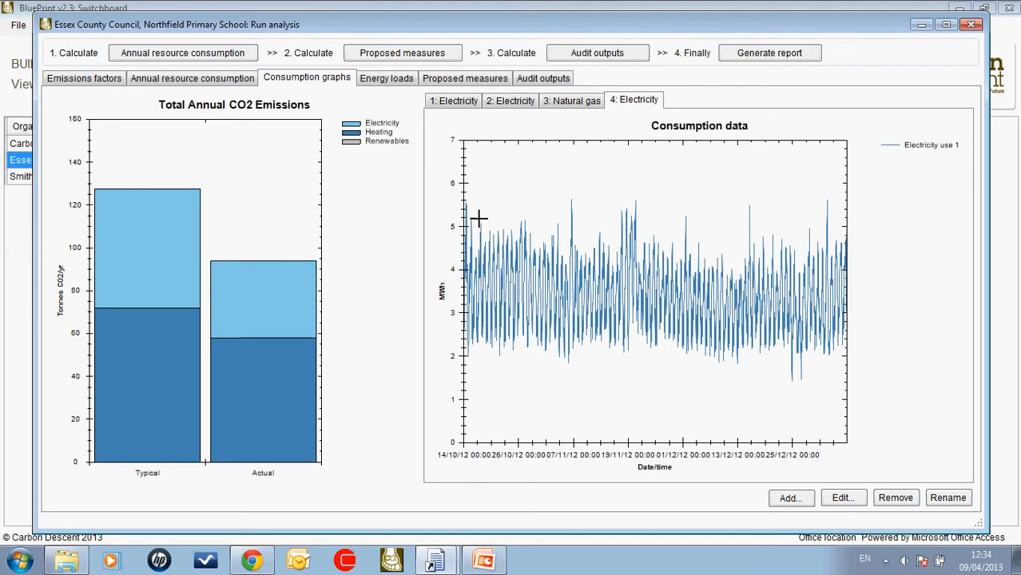
mouse_move(596, 154)
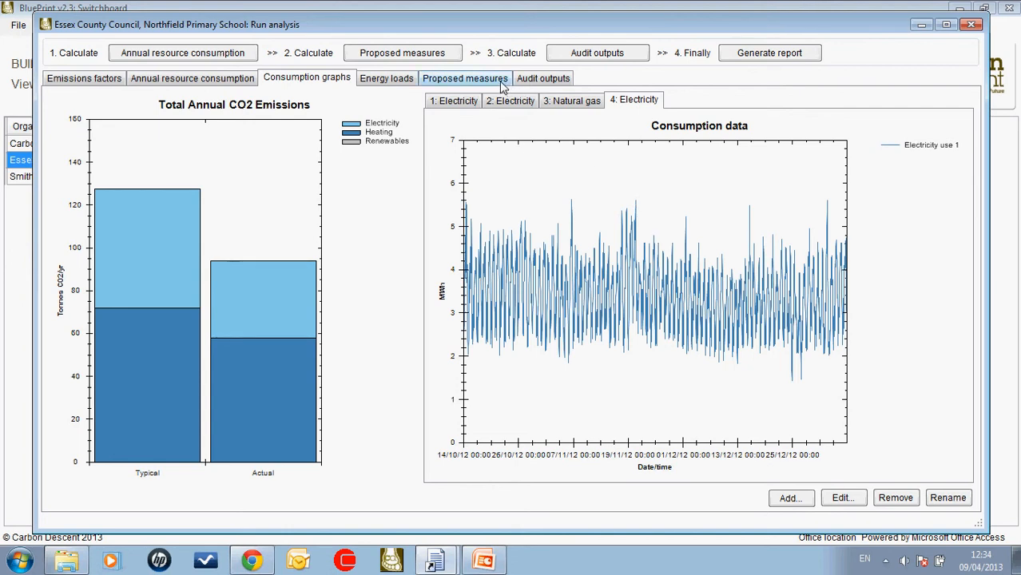
Step: View the energy loads and proposed measures, reviewing Tungsten to CFL lamps and Inline T8-T5 adapters
left_click(387, 79)
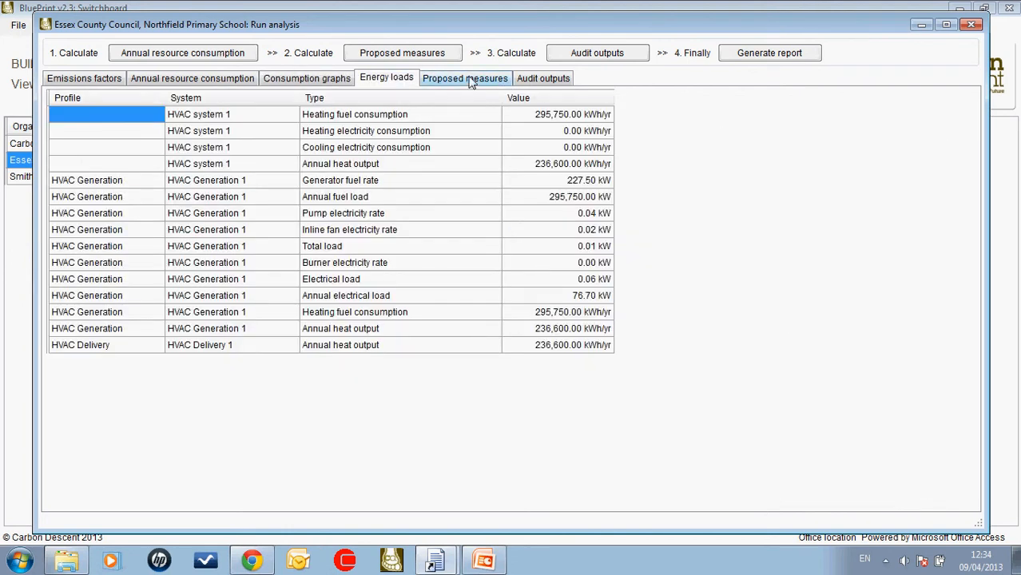
left_click(465, 77)
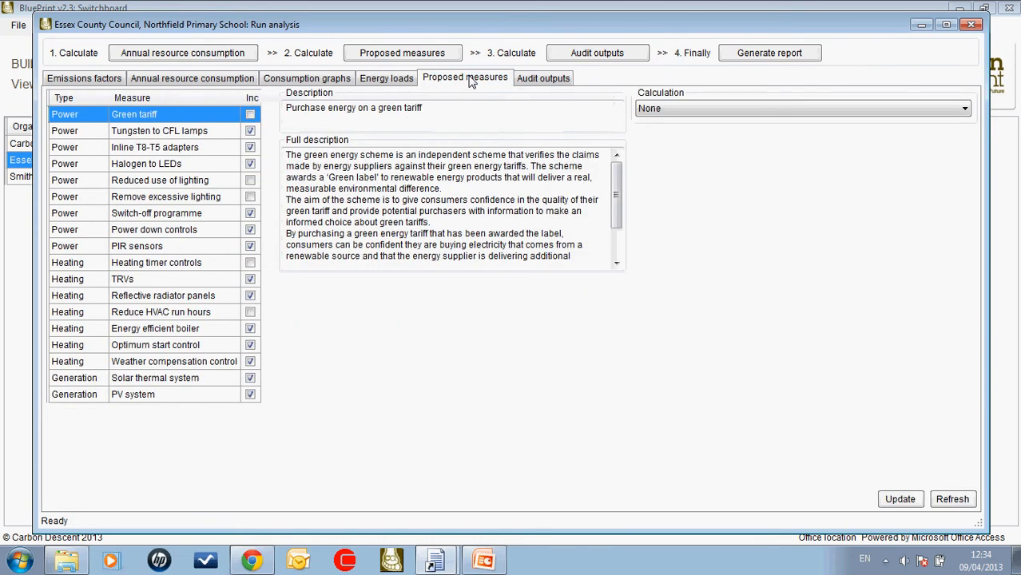
mouse_move(180, 136)
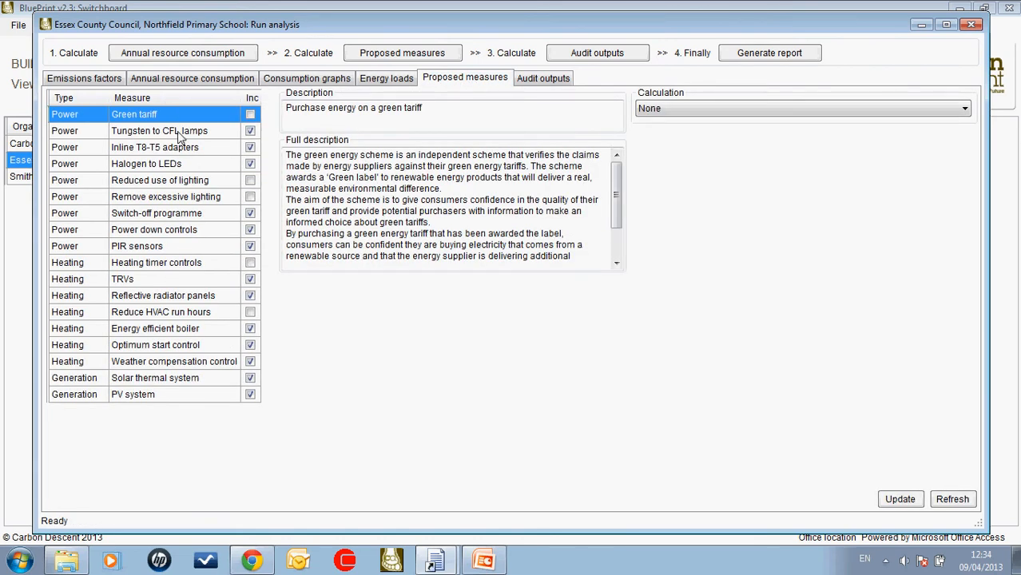
left_click(159, 131)
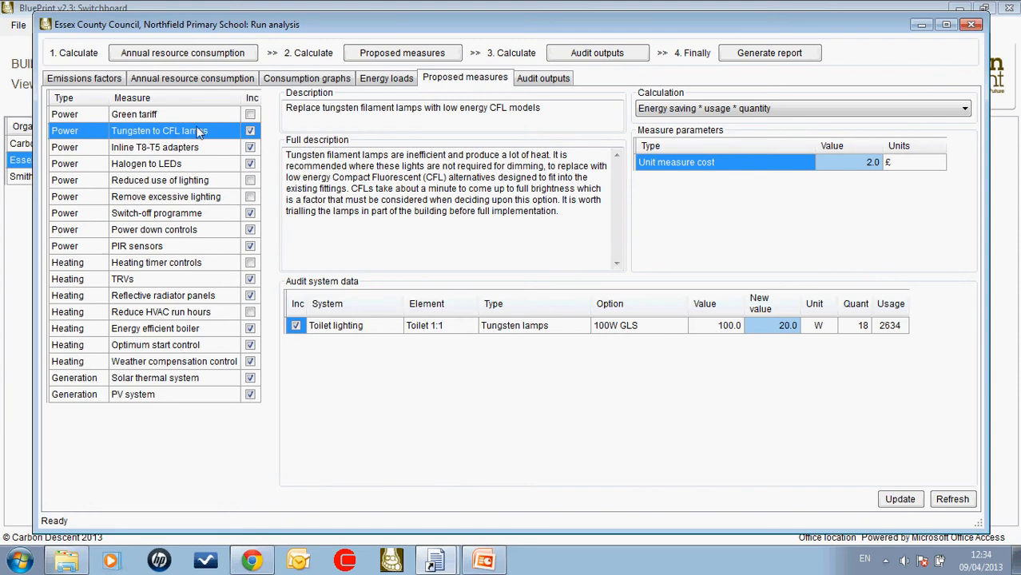
left_click(900, 499)
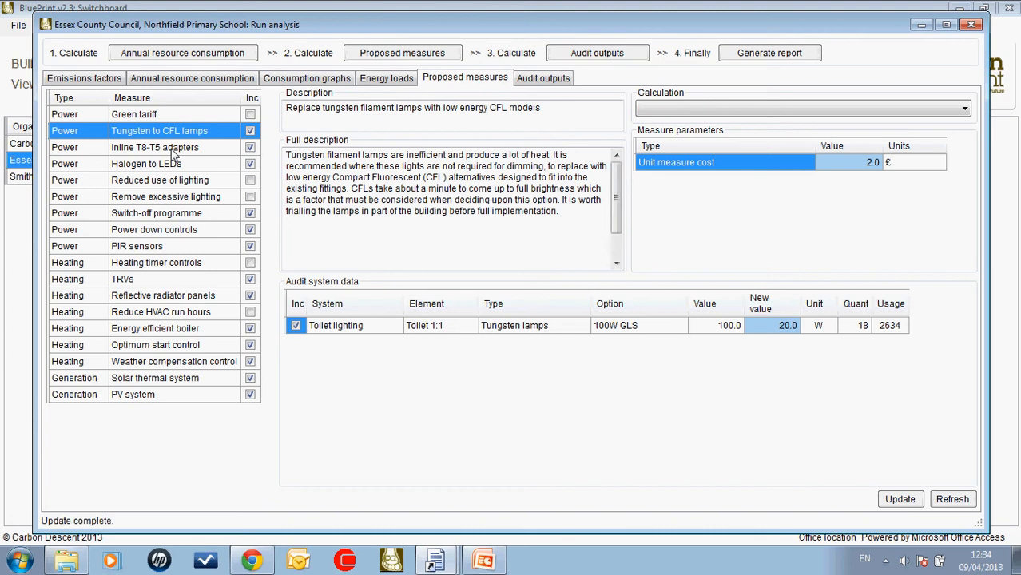
left_click(155, 147)
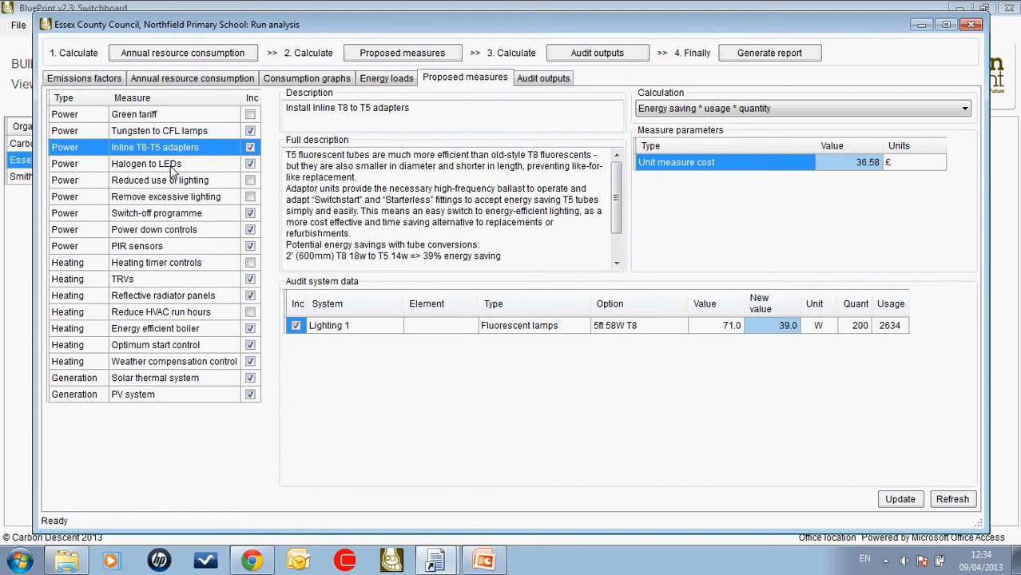
mouse_move(168, 141)
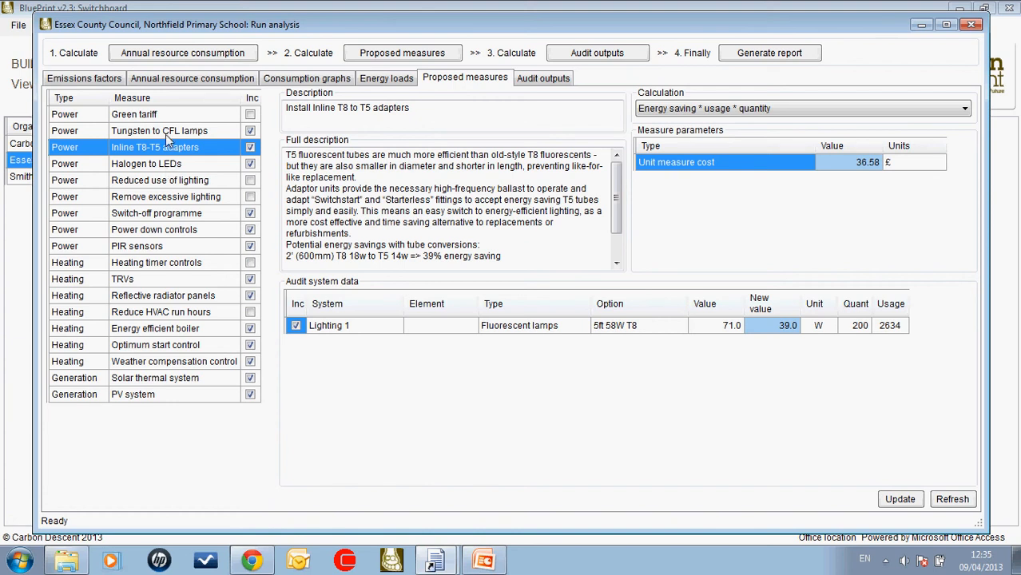
Step: Review the PIR sensors measure at £80 each with lighting usage cut to 1,350 hours
left_click(160, 130)
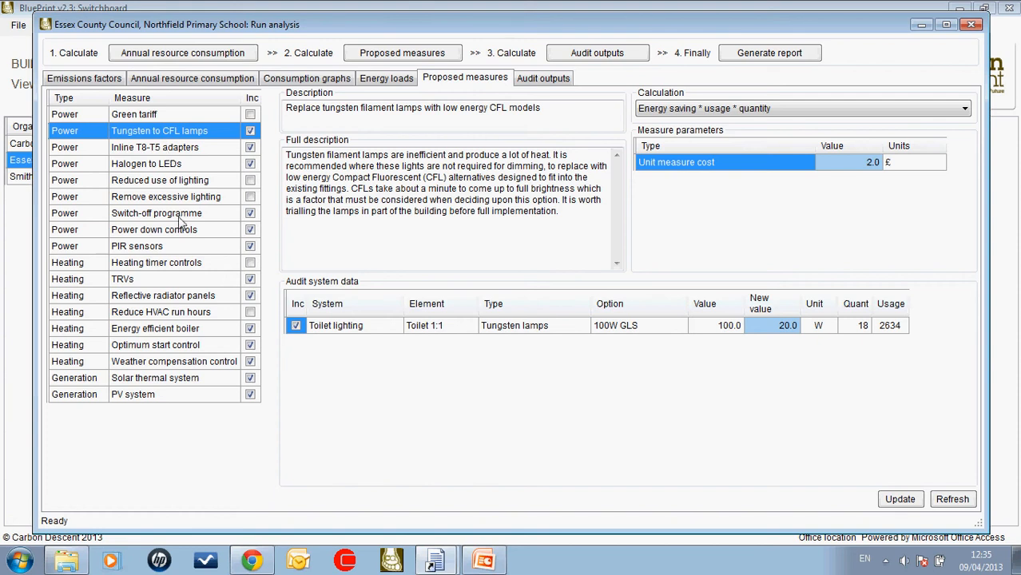
left_click(899, 499)
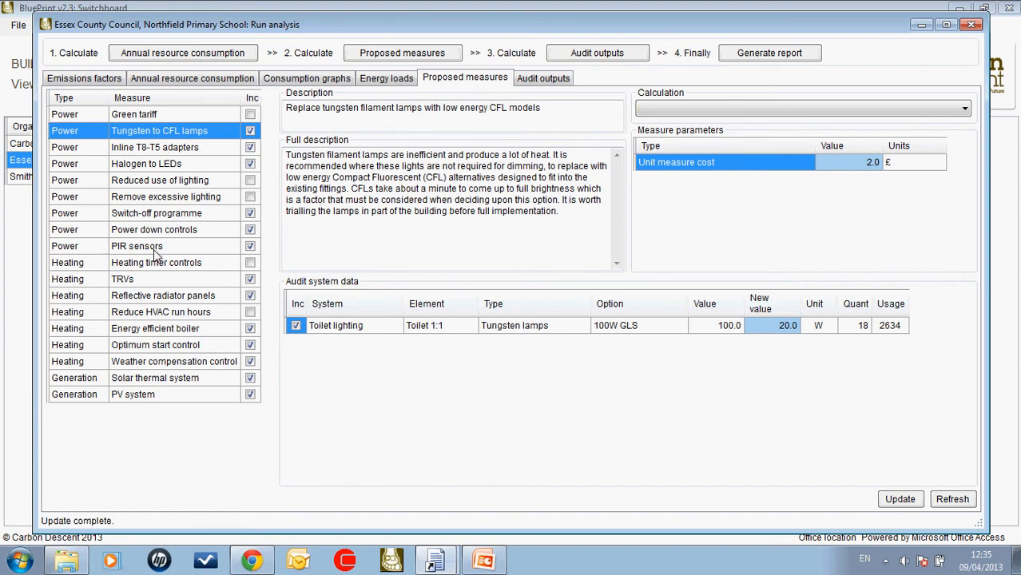
left_click(137, 245)
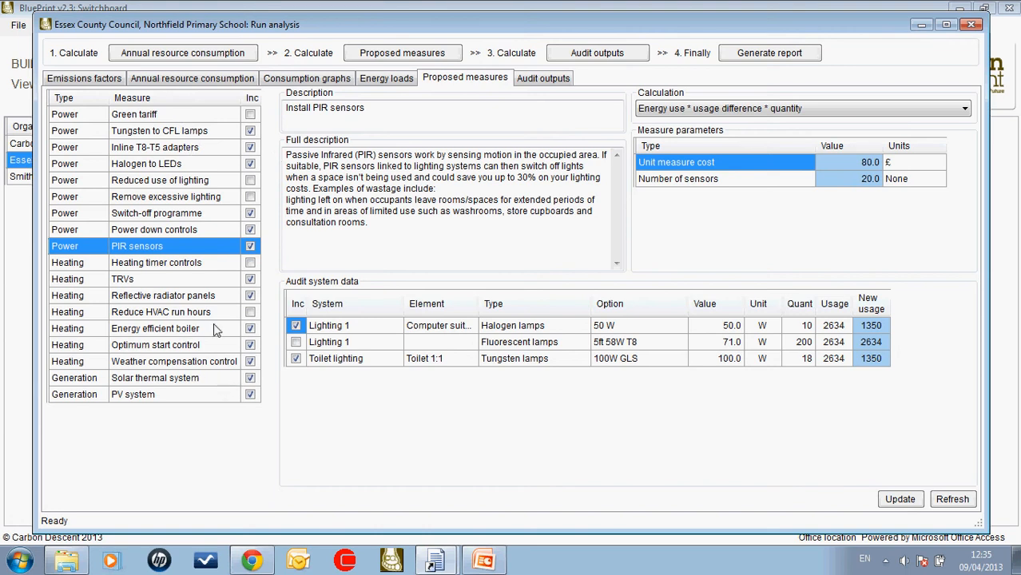
mouse_move(226, 212)
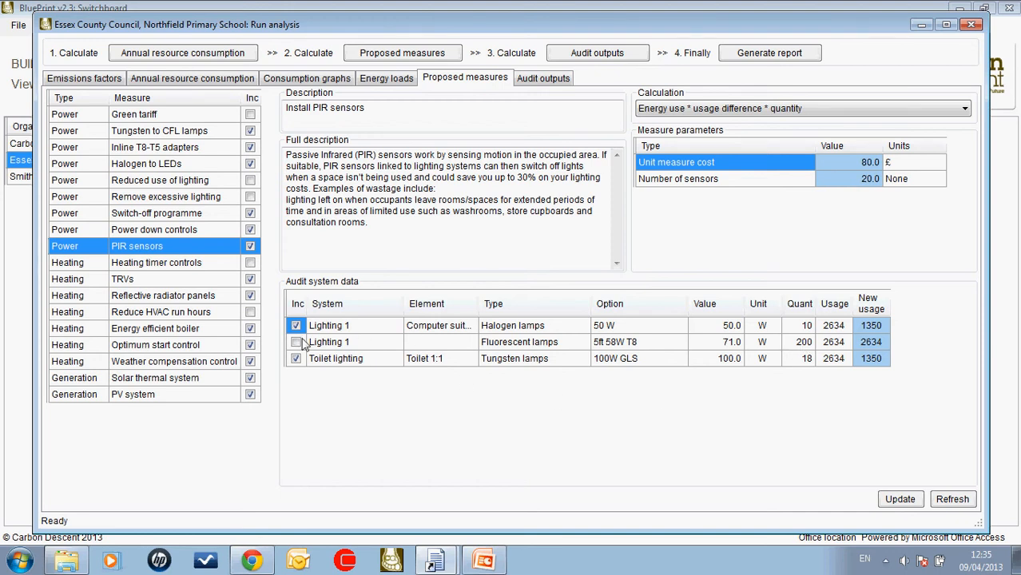
left_click(296, 342)
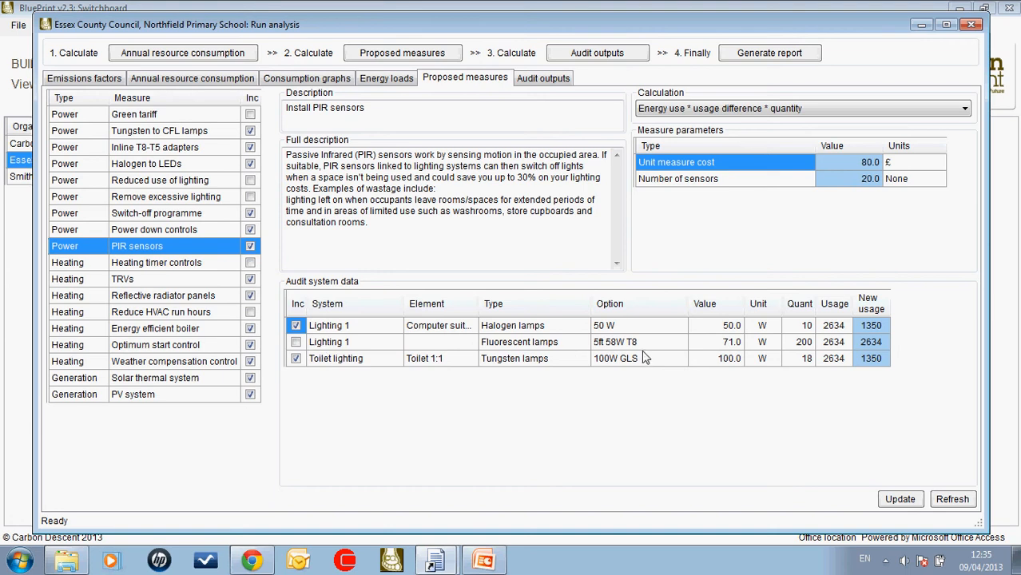
mouse_move(883, 333)
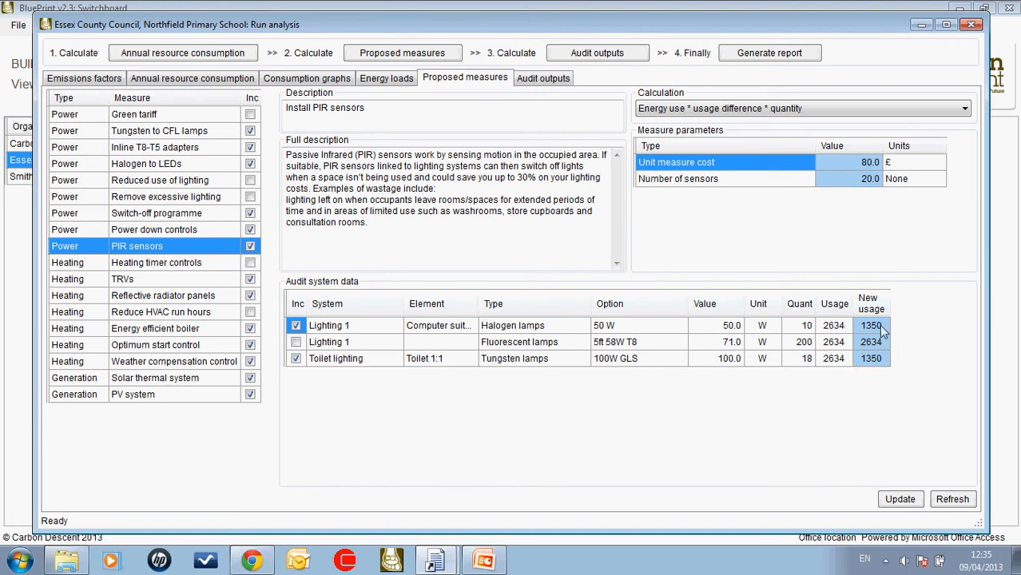
mouse_move(878, 173)
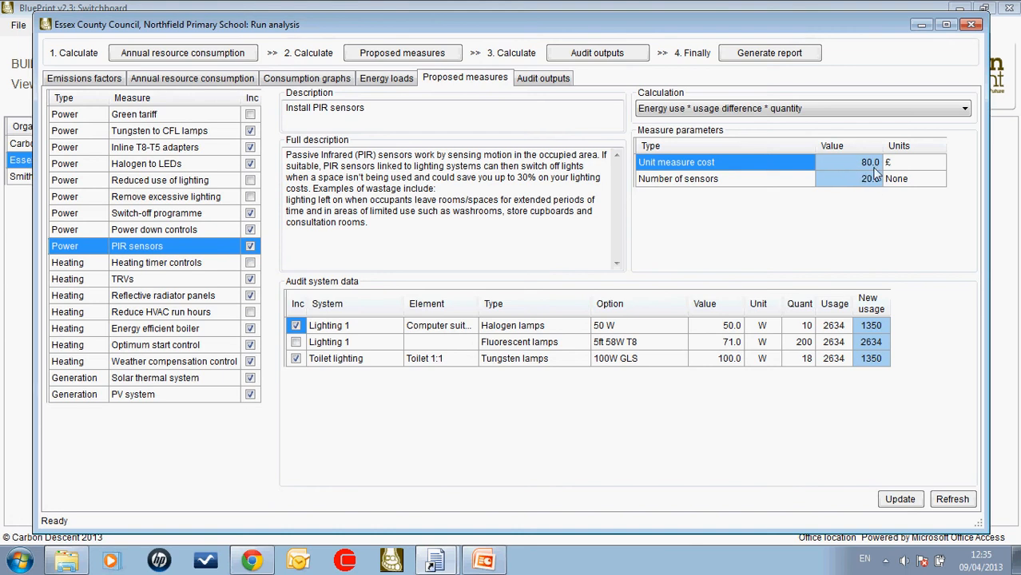
mouse_move(870, 170)
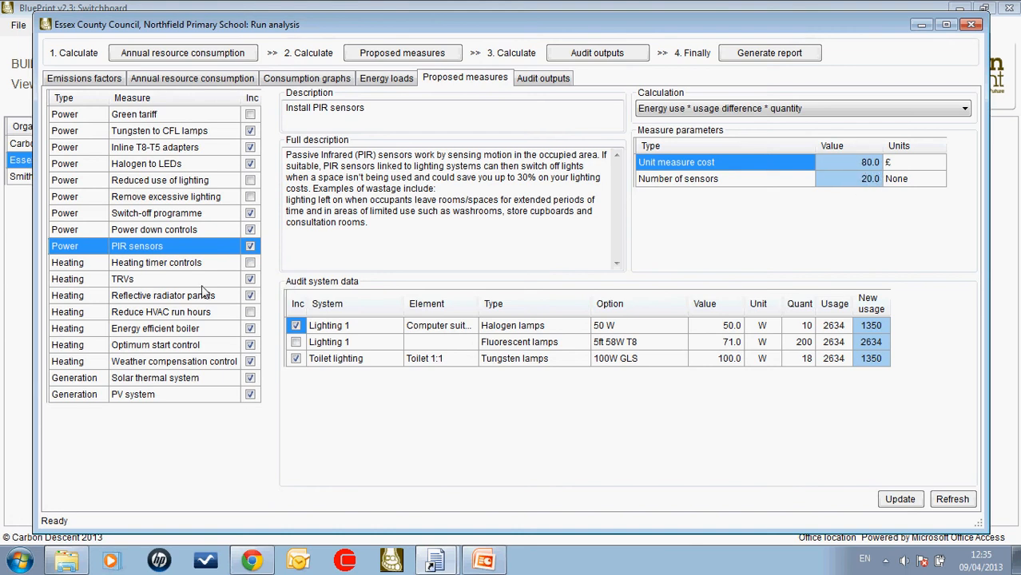
mouse_move(187, 269)
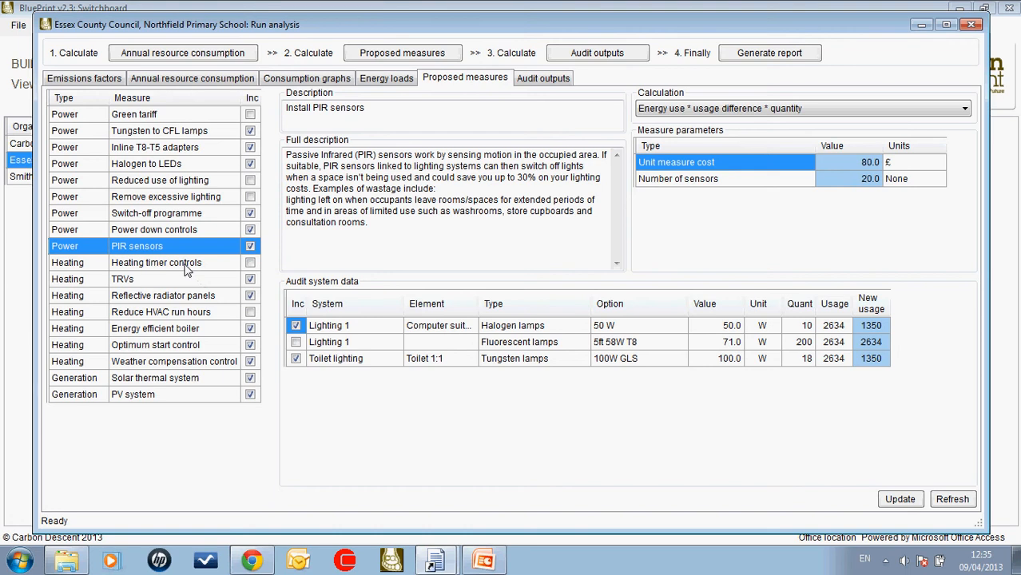
left_click(123, 279)
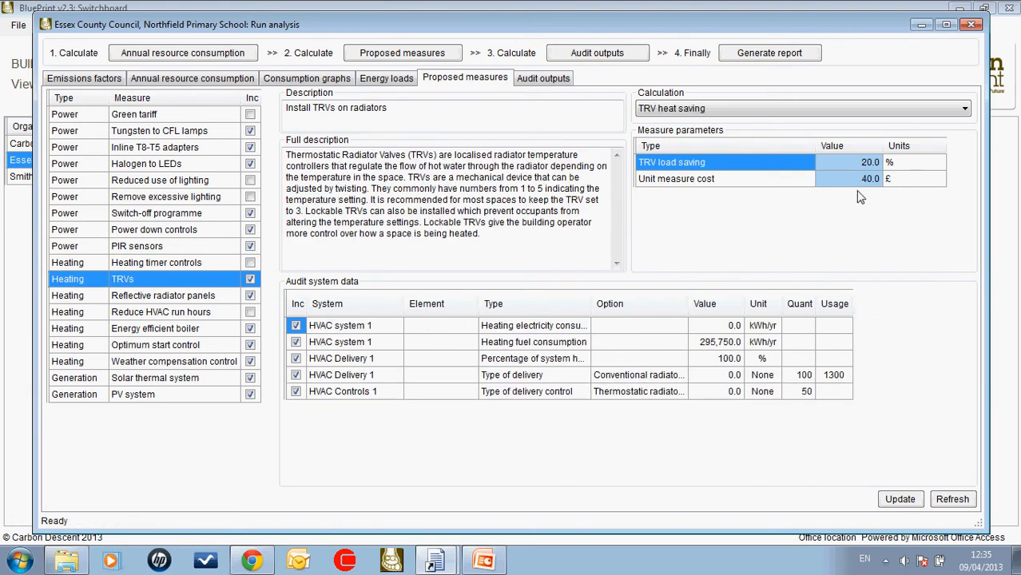
mouse_move(875, 192)
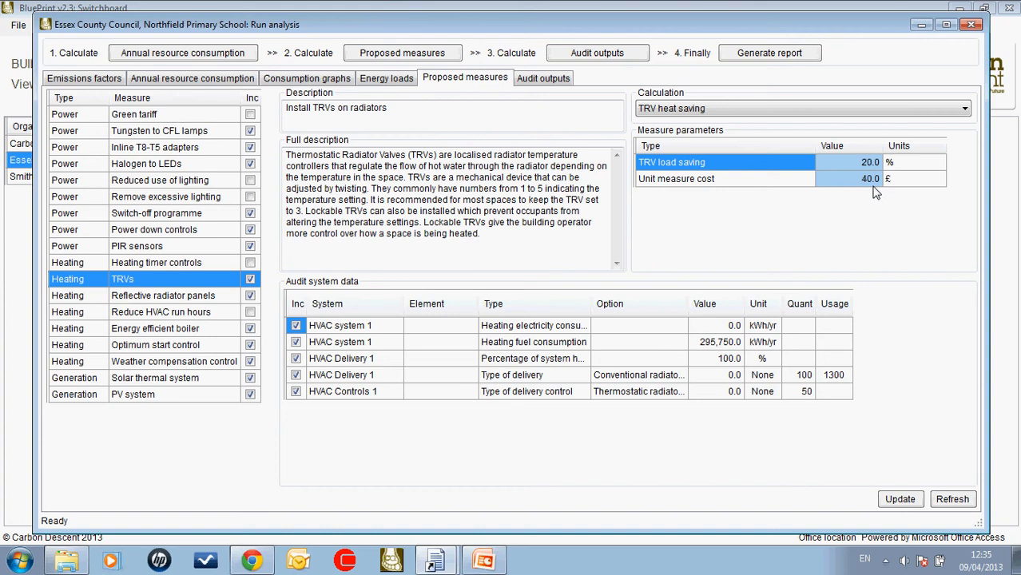
mouse_move(700, 402)
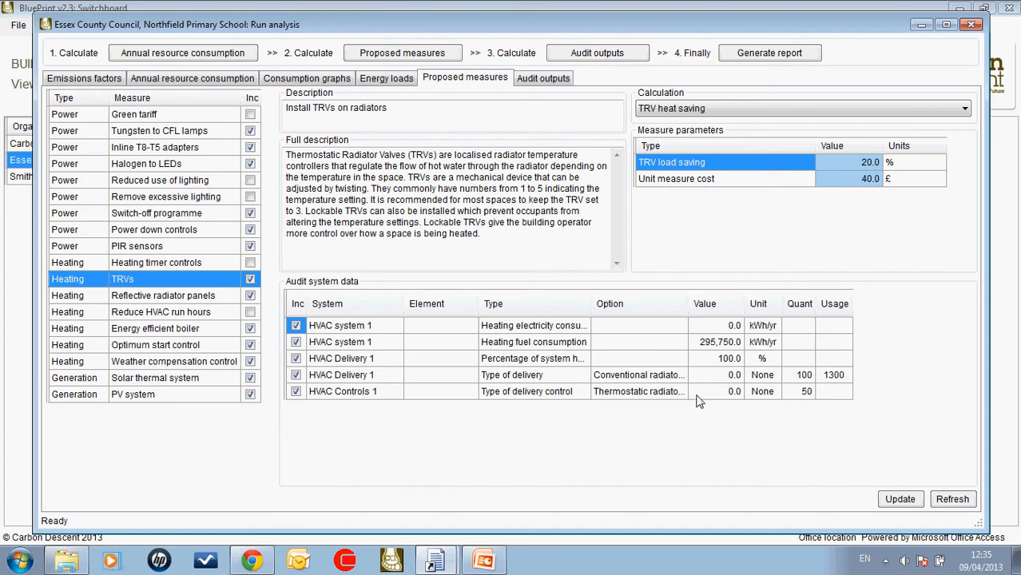
mouse_move(727, 390)
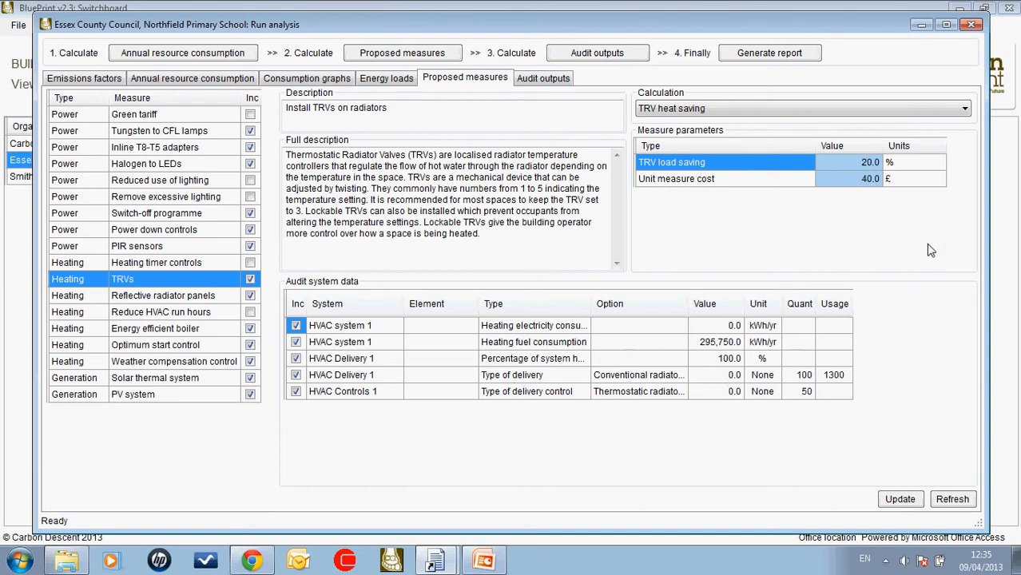
mouse_move(684, 366)
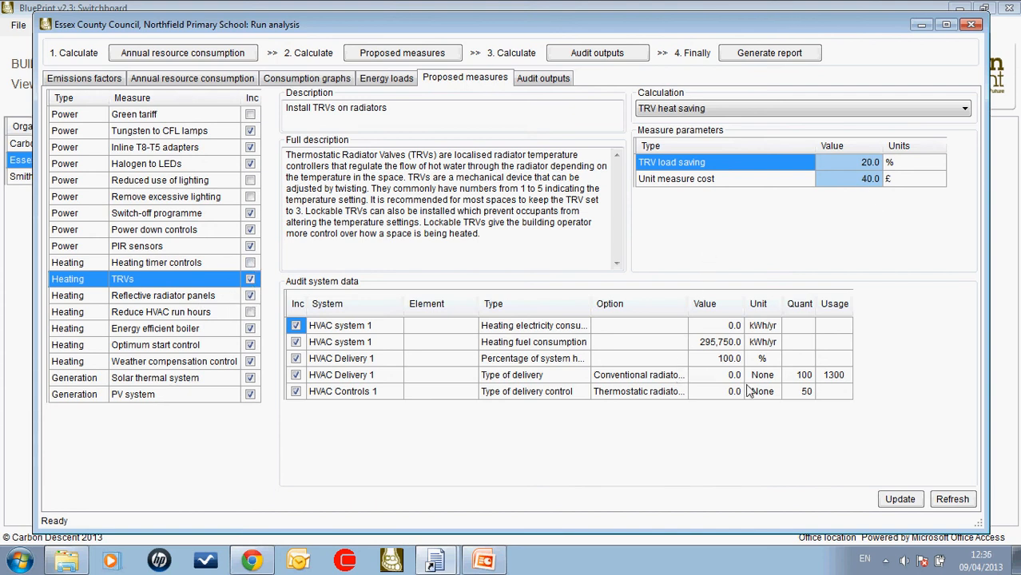
mouse_move(508, 398)
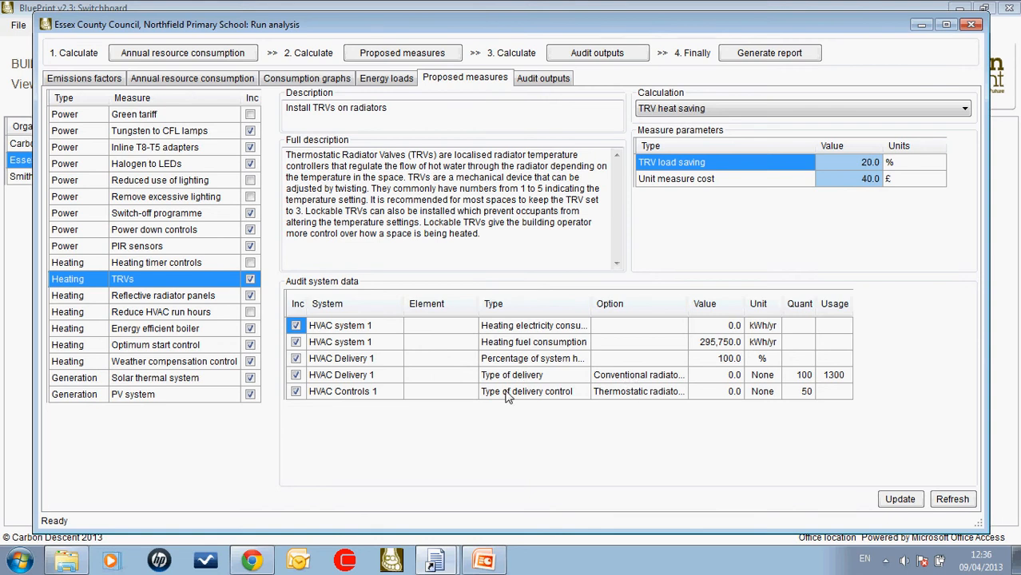
mouse_move(507, 359)
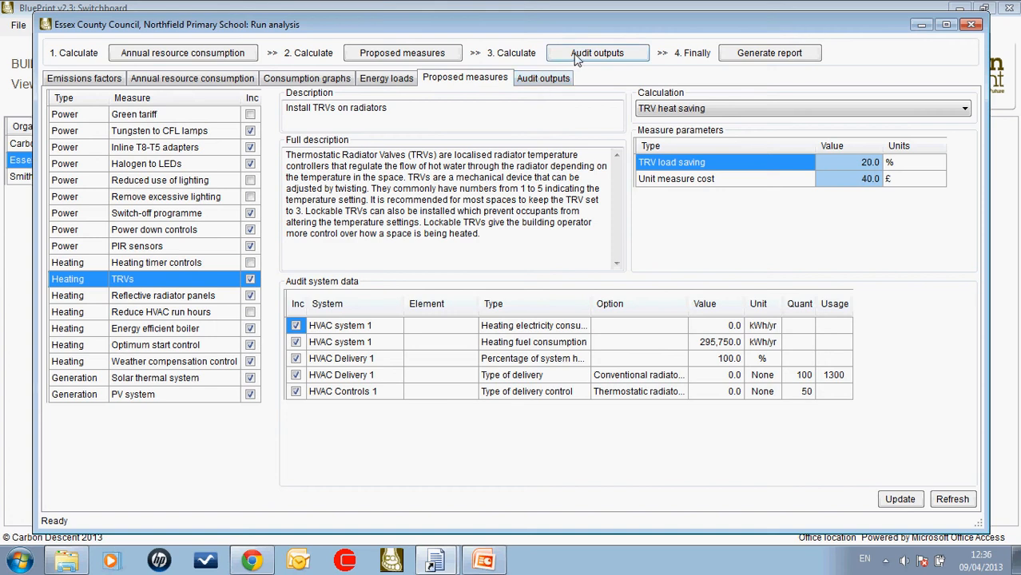
Step: Calculate the audit outputs, totalling £124,162 capital cost and 61.84 tCO2/yr savings
left_click(544, 78)
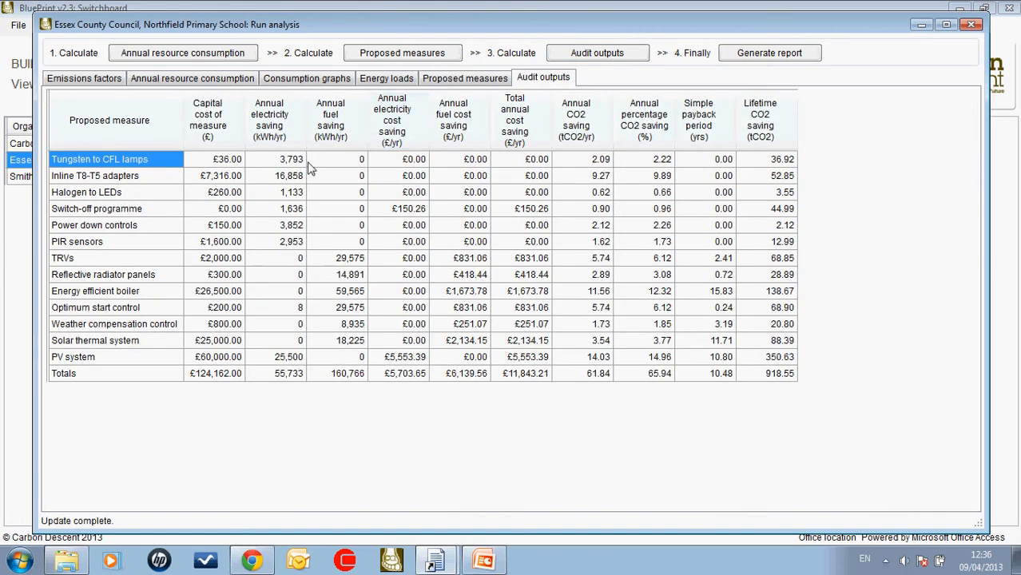
mouse_move(779, 253)
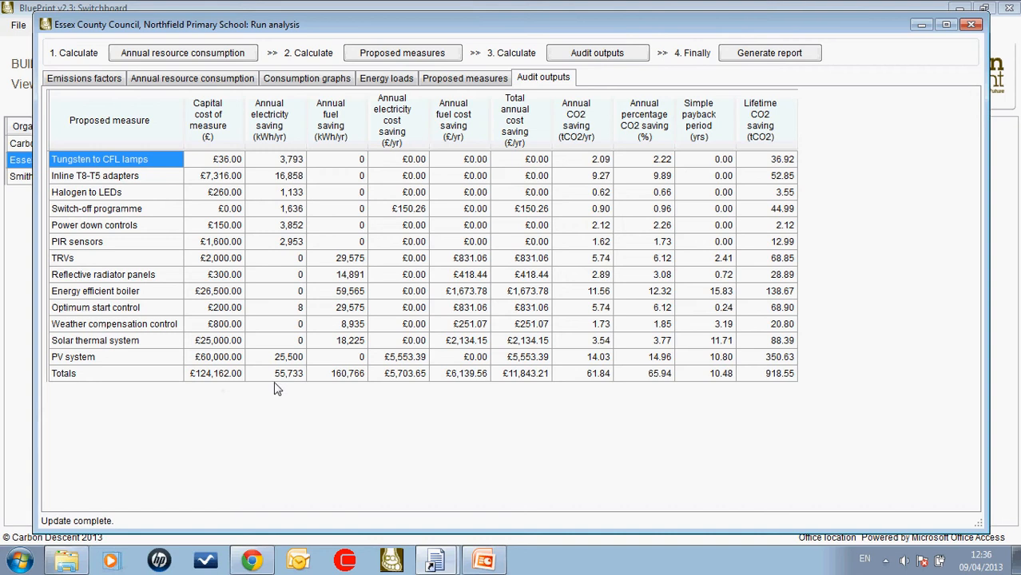
mouse_move(257, 378)
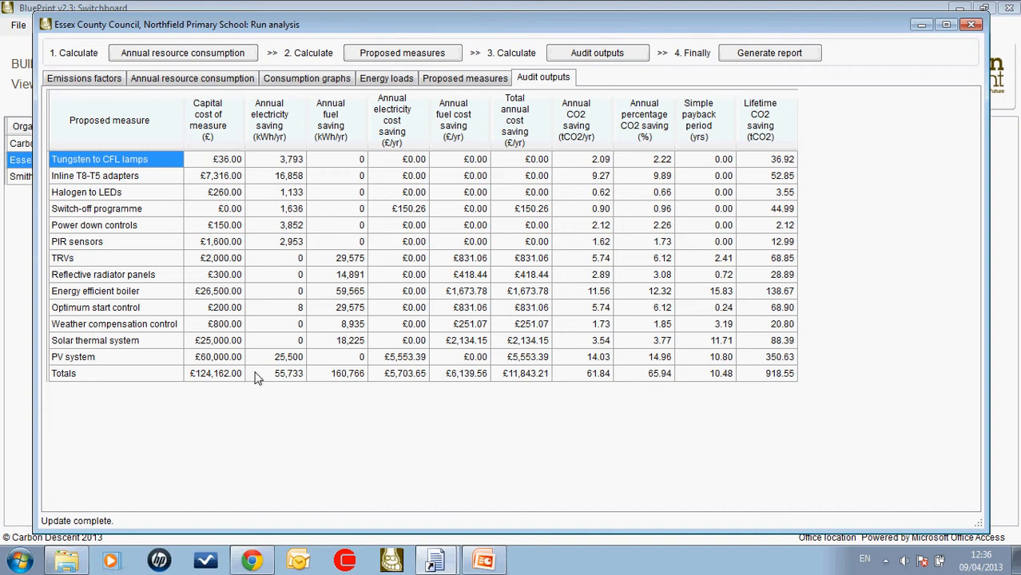
mouse_move(636, 386)
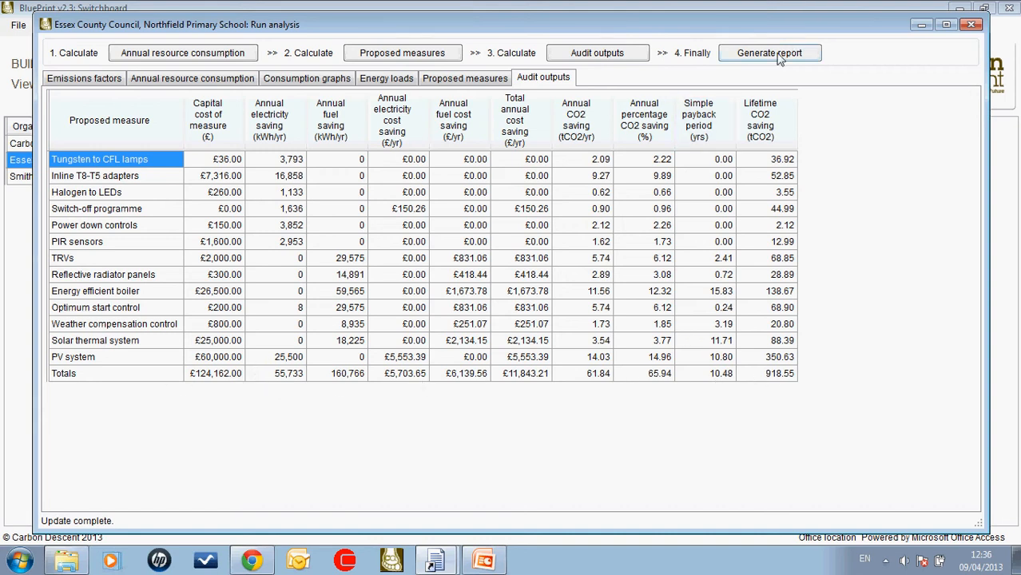
mouse_move(196, 320)
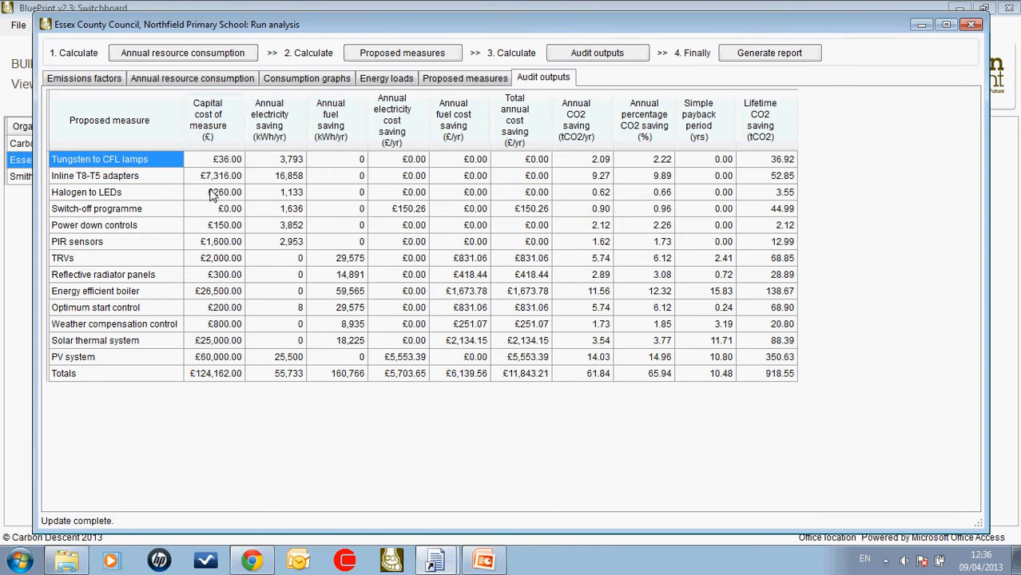
mouse_move(348, 178)
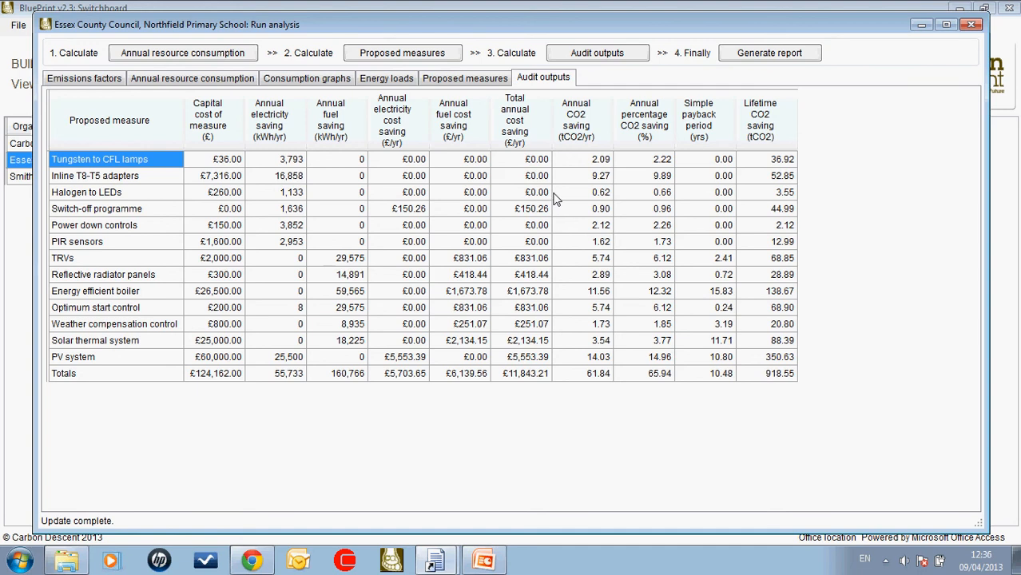
mouse_move(496, 192)
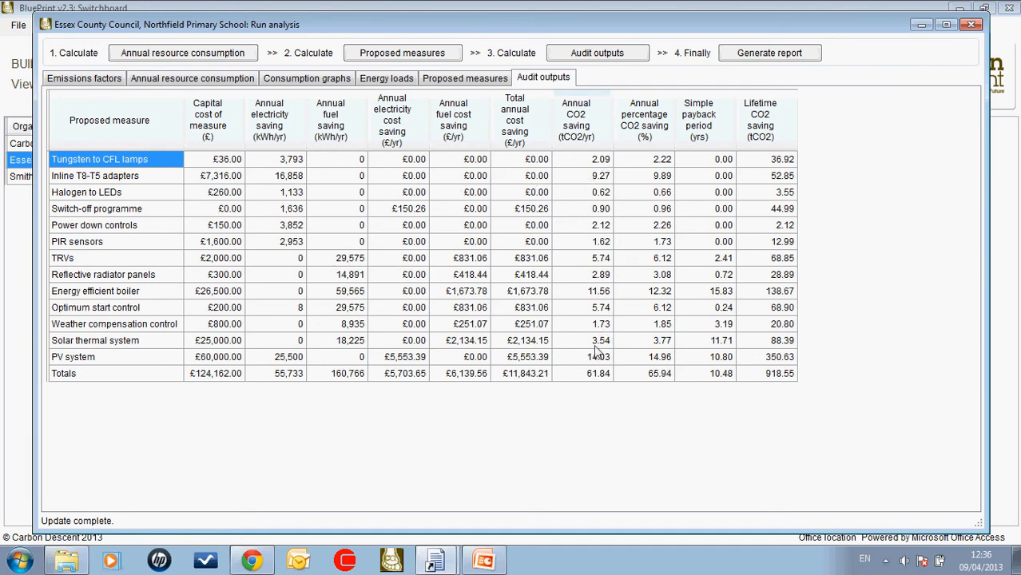
mouse_move(723, 356)
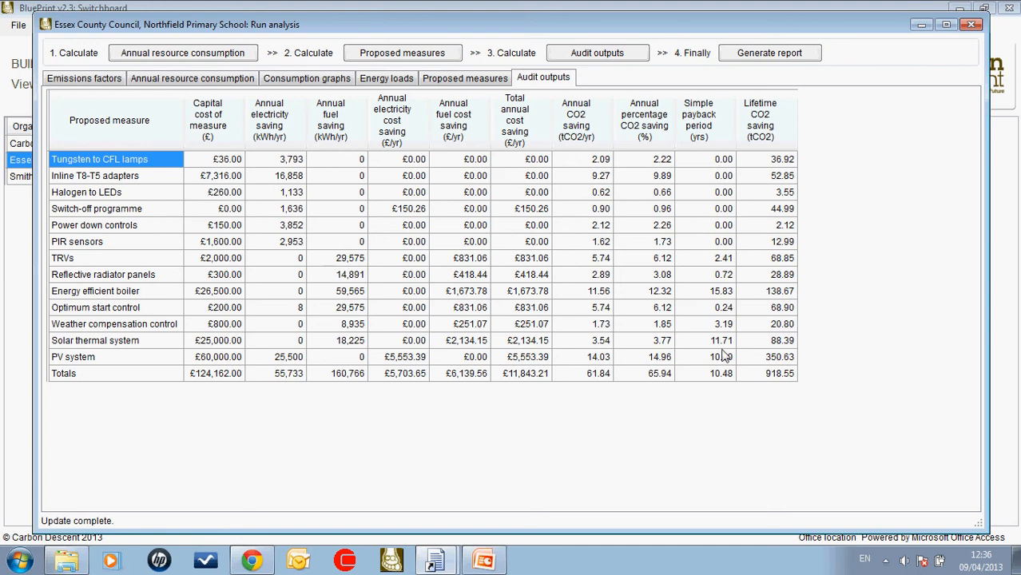
mouse_move(747, 186)
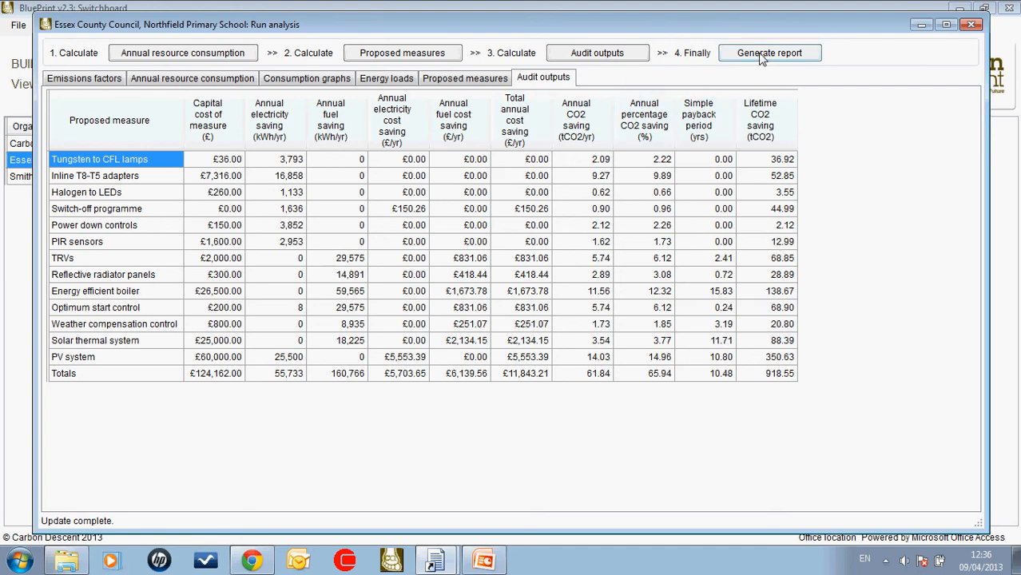
Step: Generate the General000121 report from the general template, overwriting the existing file
left_click(769, 53)
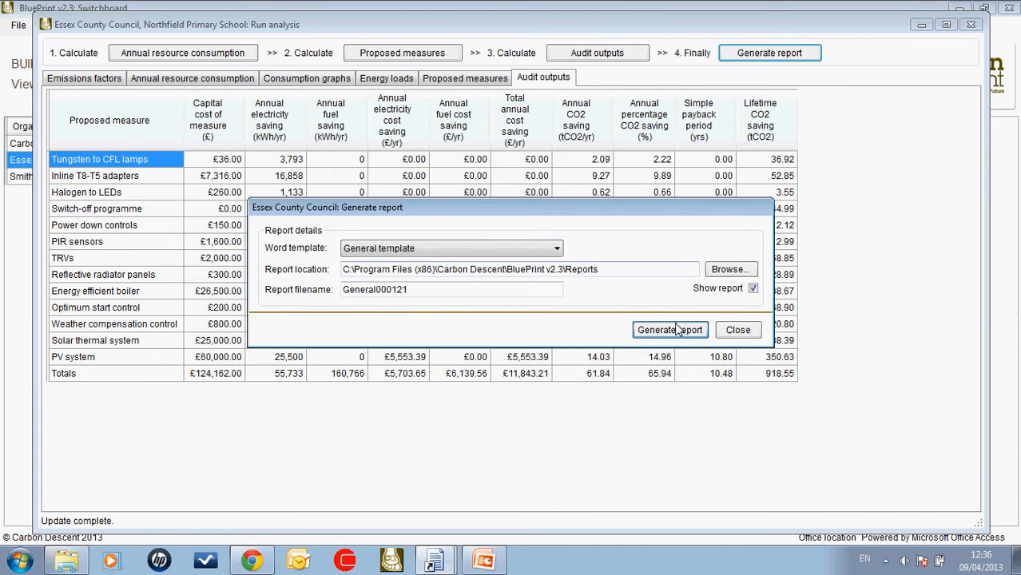
left_click(670, 330)
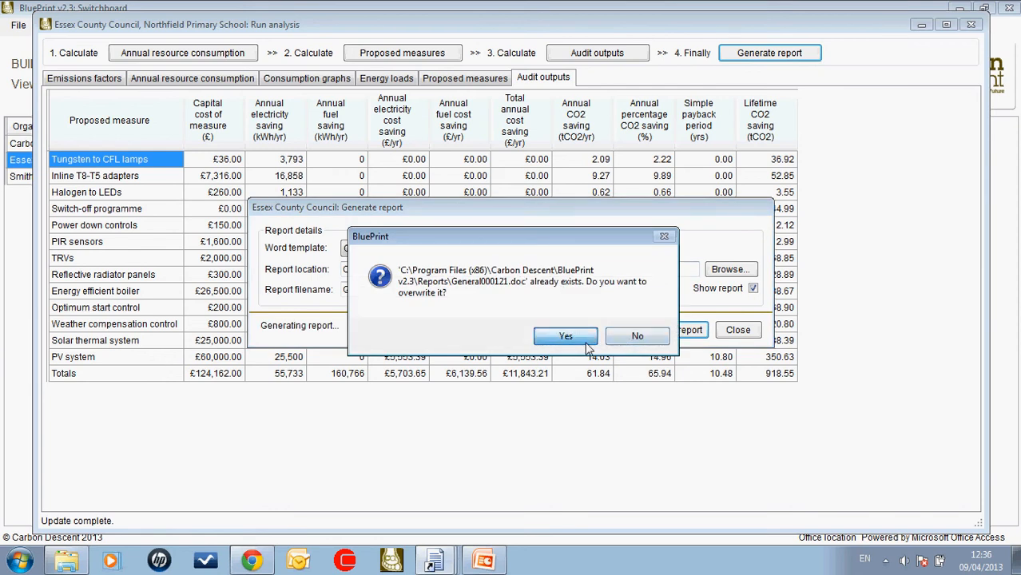
left_click(565, 336)
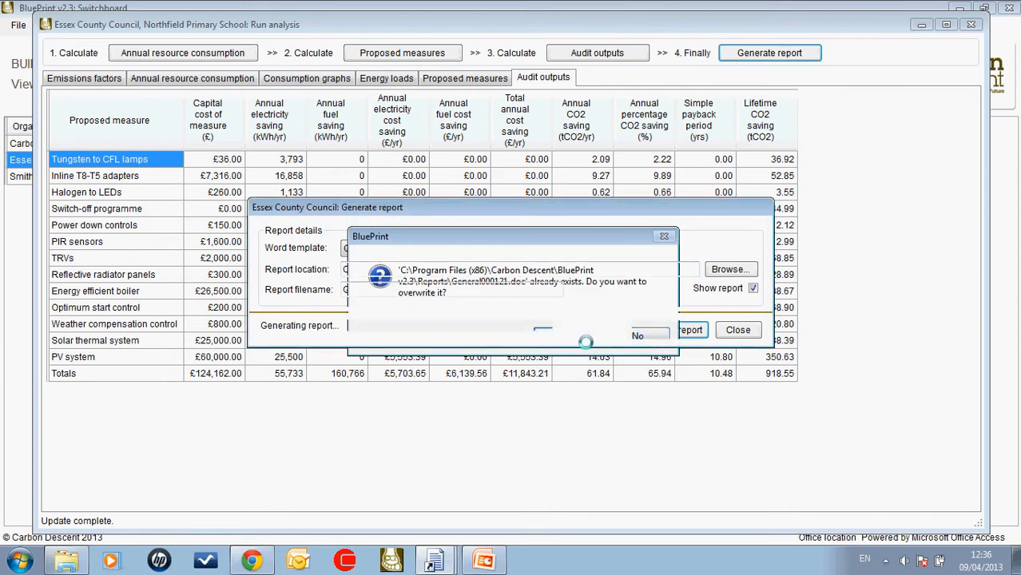
left_click(638, 335)
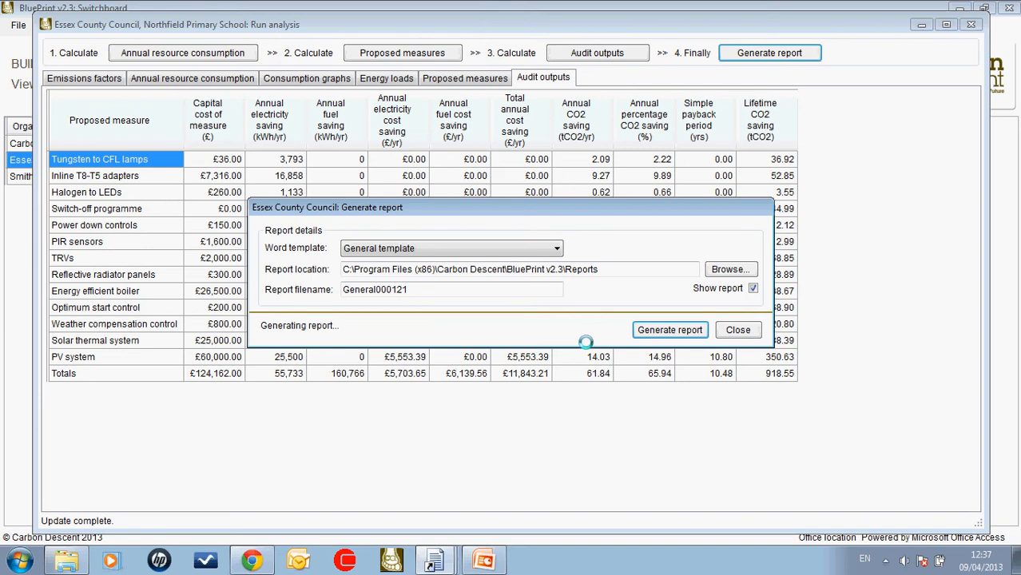
left_click(670, 330)
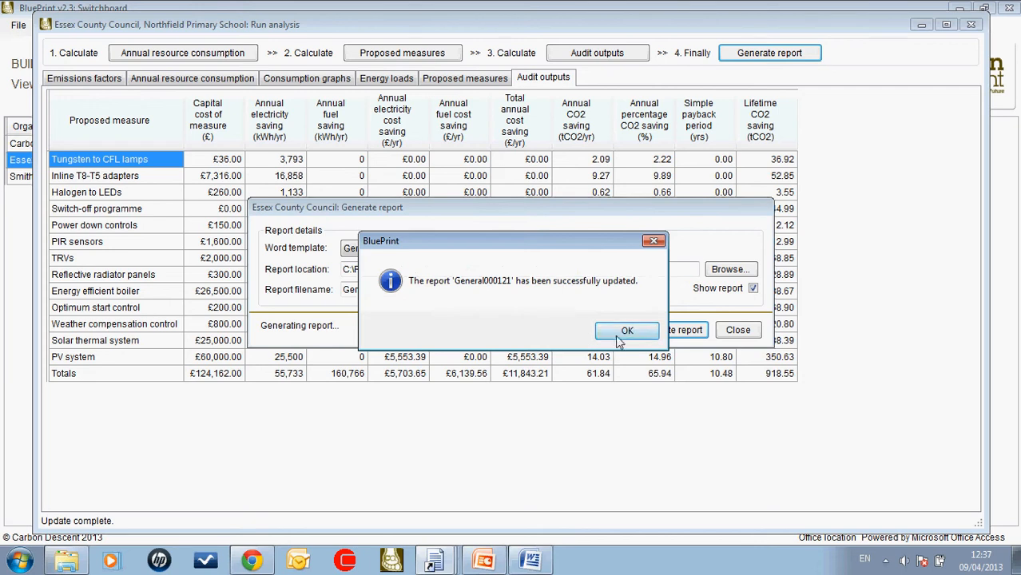
Step: Acknowledge the report update and scroll the Word report to the proposed measures summary table on page 9
left_click(628, 330)
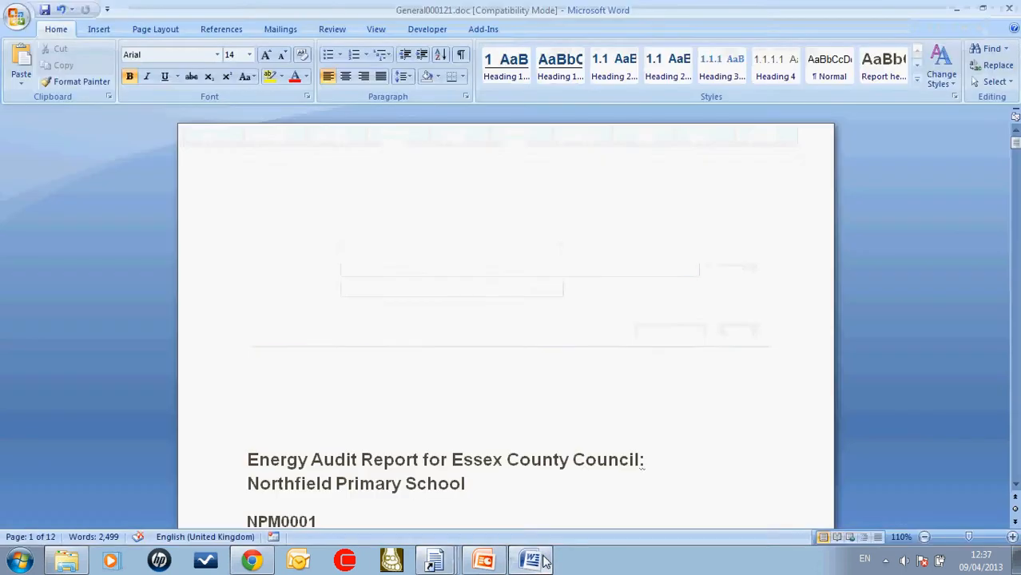
scroll("down", 3)
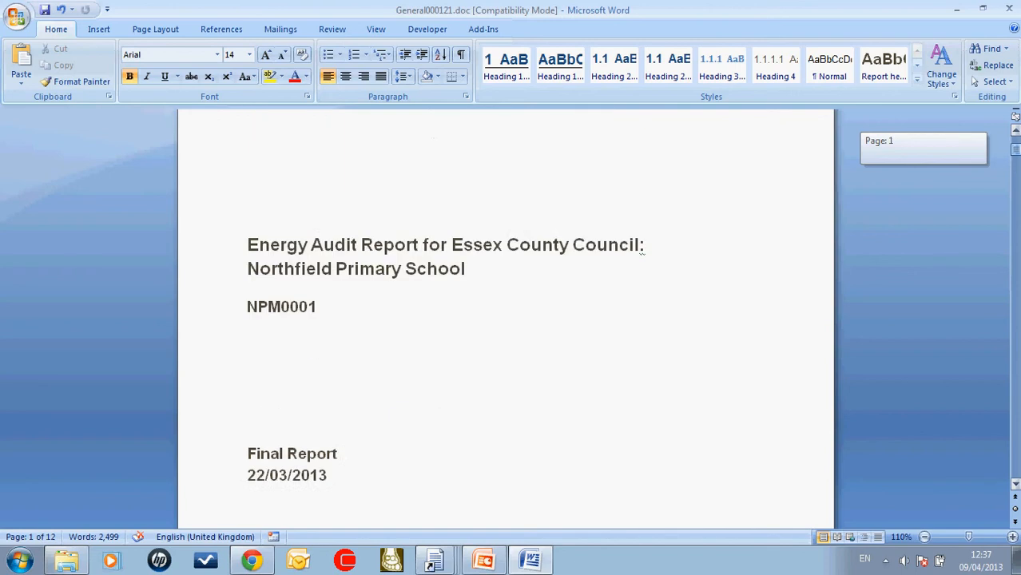
scroll("down", 3)
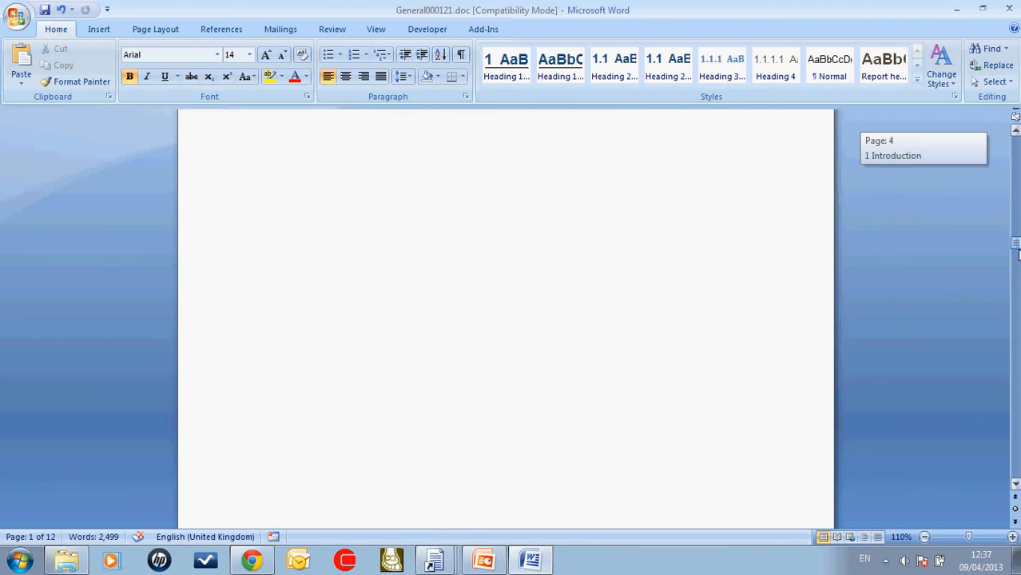
scroll("down", 3)
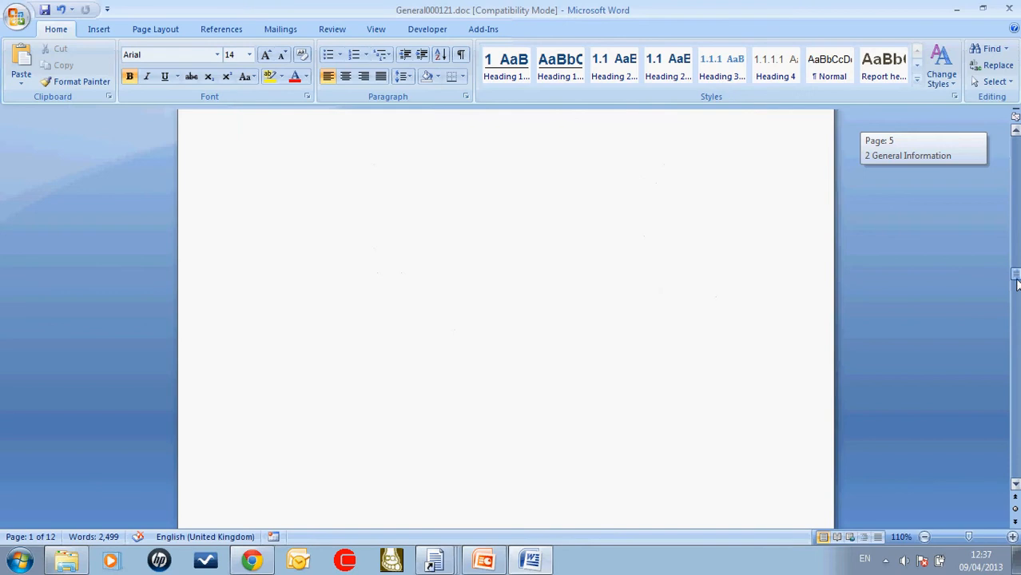
scroll("down", 3)
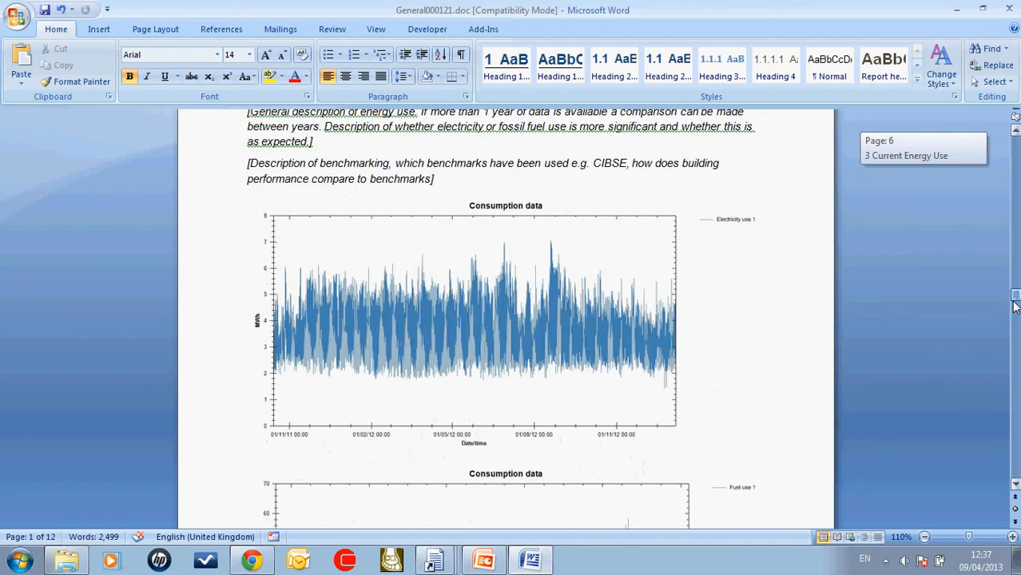
scroll("down", 3)
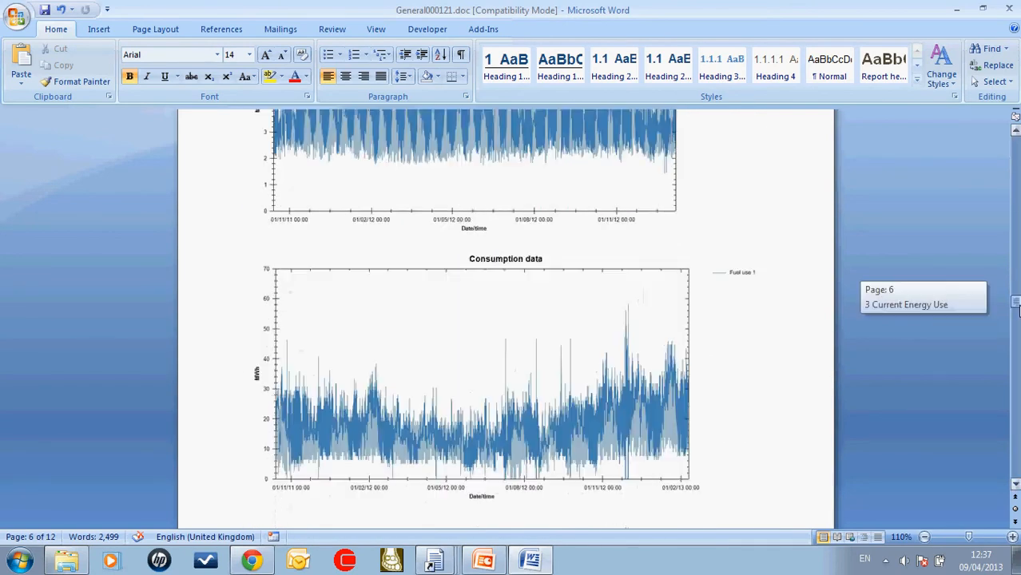
scroll("down", 3)
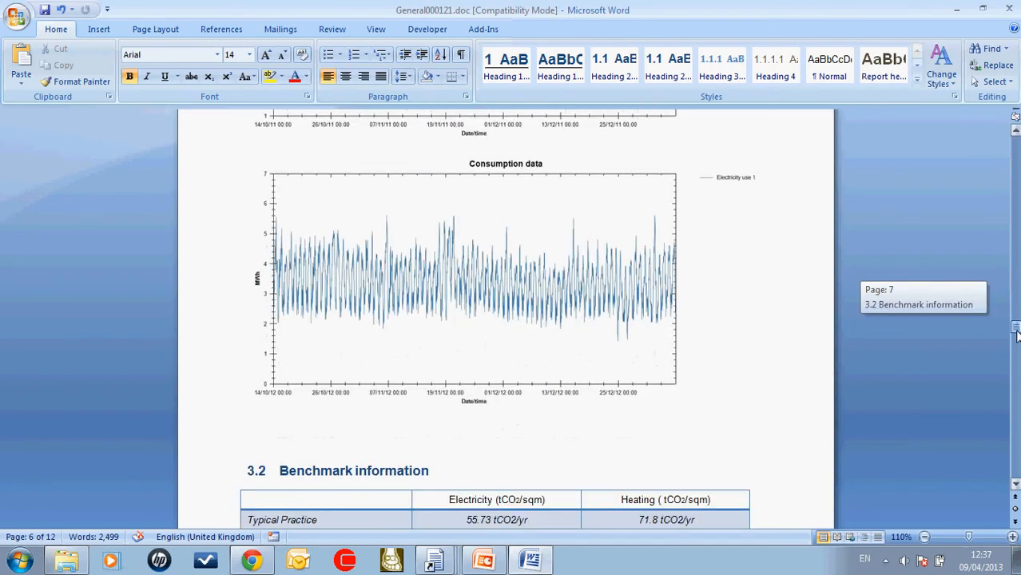
scroll("down", 3)
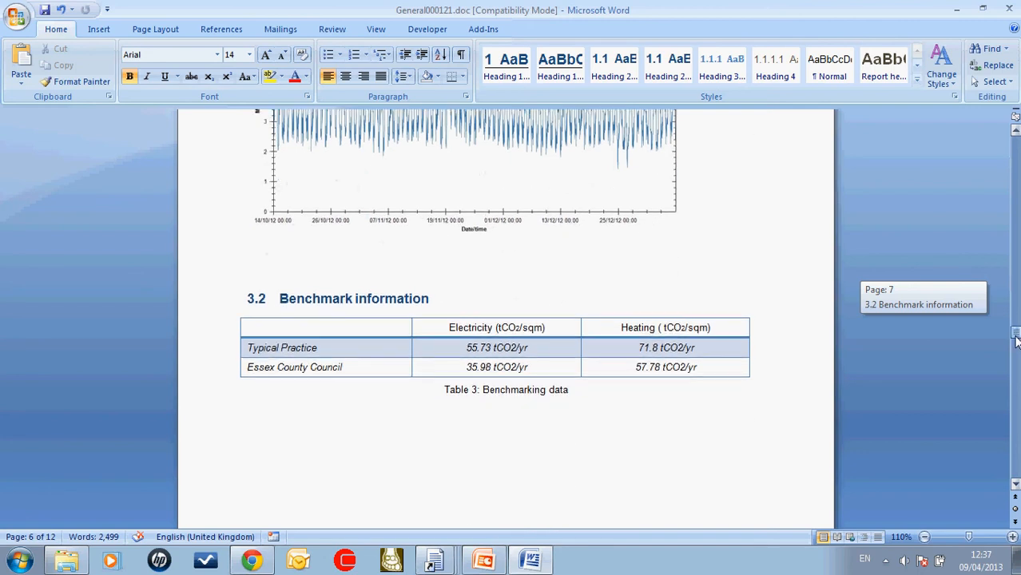
scroll("down", 3)
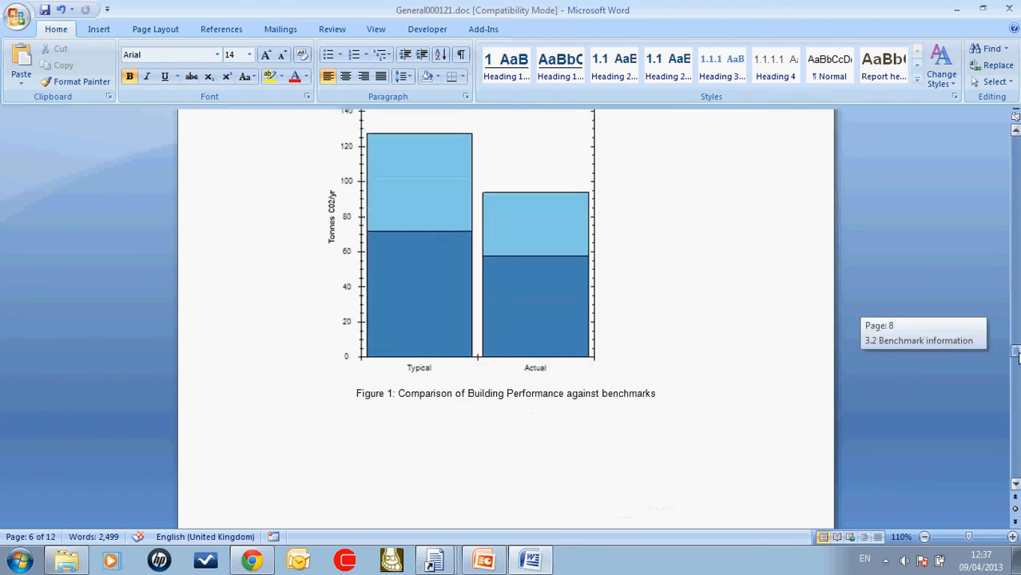
scroll("down", 3)
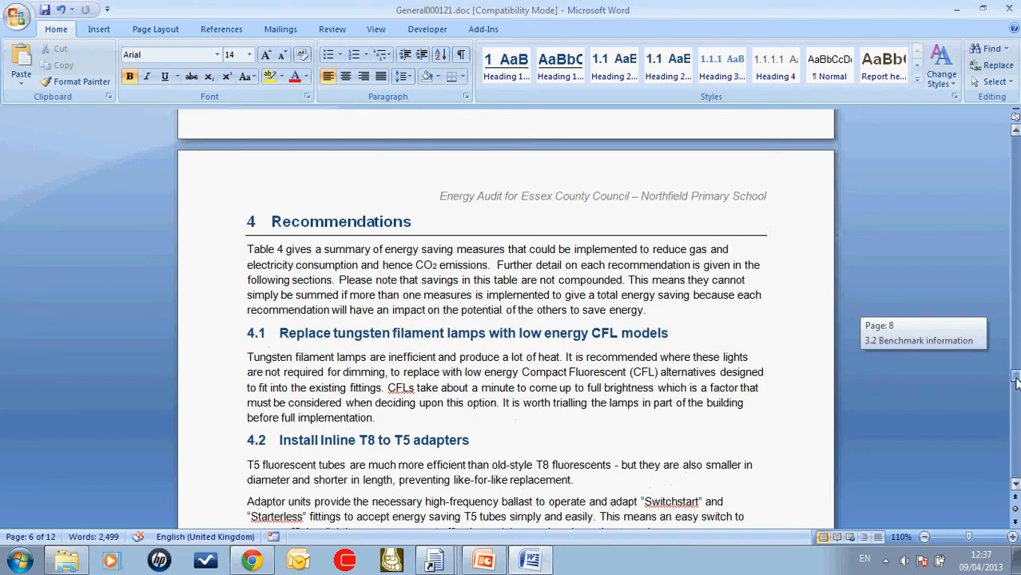
scroll("down", 3)
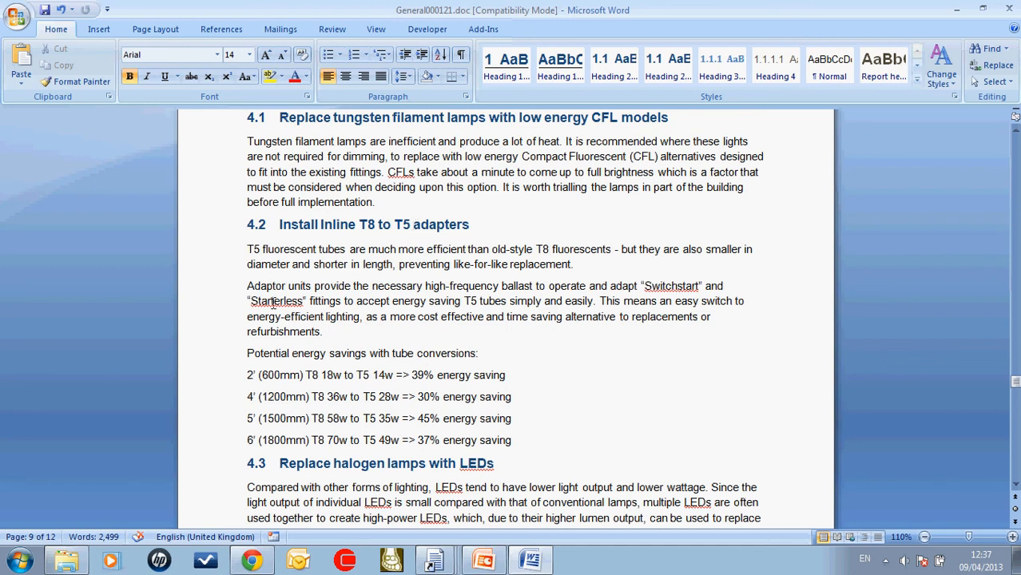
mouse_move(990, 410)
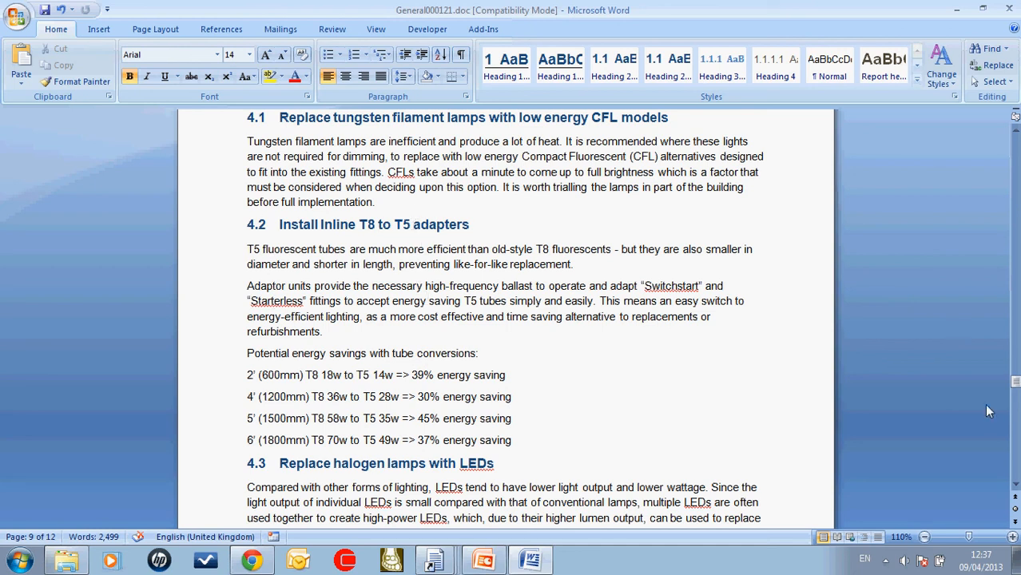
scroll("down", 3)
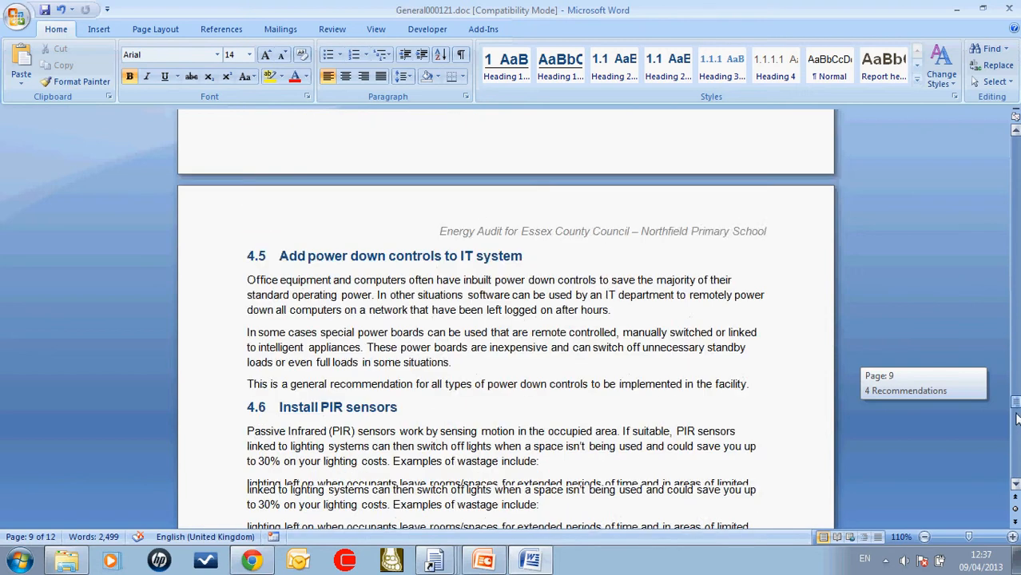
scroll("down", 3)
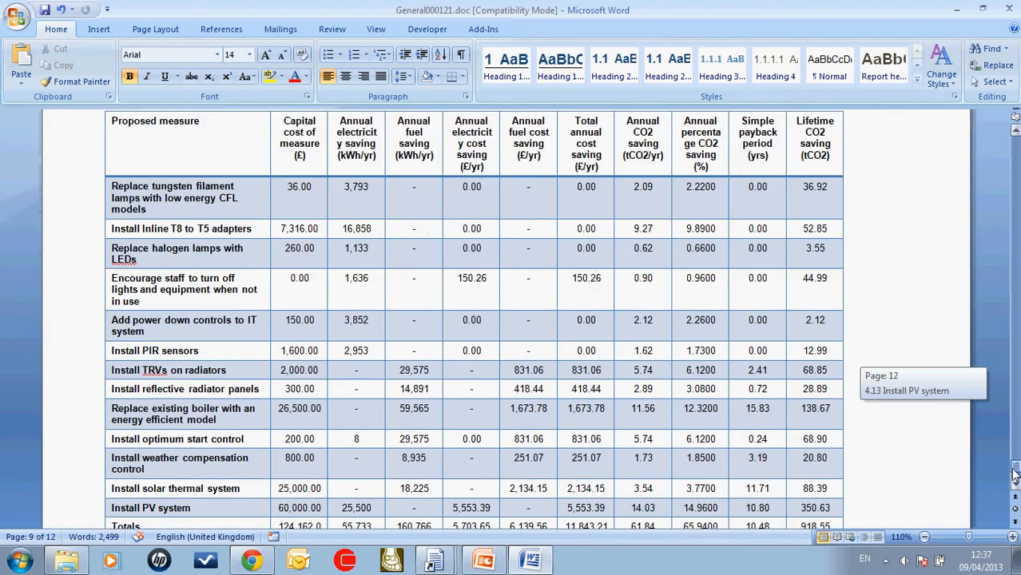
scroll("down", 3)
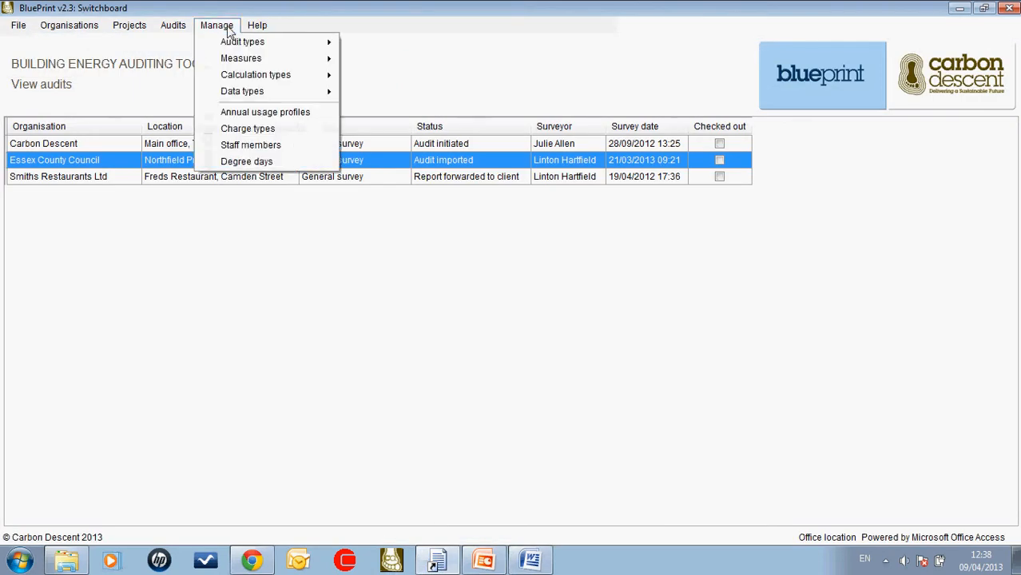
mouse_move(242, 42)
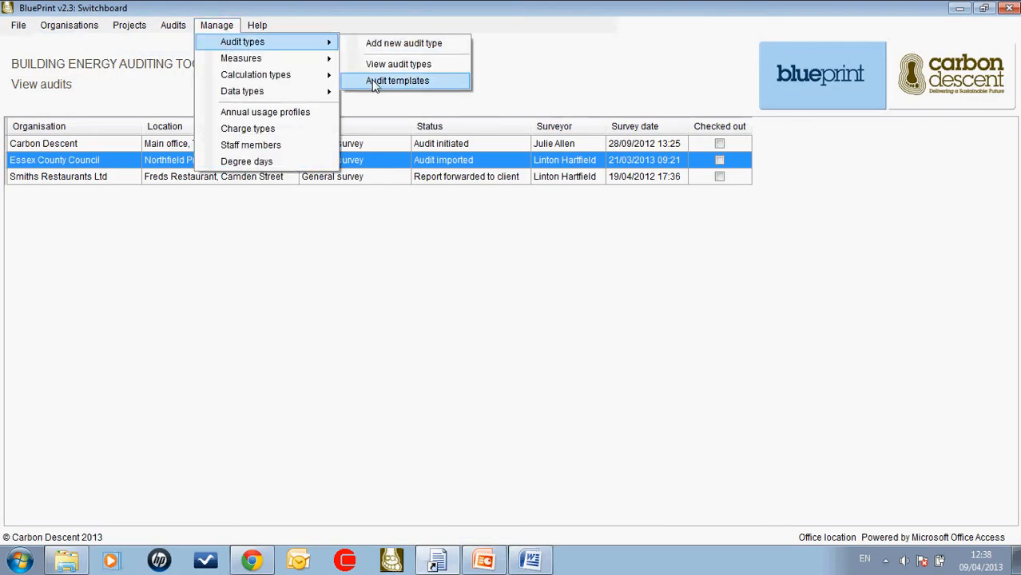
mouse_move(398, 64)
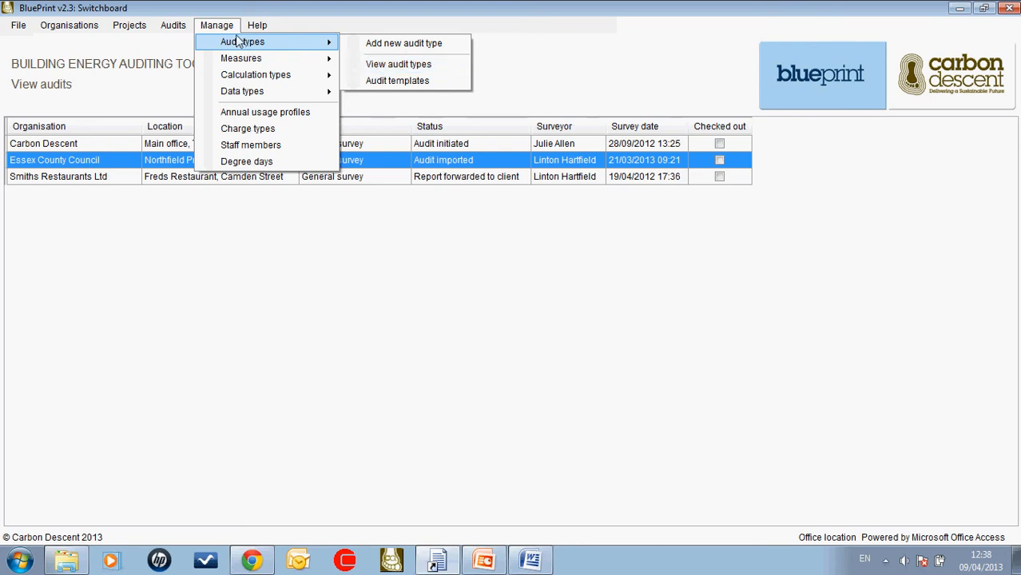
mouse_move(398, 64)
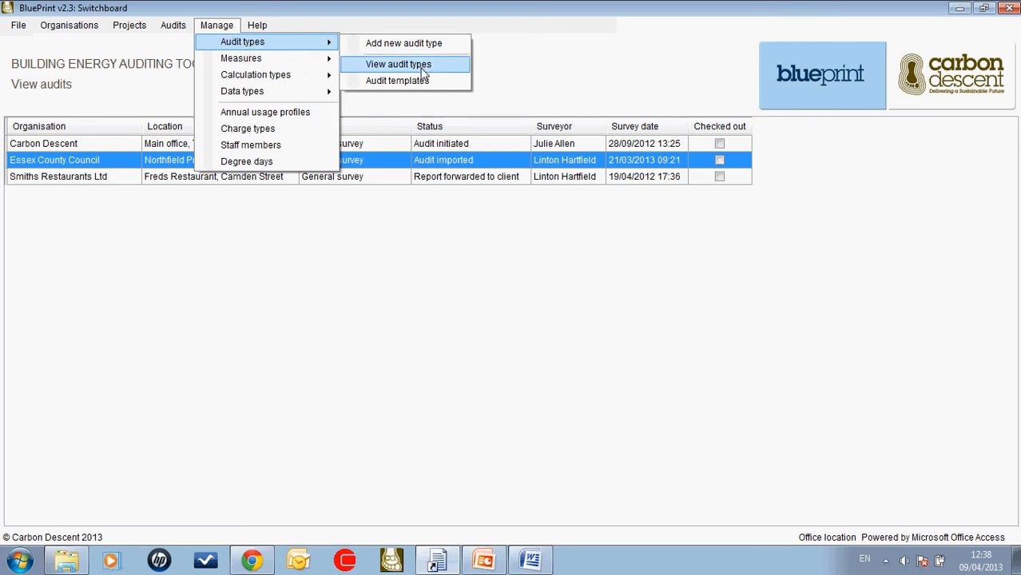
Step: List the audit types, General survey and Simple audit
left_click(398, 64)
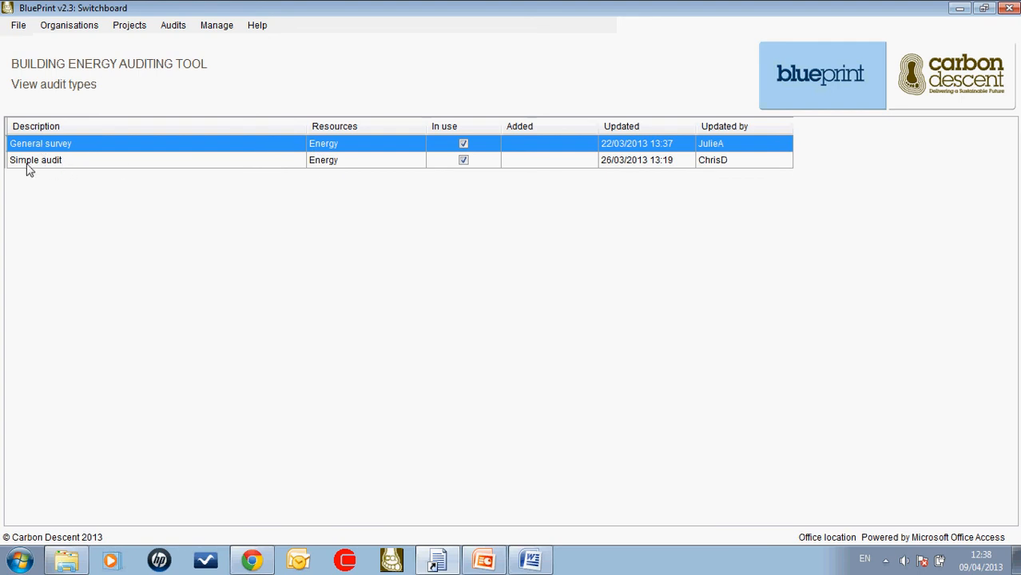
mouse_move(254, 62)
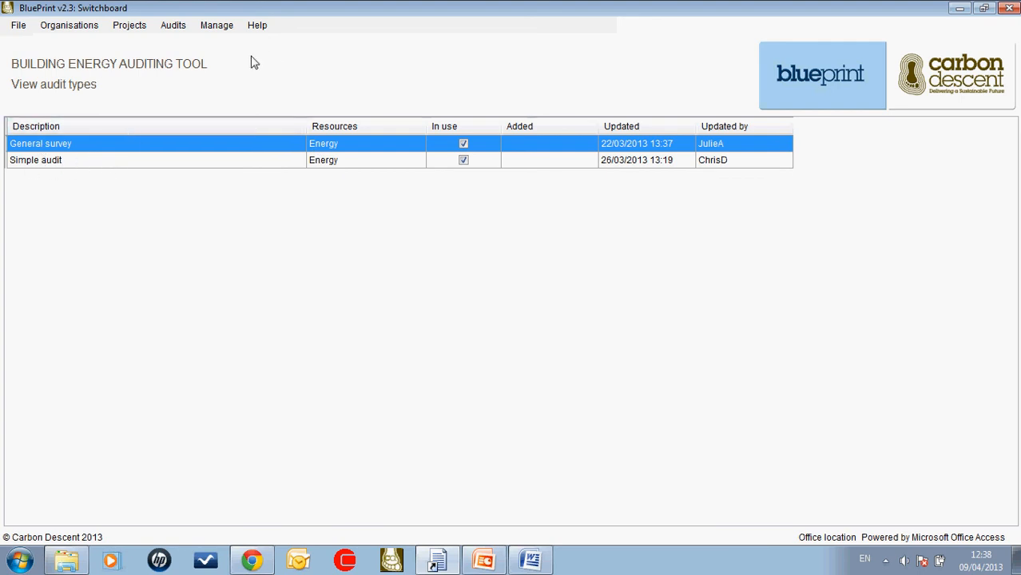
Step: List the measures via Manage and review the Energy efficient boiler measure, cancelling without changes
left_click(217, 25)
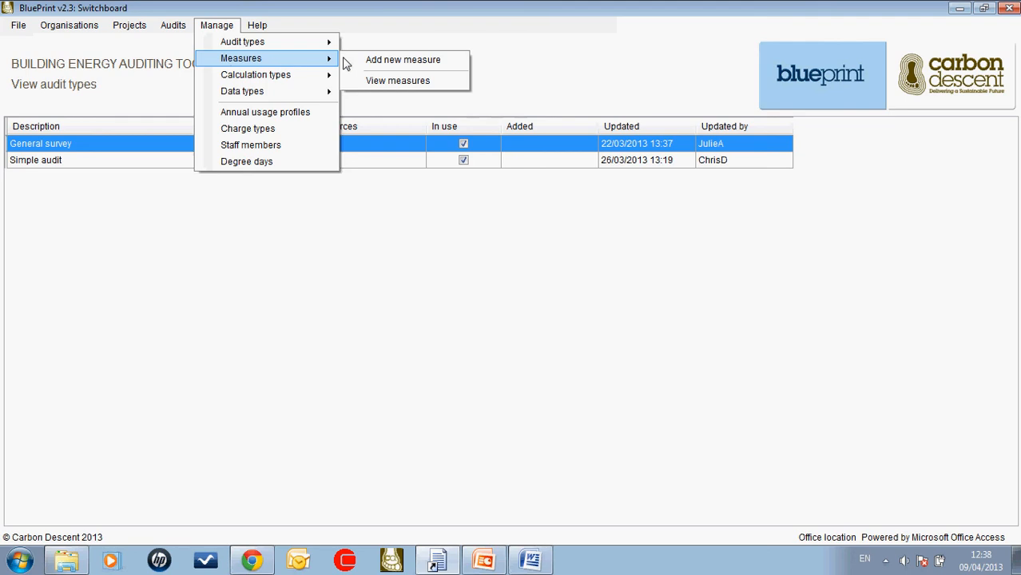
left_click(398, 80)
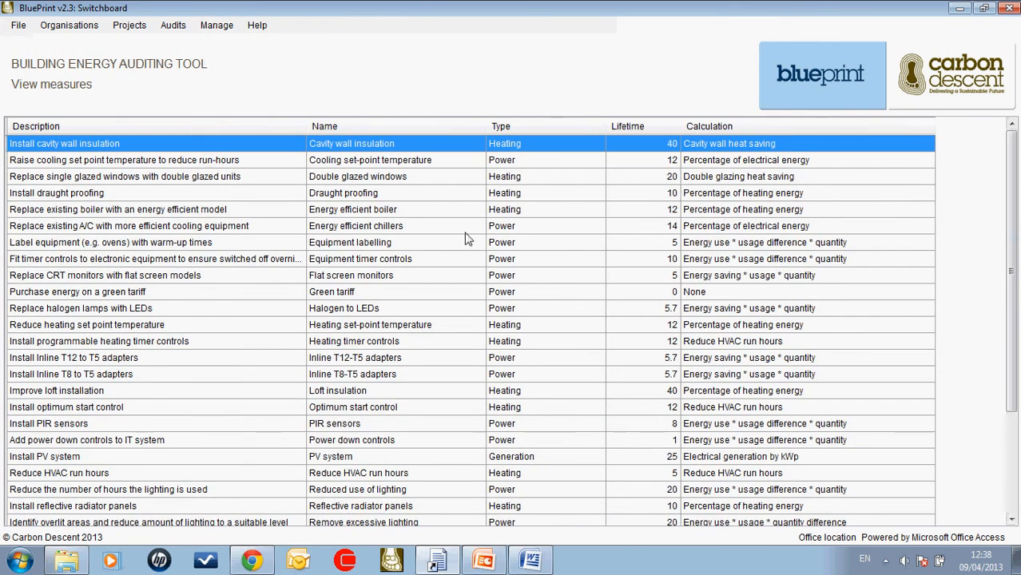
left_click(118, 210)
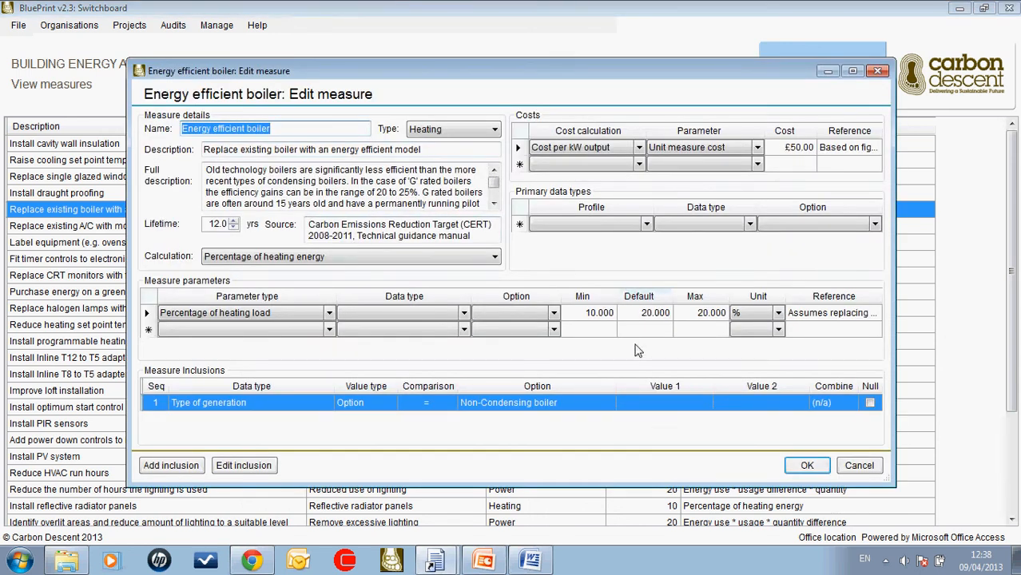
mouse_move(499, 241)
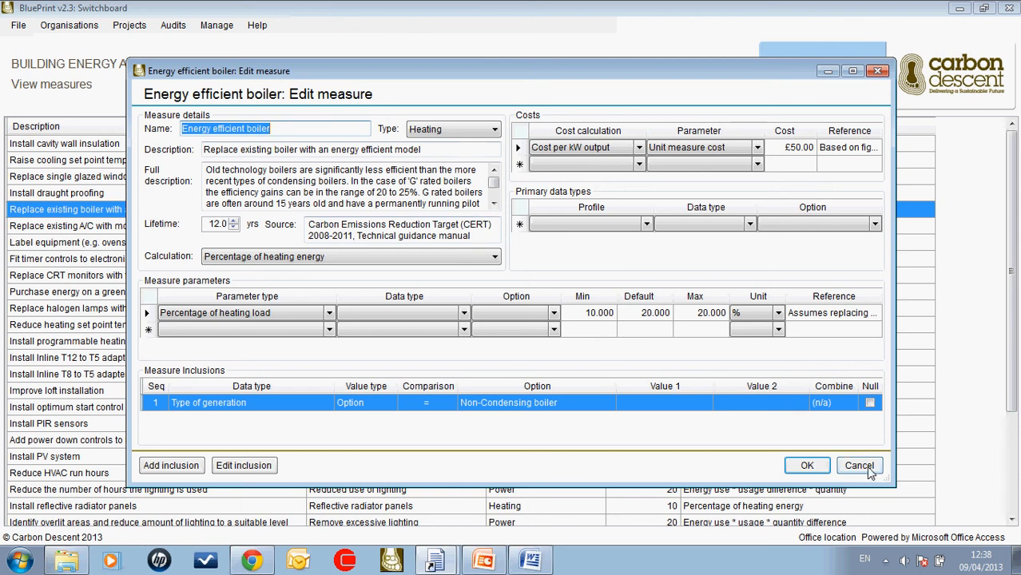
left_click(860, 466)
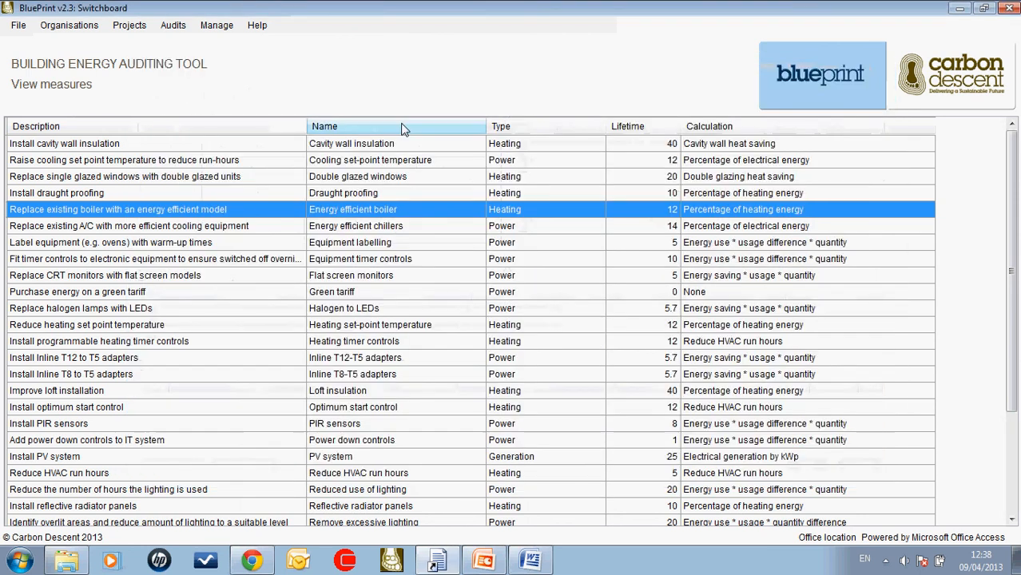
Step: Show the calculation types list, Cavity wall heat saving to TRV heat saving, with categories
left_click(217, 24)
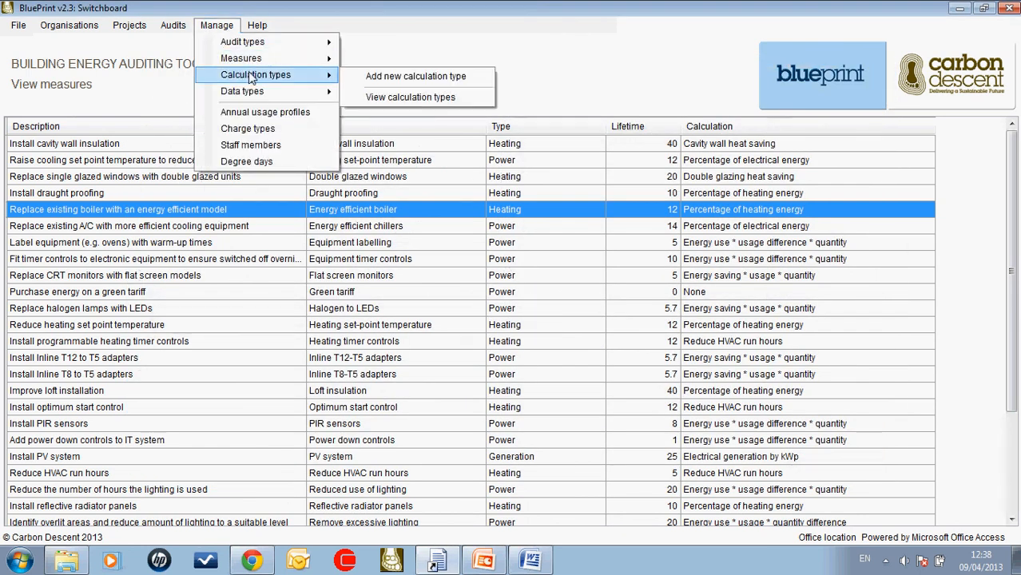
left_click(410, 97)
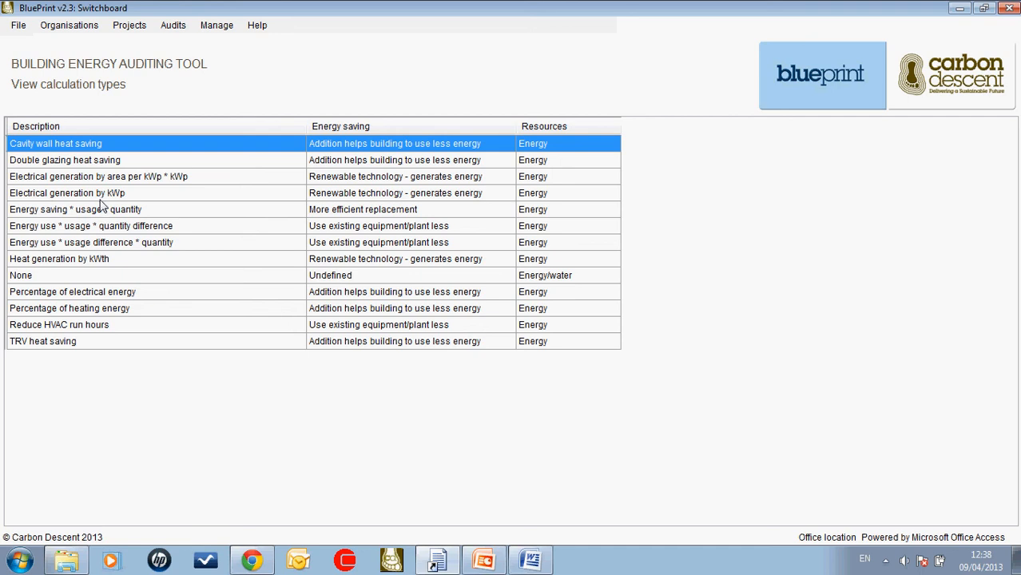
mouse_move(104, 212)
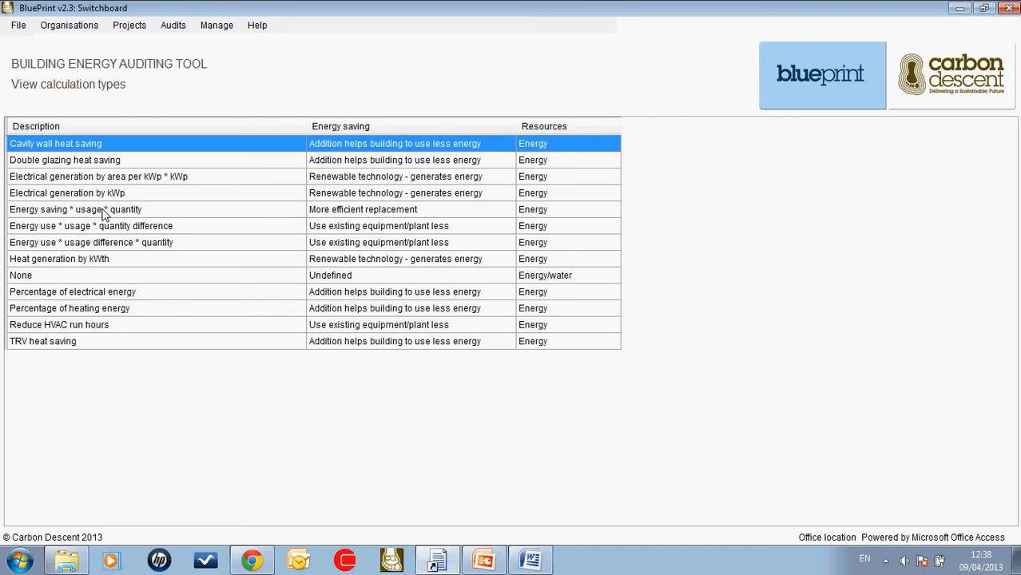
mouse_move(106, 216)
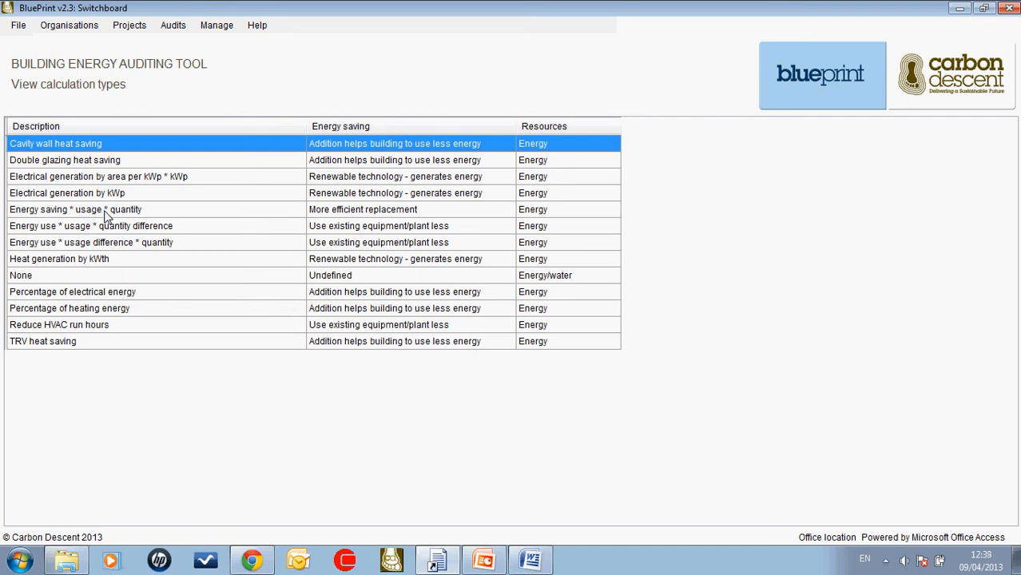
Step: Show the data types list and select Additional insulation, then return to Manage options
left_click(216, 25)
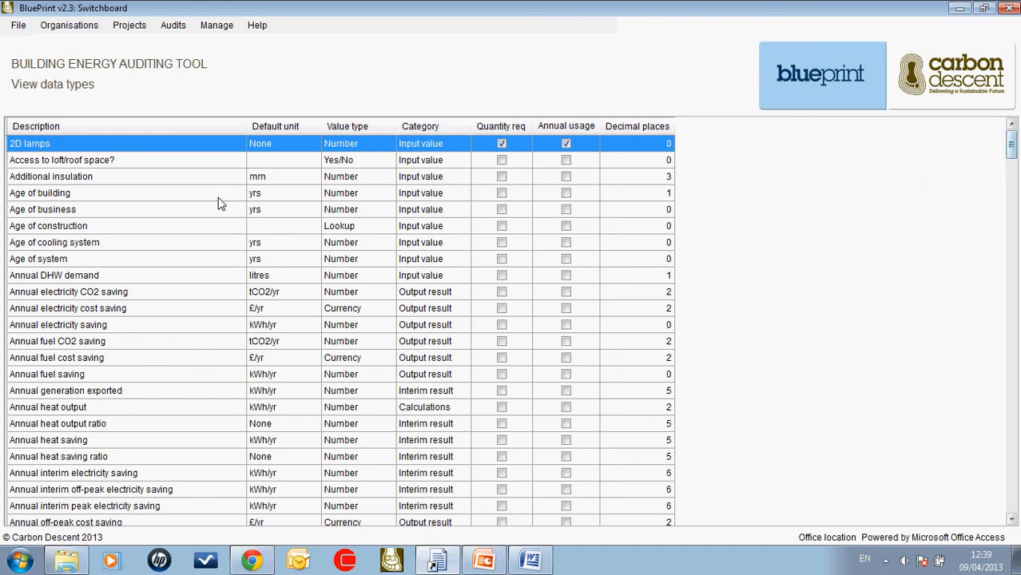
left_click(50, 177)
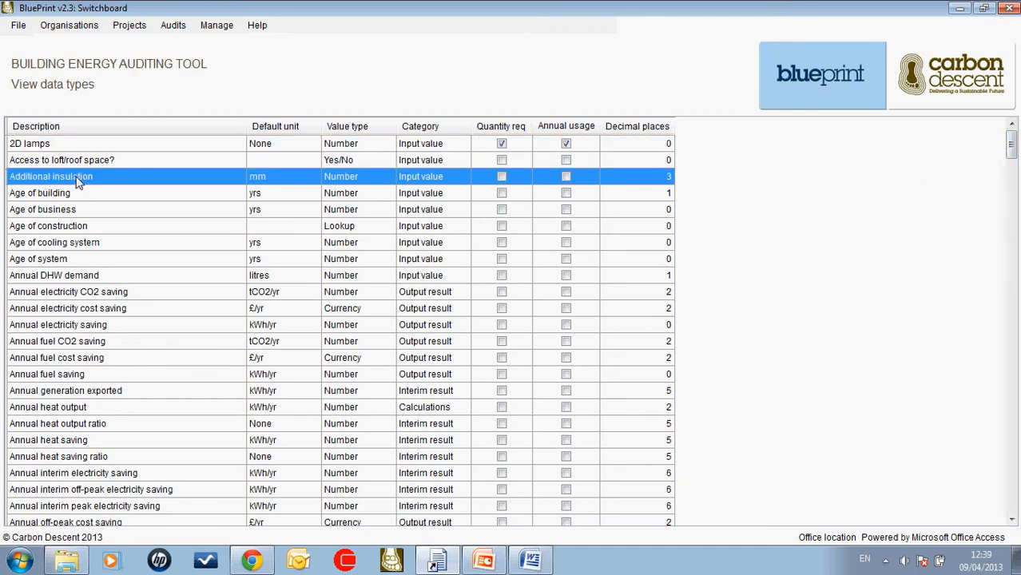
double_click(76, 176)
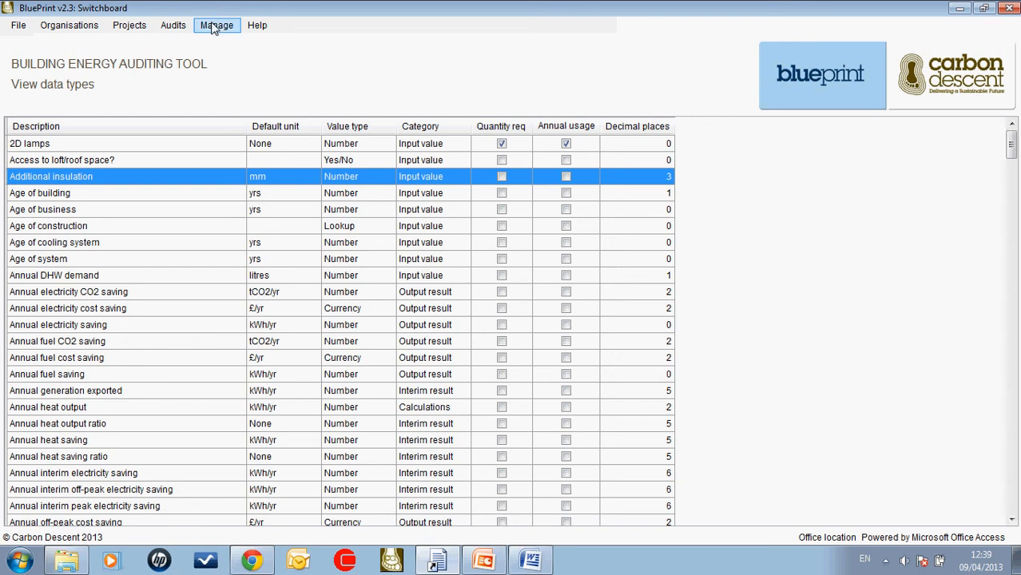
left_click(216, 24)
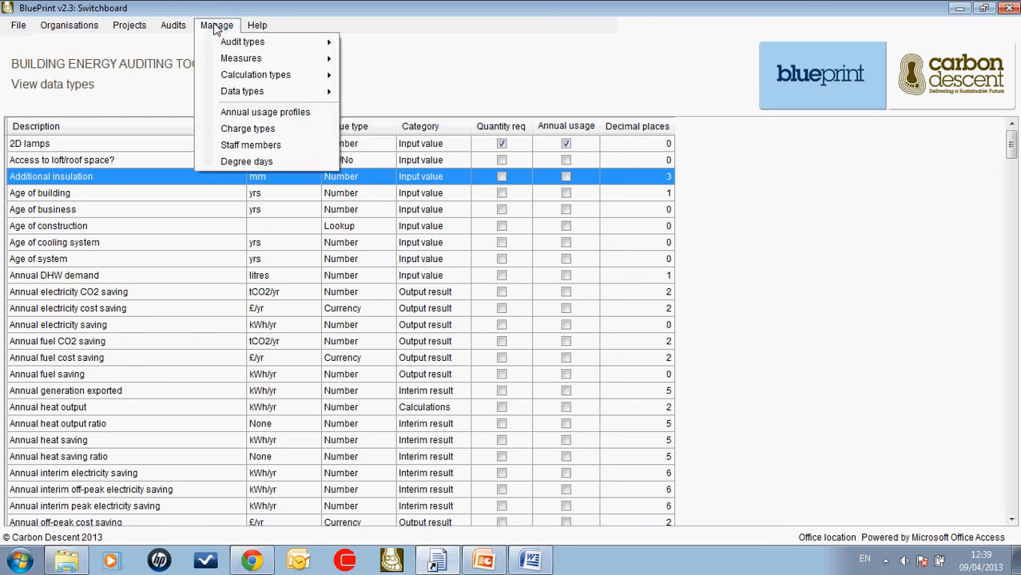
mouse_move(266, 112)
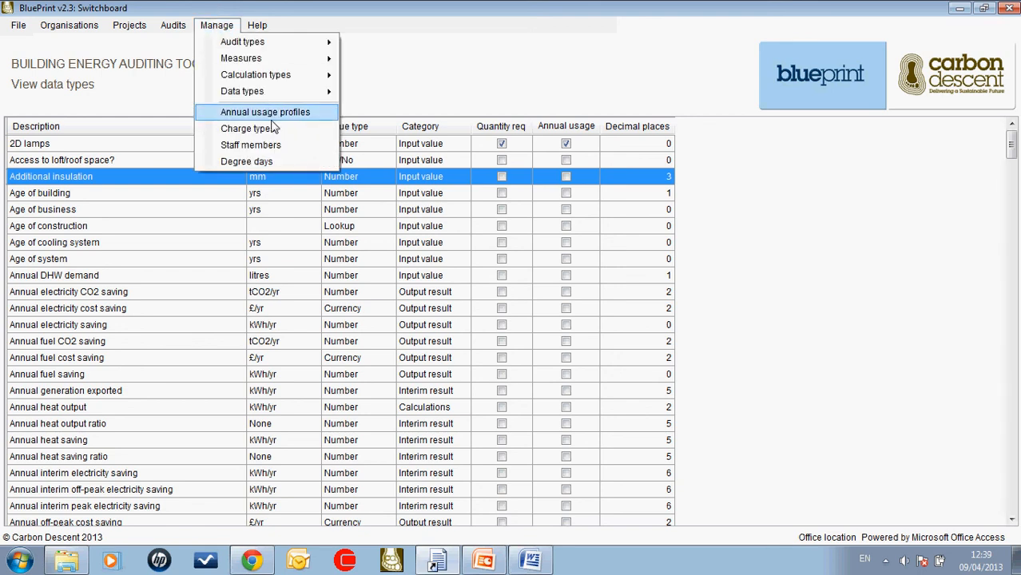
mouse_move(251, 144)
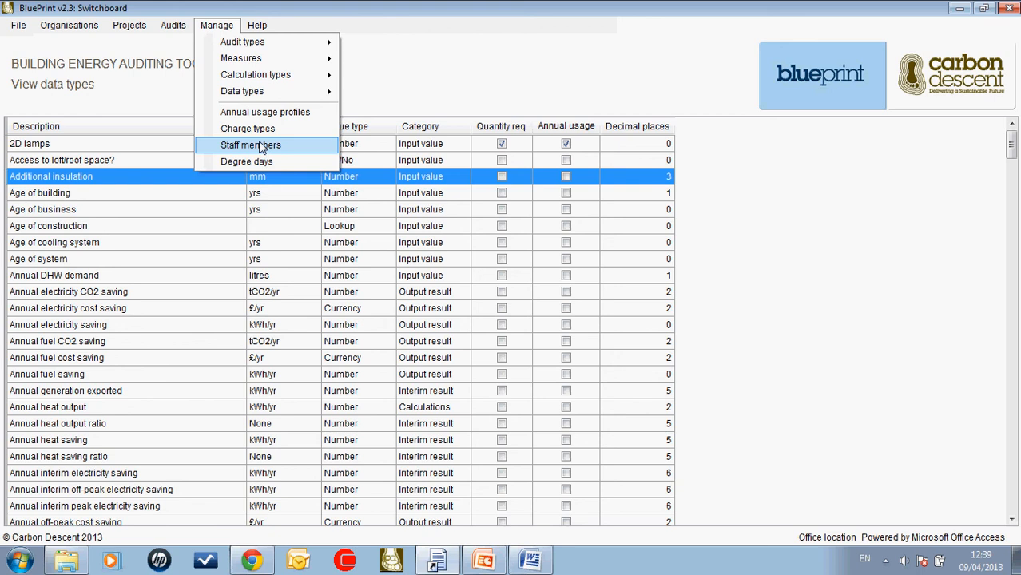
mouse_move(247, 129)
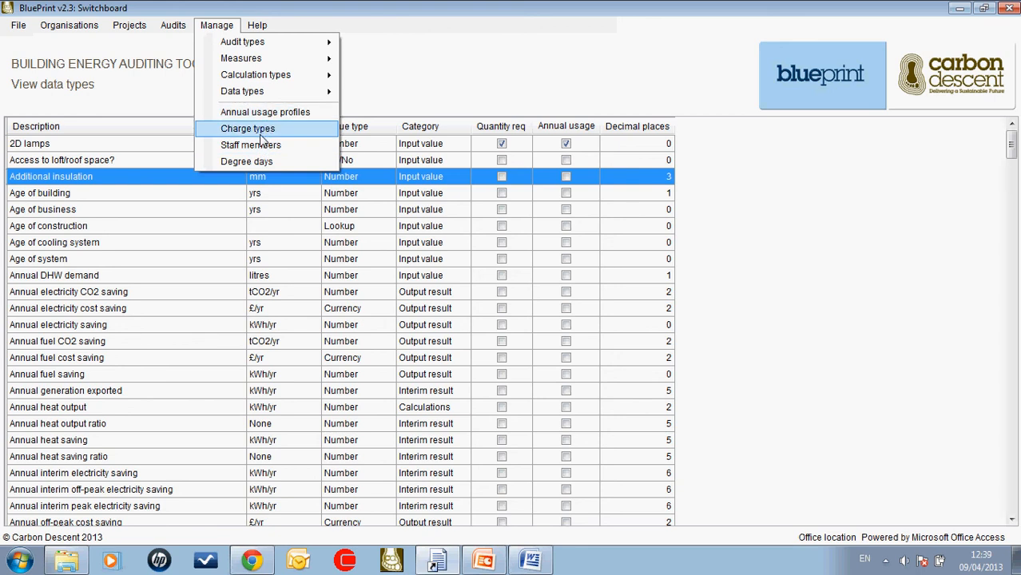
mouse_move(246, 160)
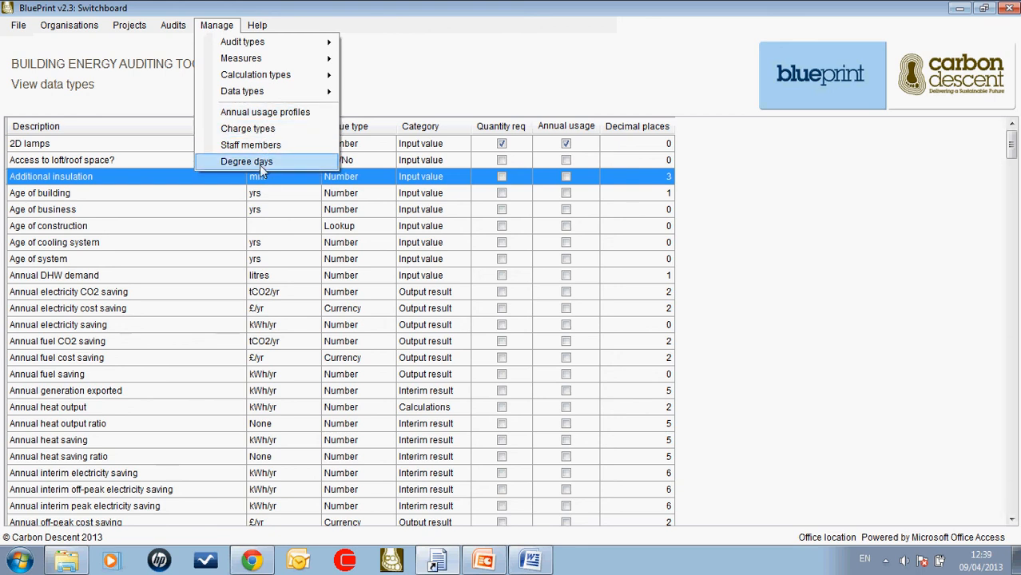